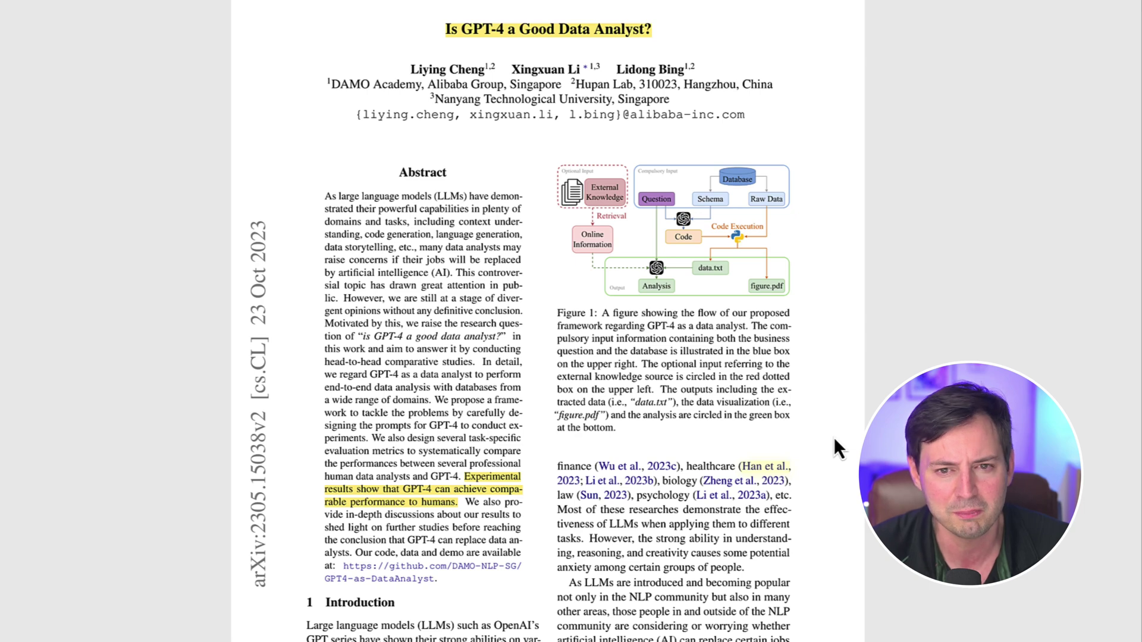
Scroll the GPT-4 data analyst paper from the abstract down to Tables 4 and 5
scroll("down", 3)
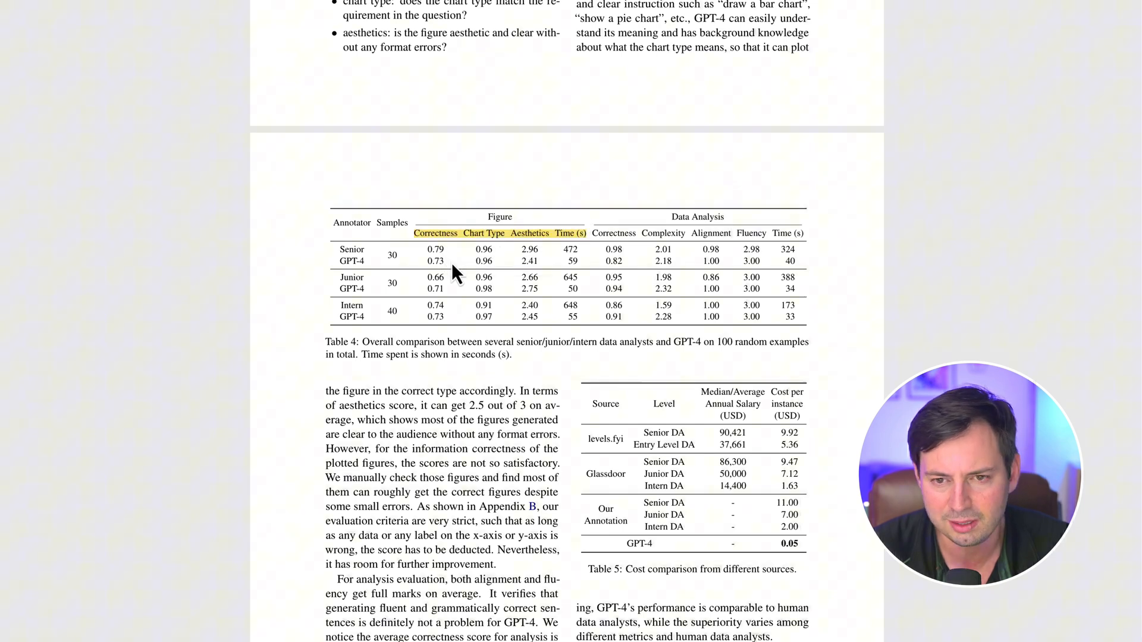
double_click(435, 278)
type("Tell me a joke about data analy")
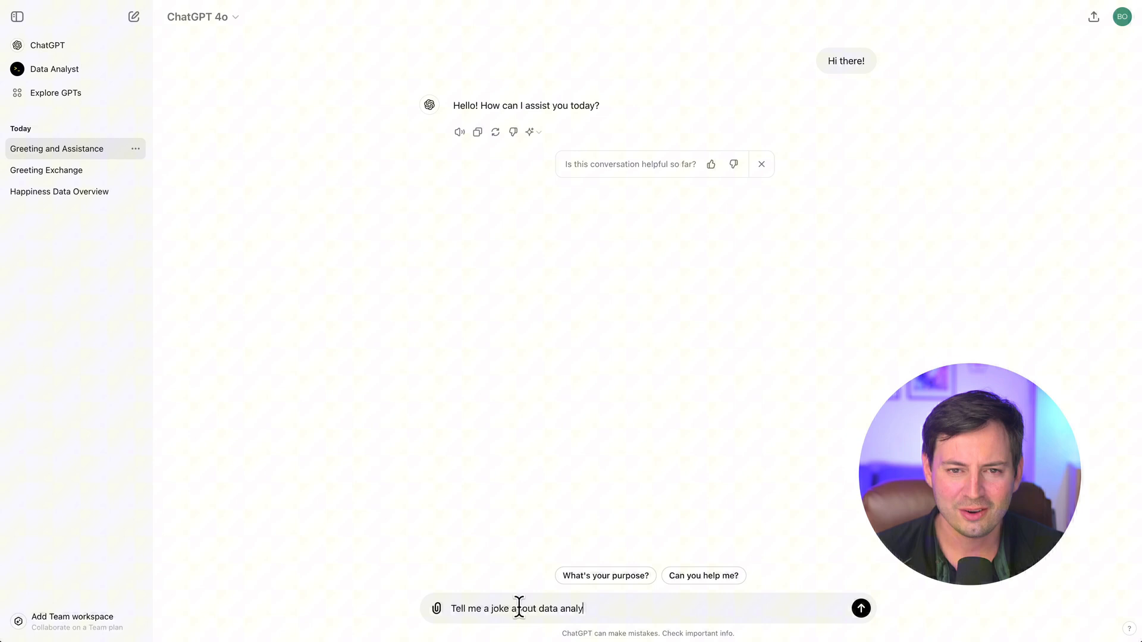
Send the data-analysis joke prompt, then open Data Analyst from the By ChatGPT GPTs
left_click(860, 607)
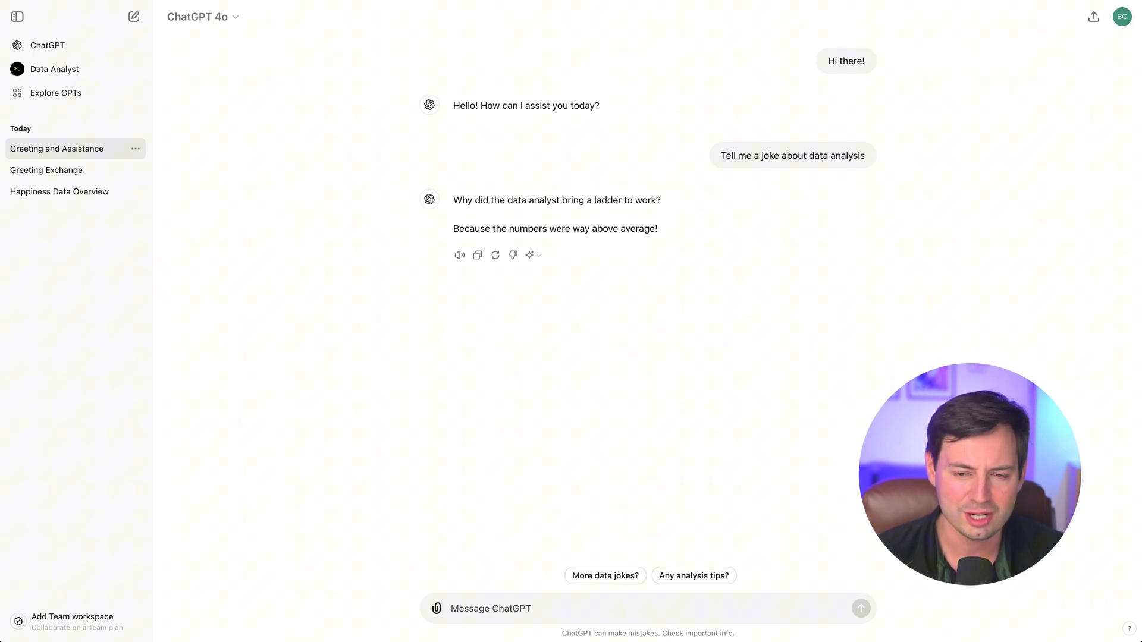
left_click(54, 92)
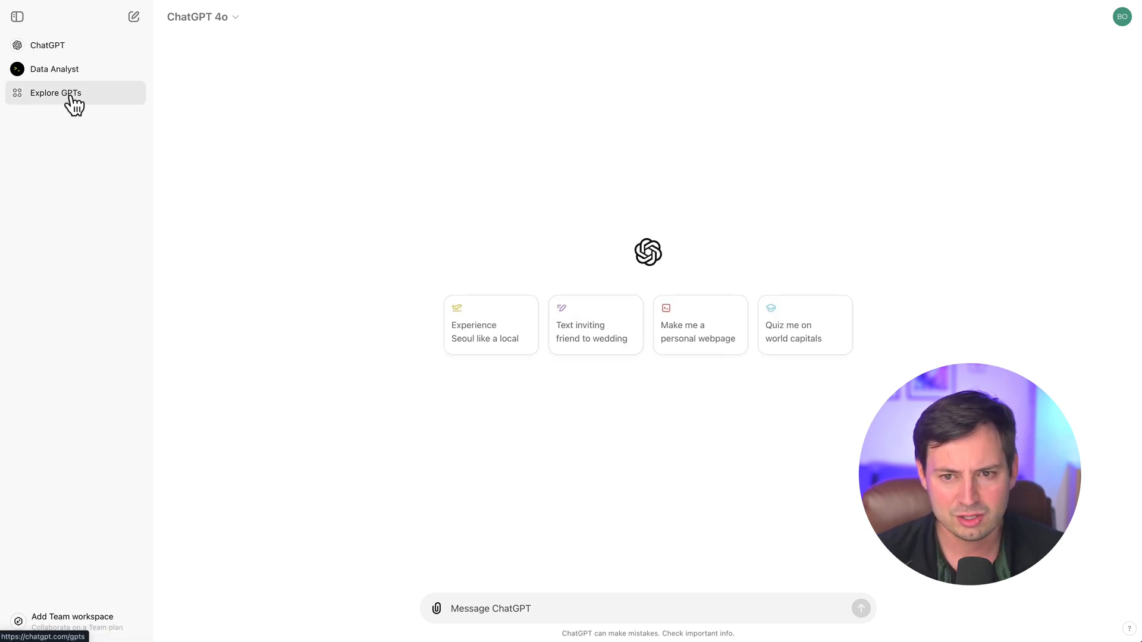
left_click(55, 93)
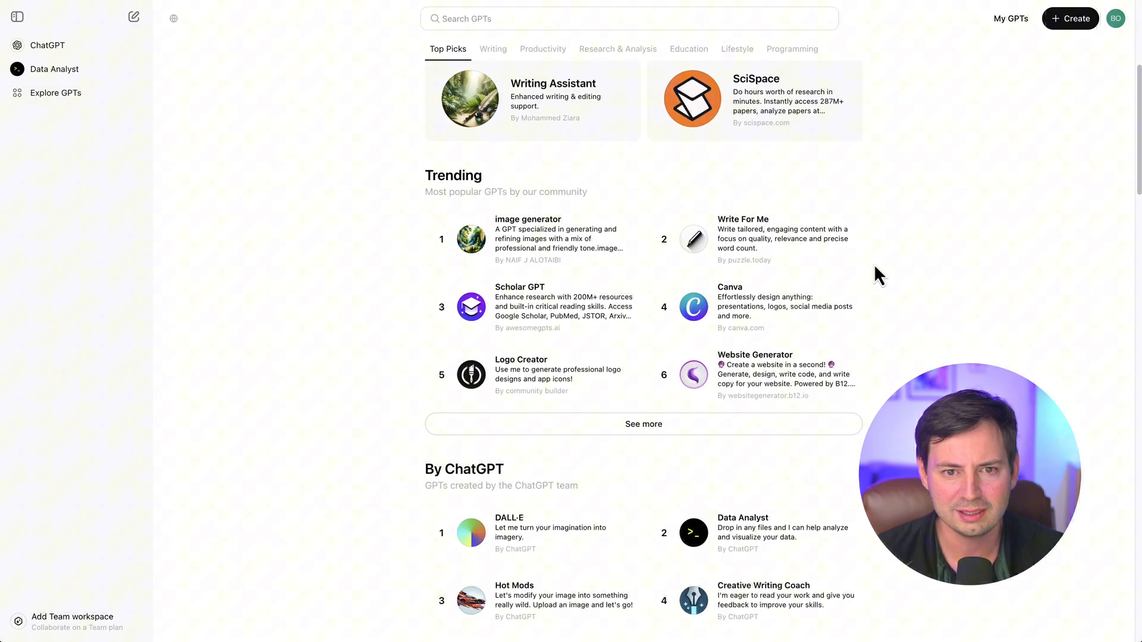
scroll("down", 3)
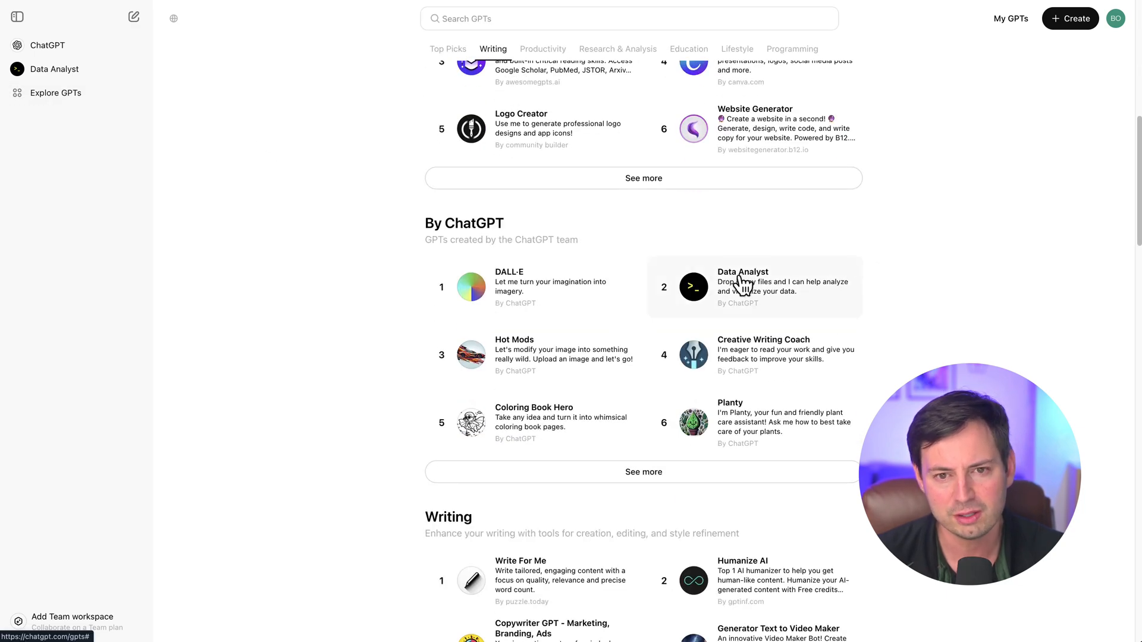
left_click(753, 286)
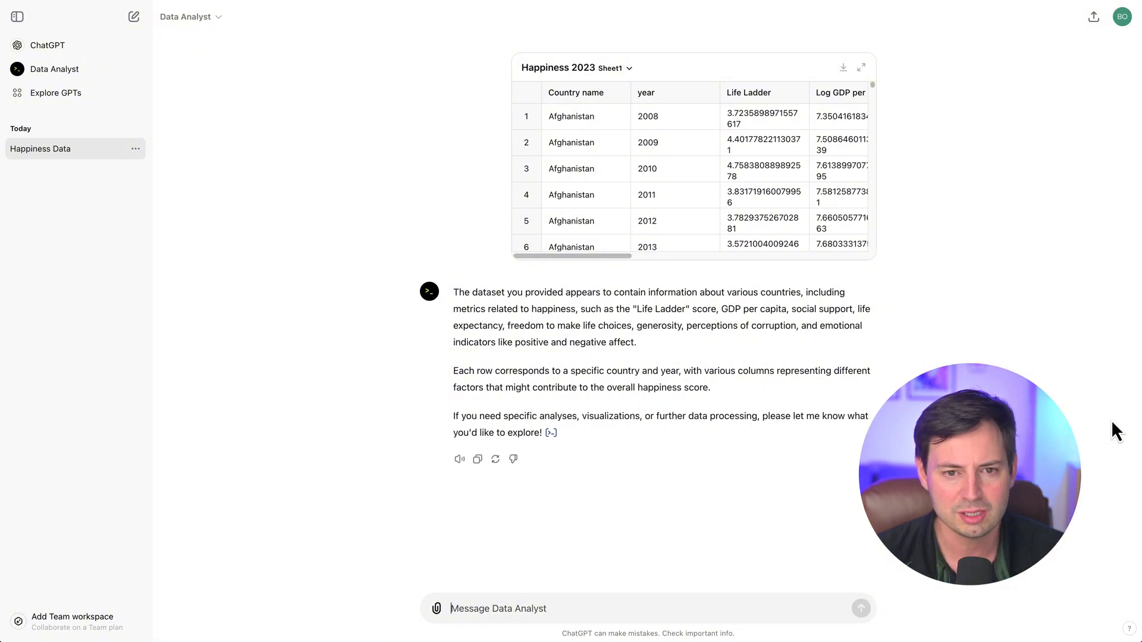
View the 2023 top-10 and bottom-10 happiness bar chart enlarged, then restore it
left_click(860, 608)
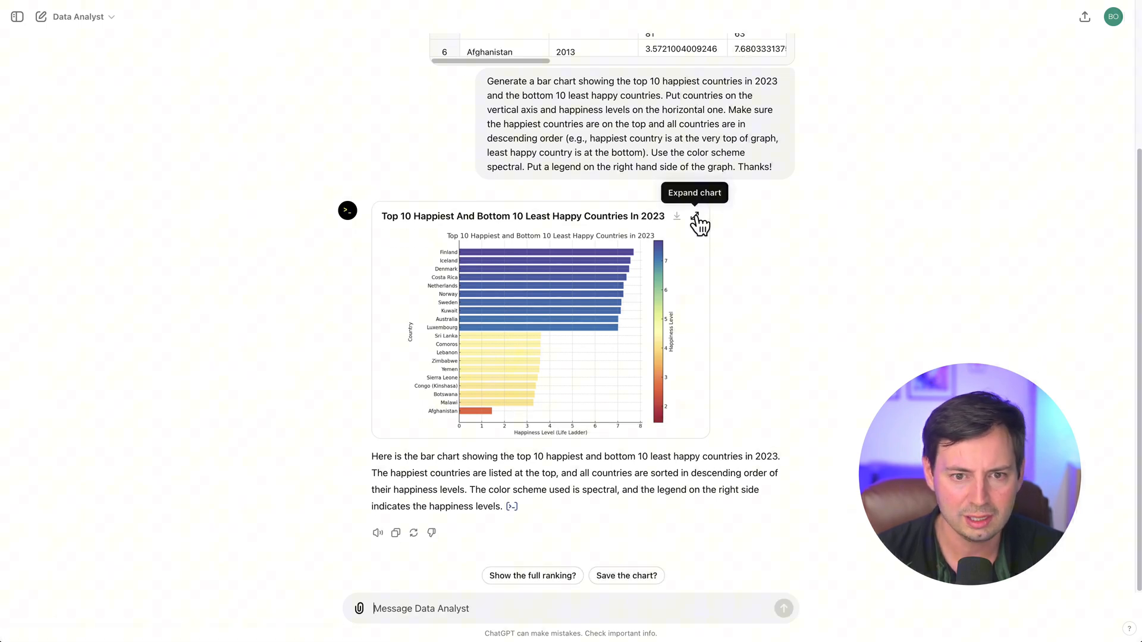
left_click(697, 219)
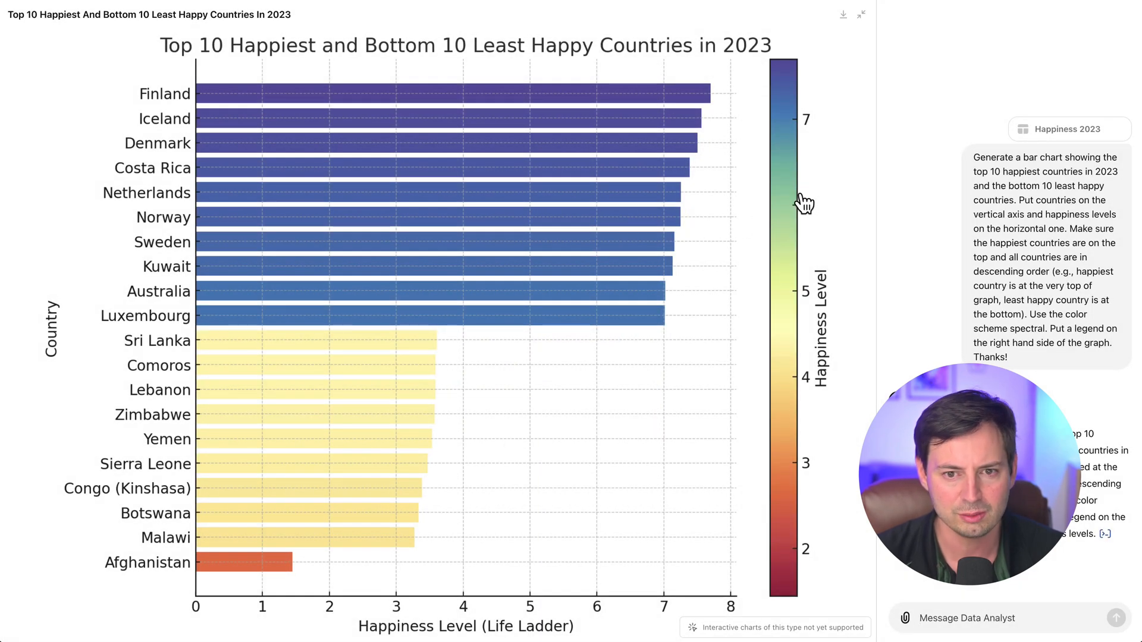
left_click(860, 14)
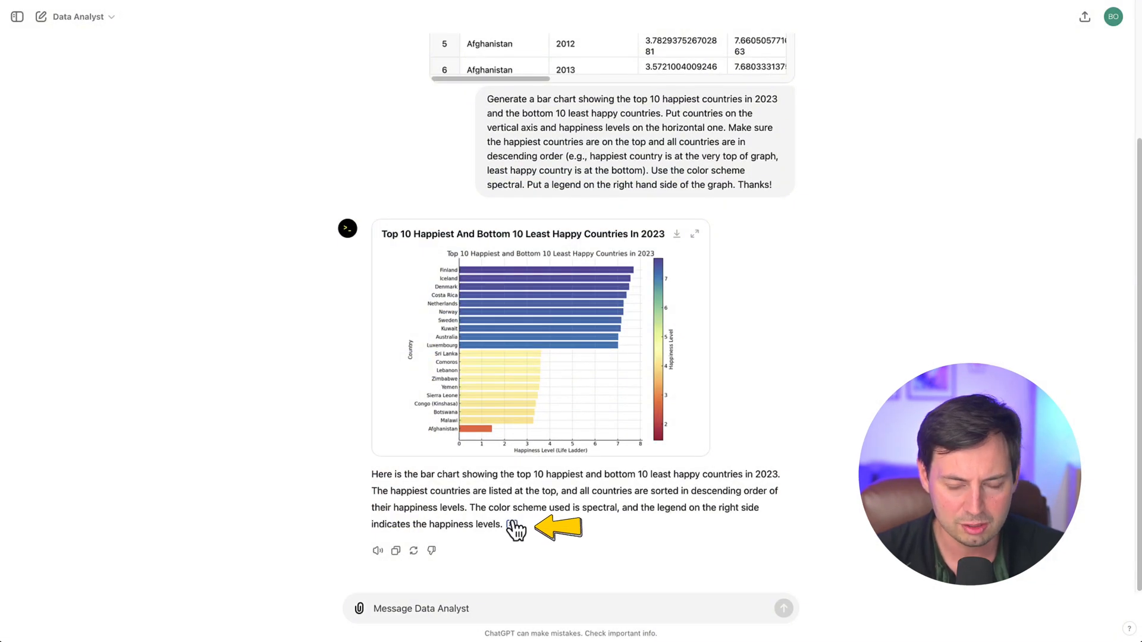
Inspect the Python code that generated the happiness chart, then close it
left_click(347, 228)
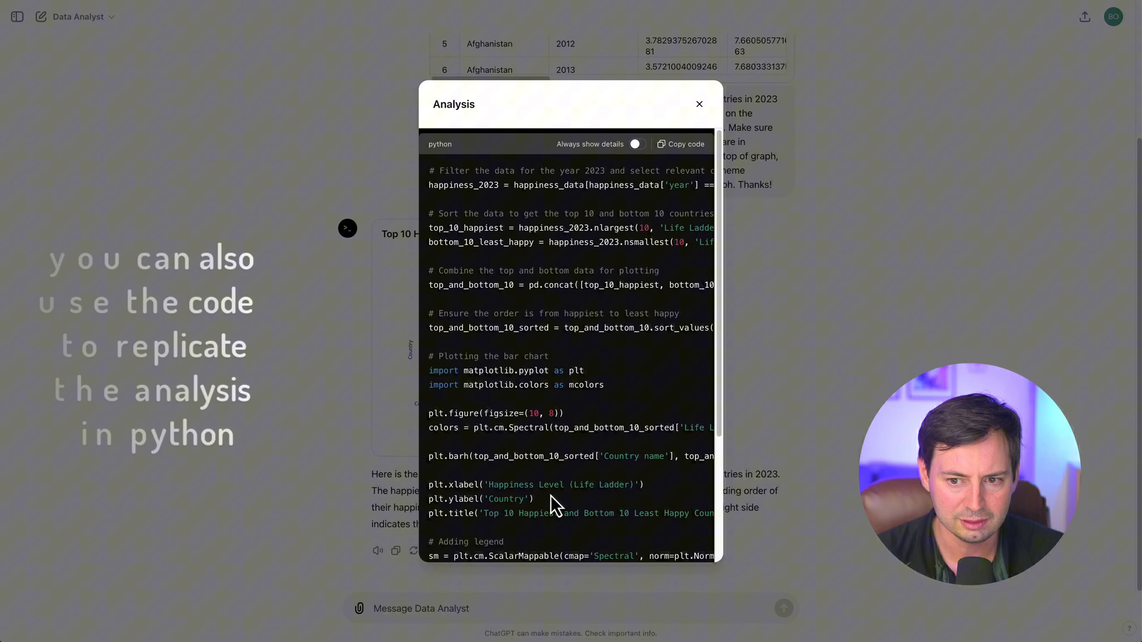
mouse_move(728, 94)
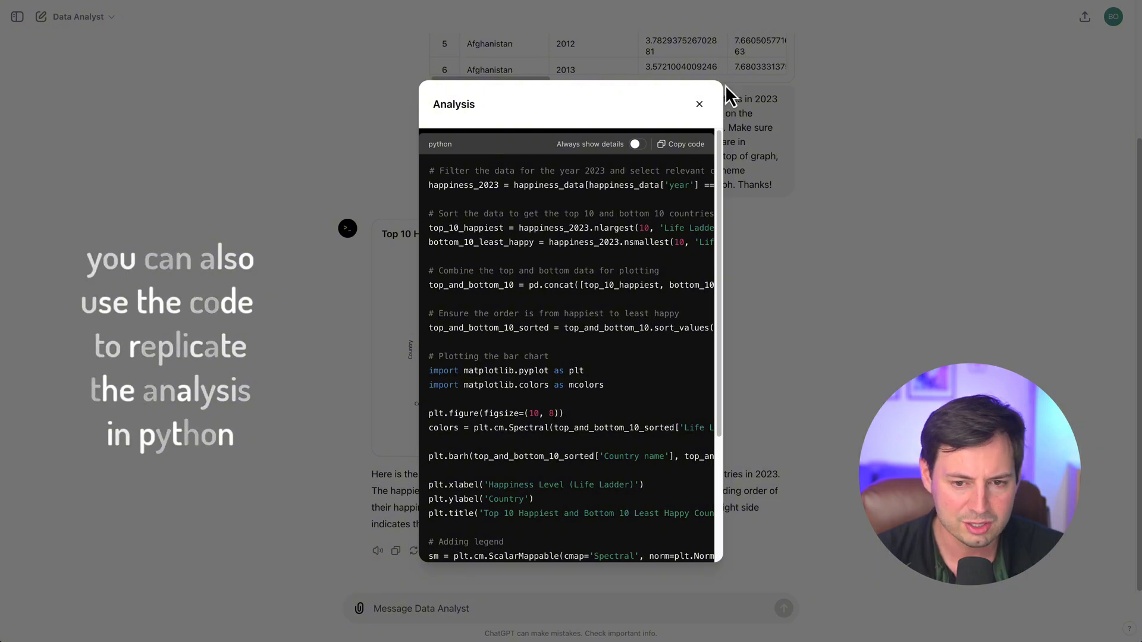
scroll("down", 3)
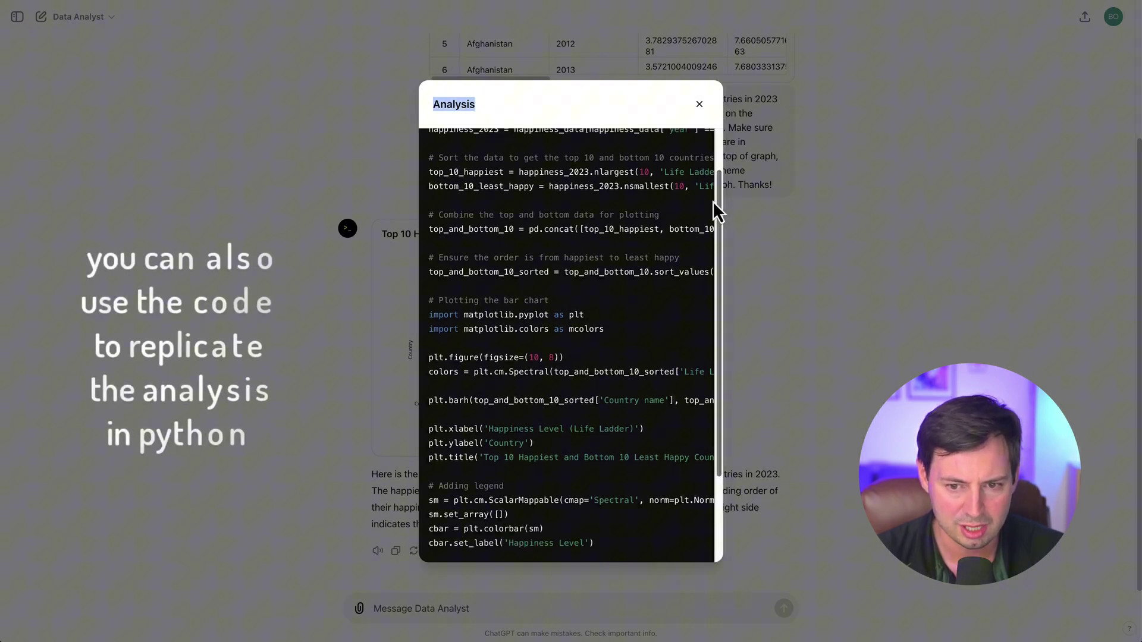
left_click(698, 103)
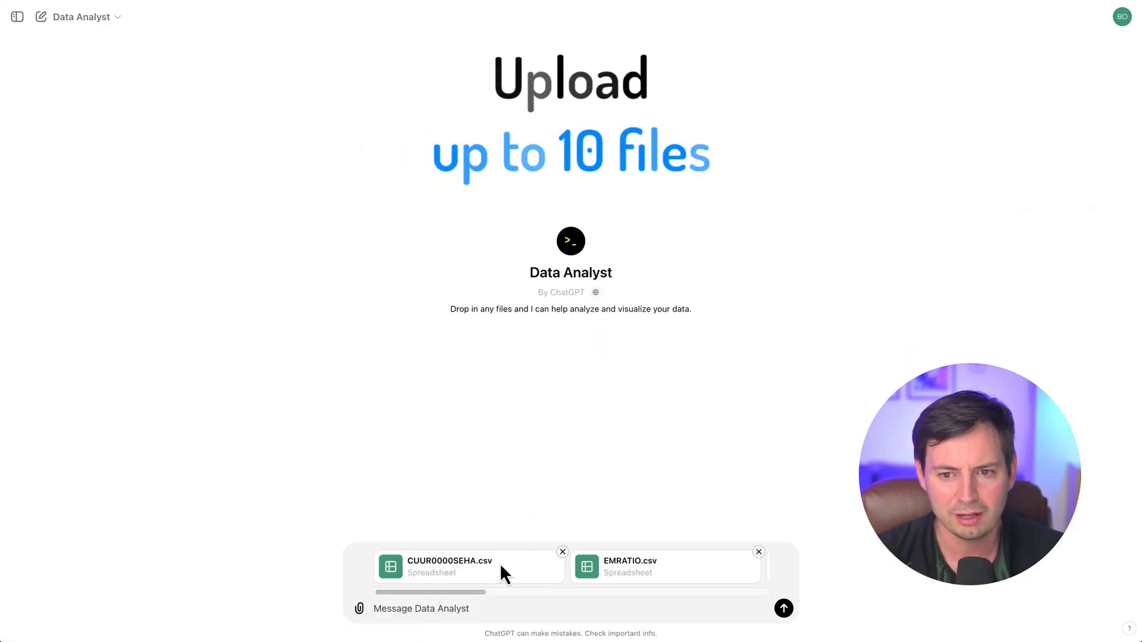
Ask ChatGPT to merge the attached CSV files on their DATE column
type("can you")
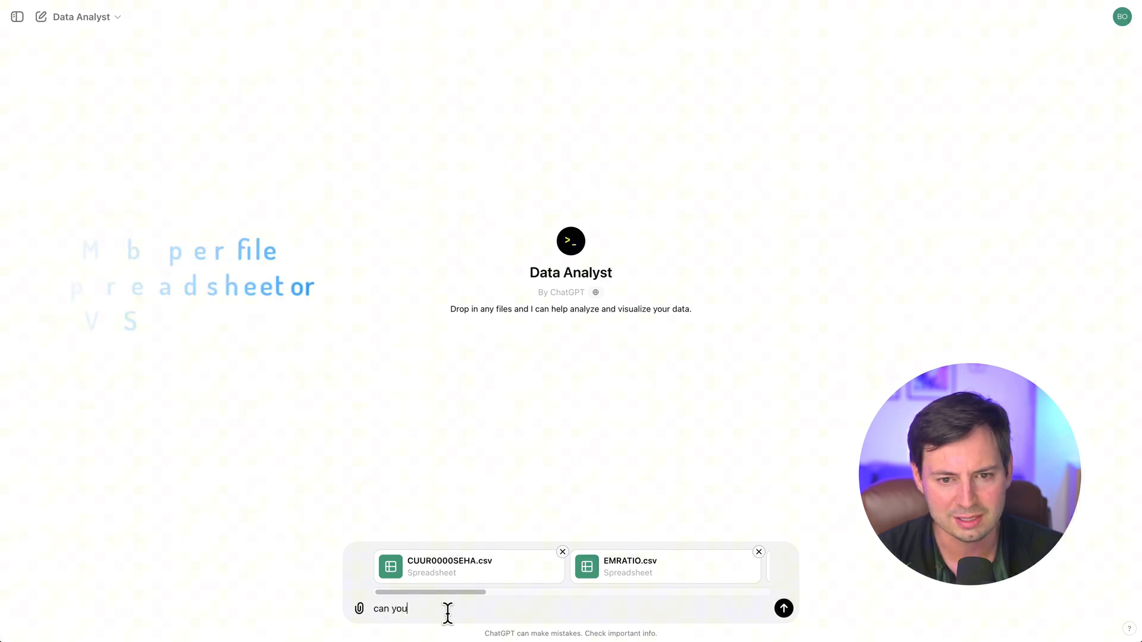
type("merge a the")
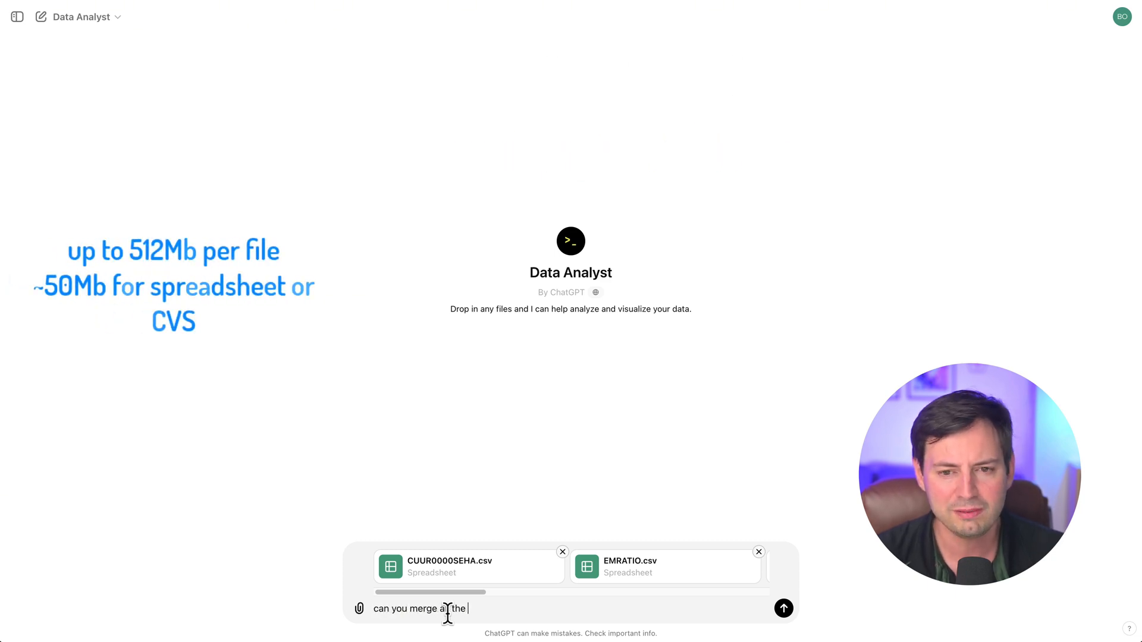
left_click(782, 608)
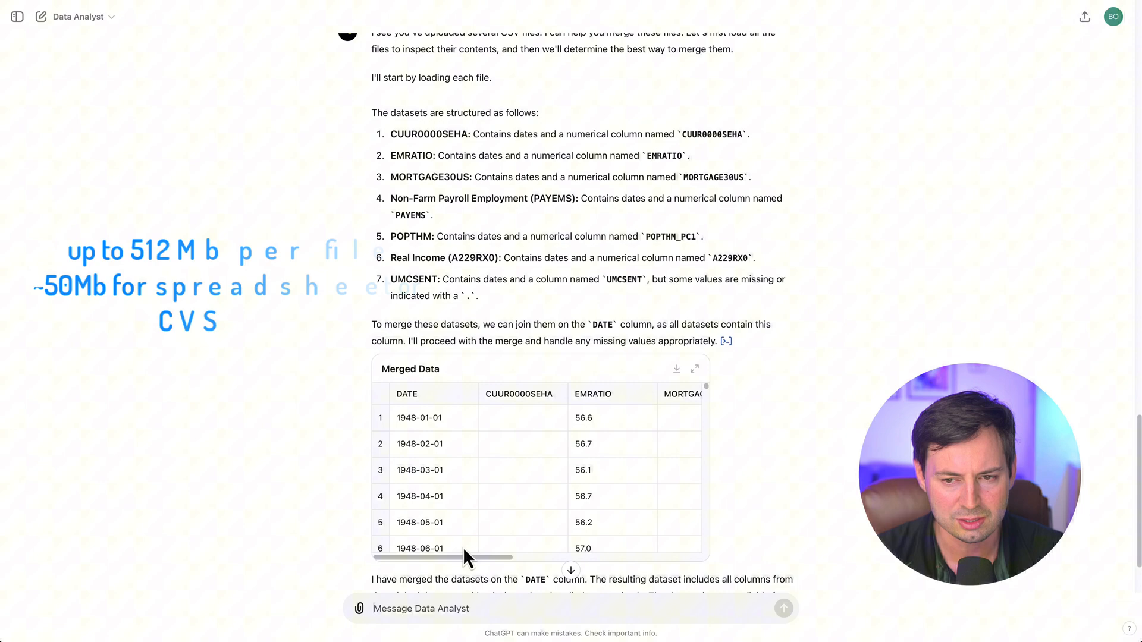
Inspect the redrawn 2021–2023 happiness chart with its corrected legend enlarged
left_click(694, 369)
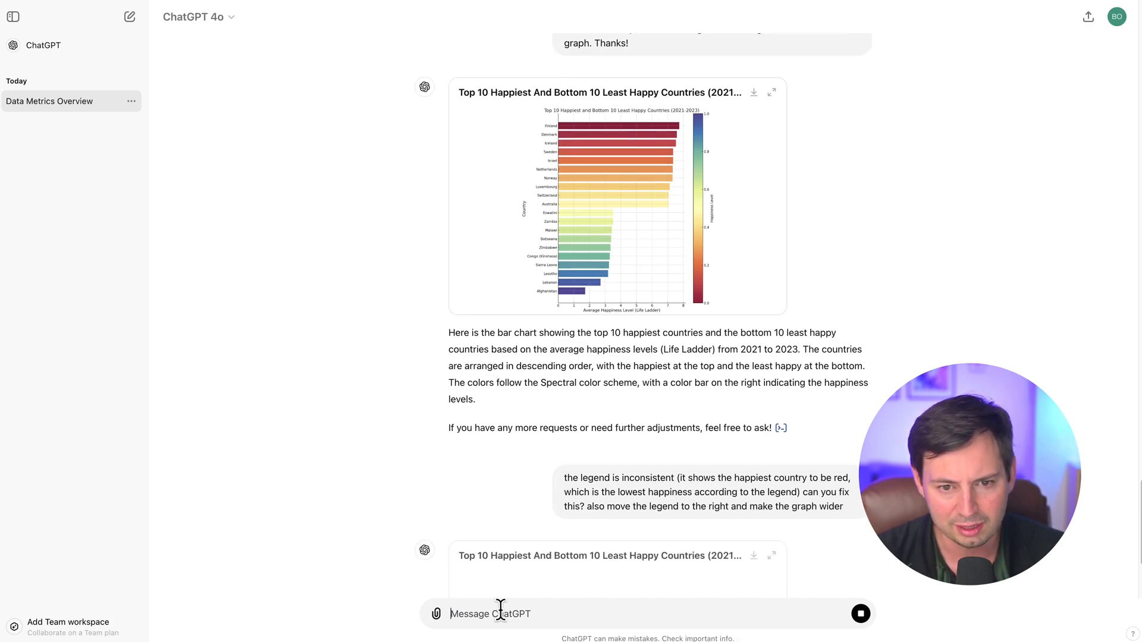
scroll("down", 3)
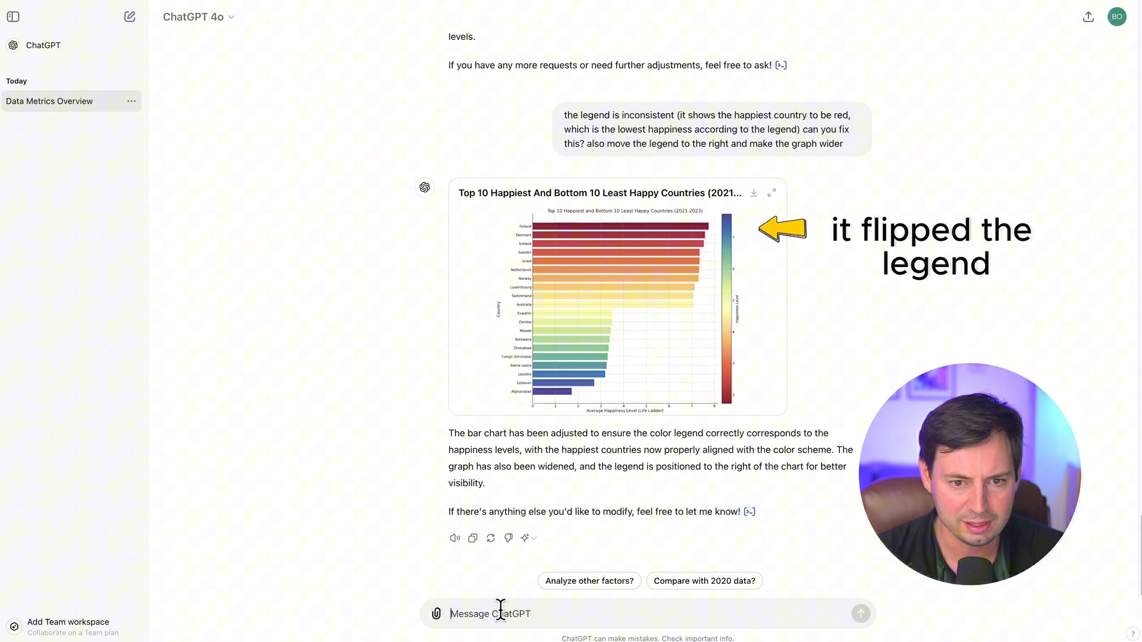
mouse_move(769, 208)
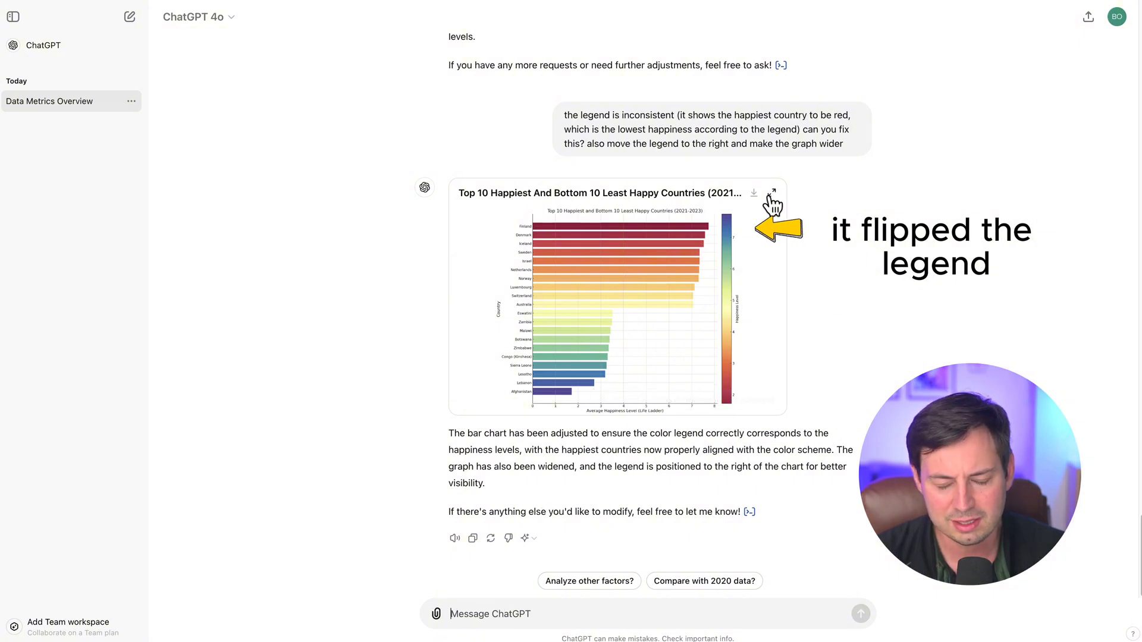
left_click(771, 192)
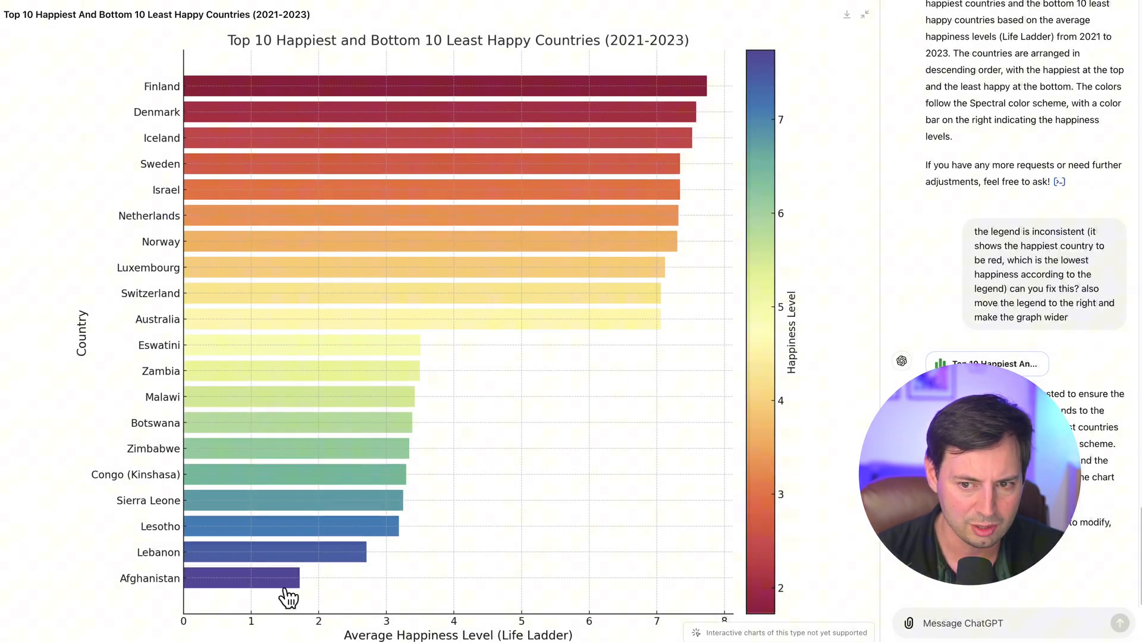
left_click(866, 14)
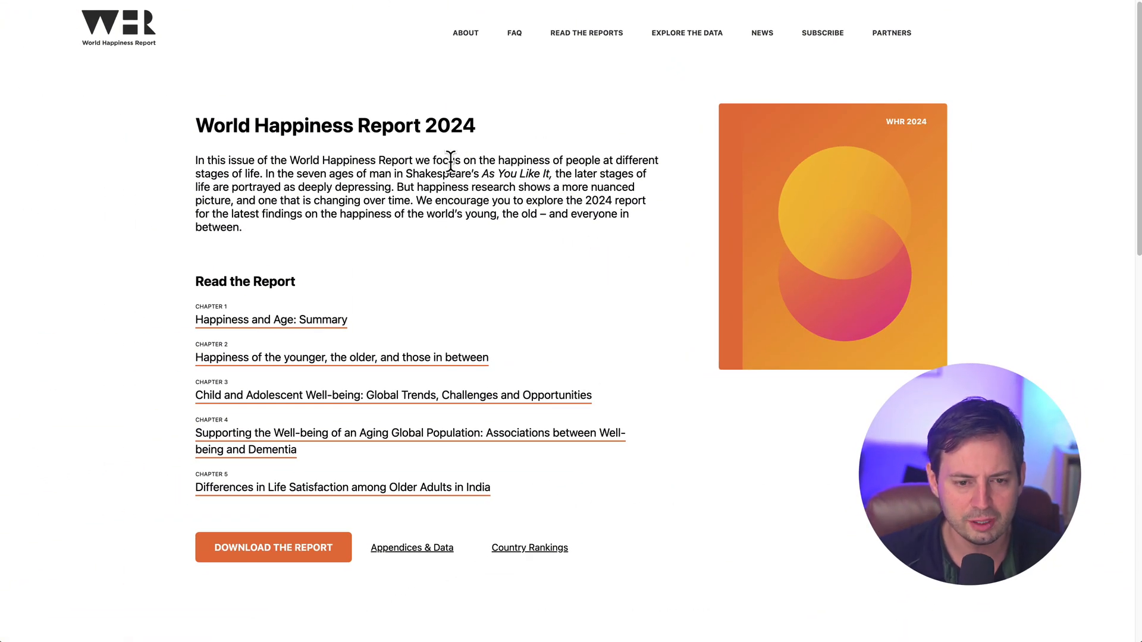
triple_click(335, 126)
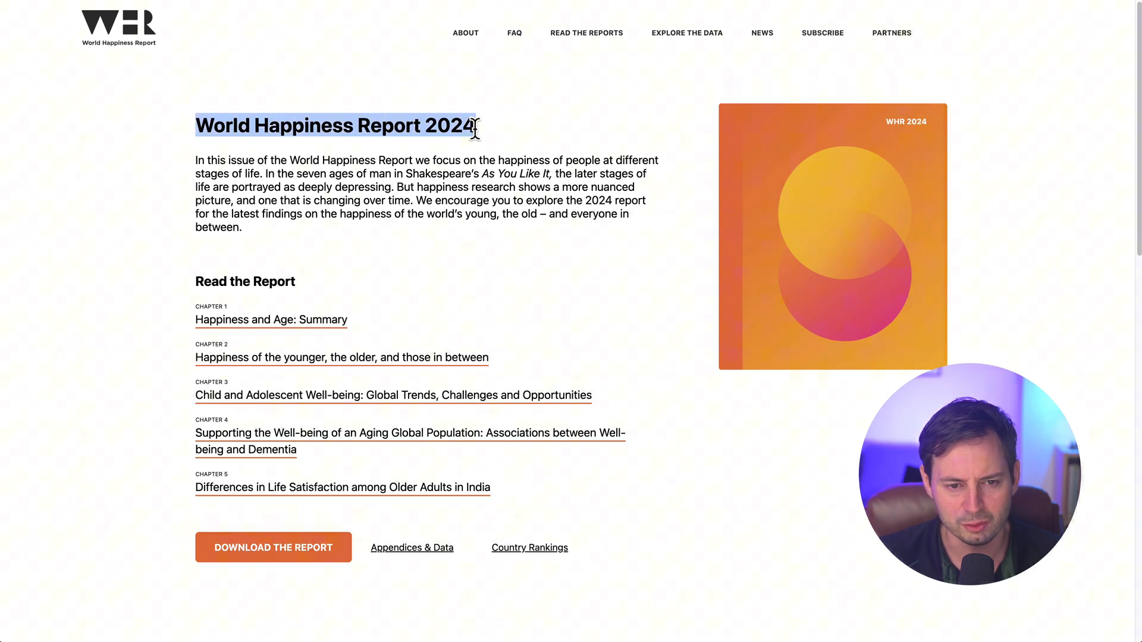
scroll("down", 3)
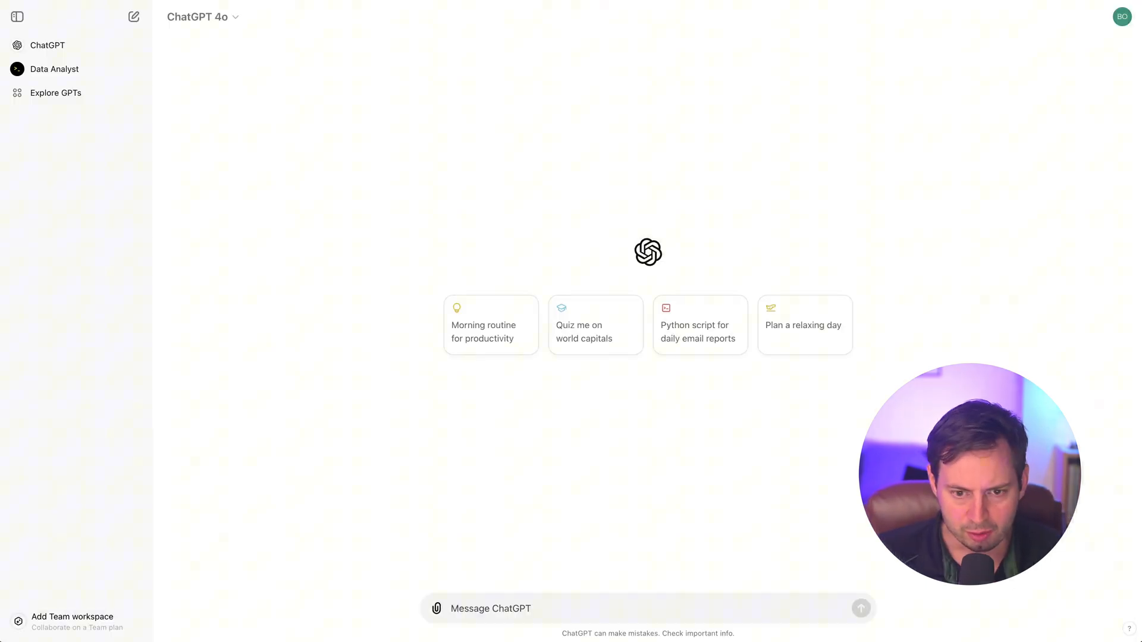
mouse_move(256, 617)
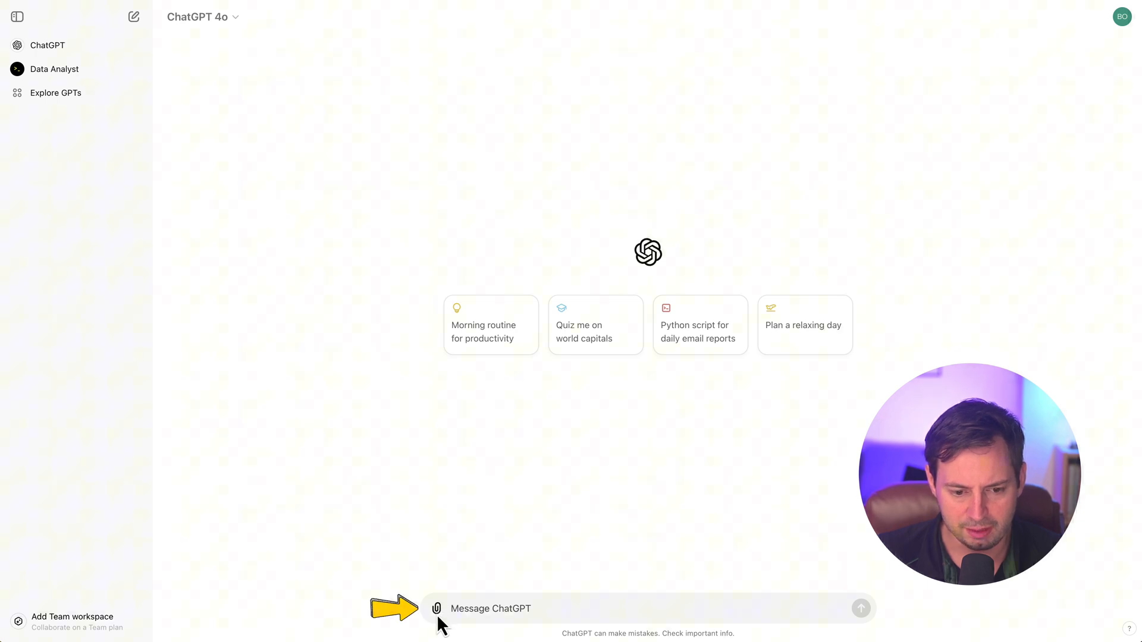
Attach happiness_2023.xlsx from the computer, then start a blank chat without it
left_click(435, 608)
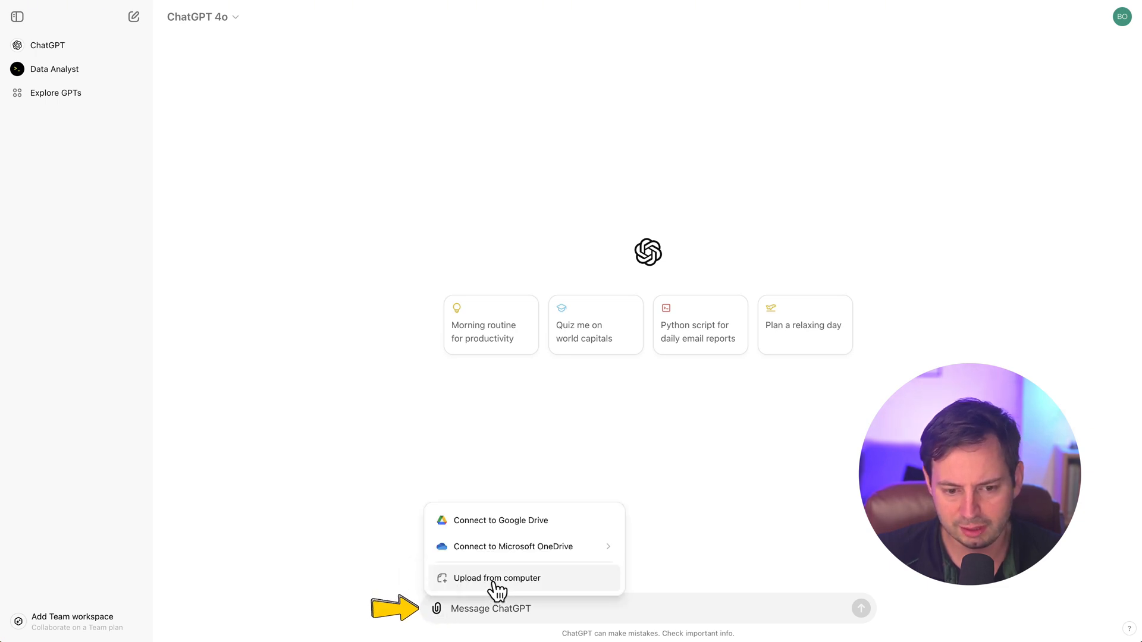
left_click(496, 578)
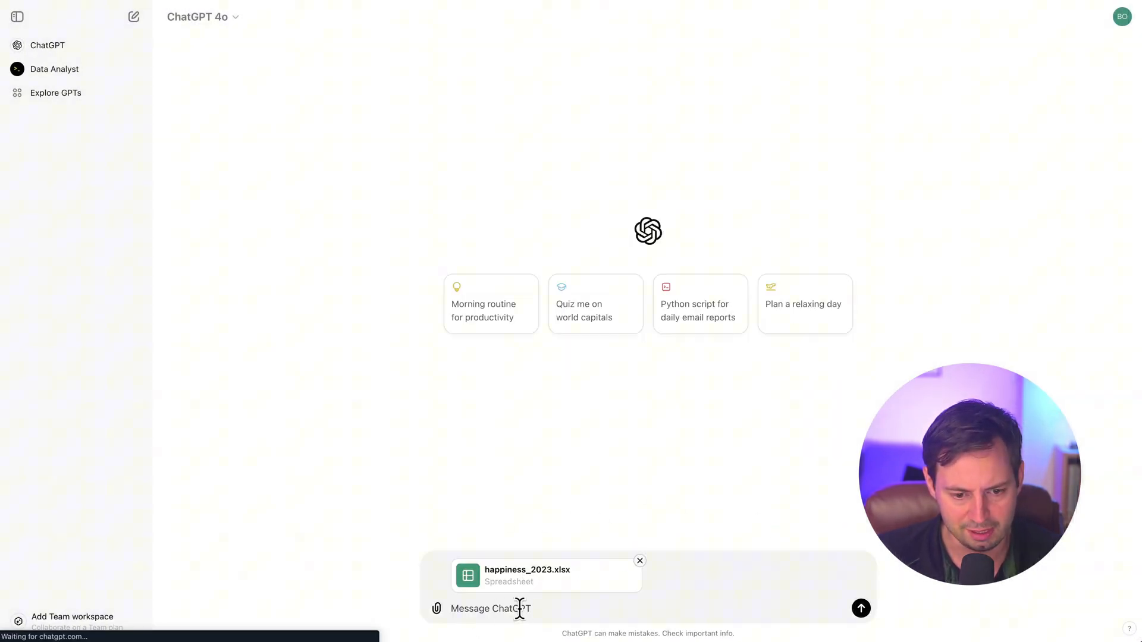
left_click(639, 561)
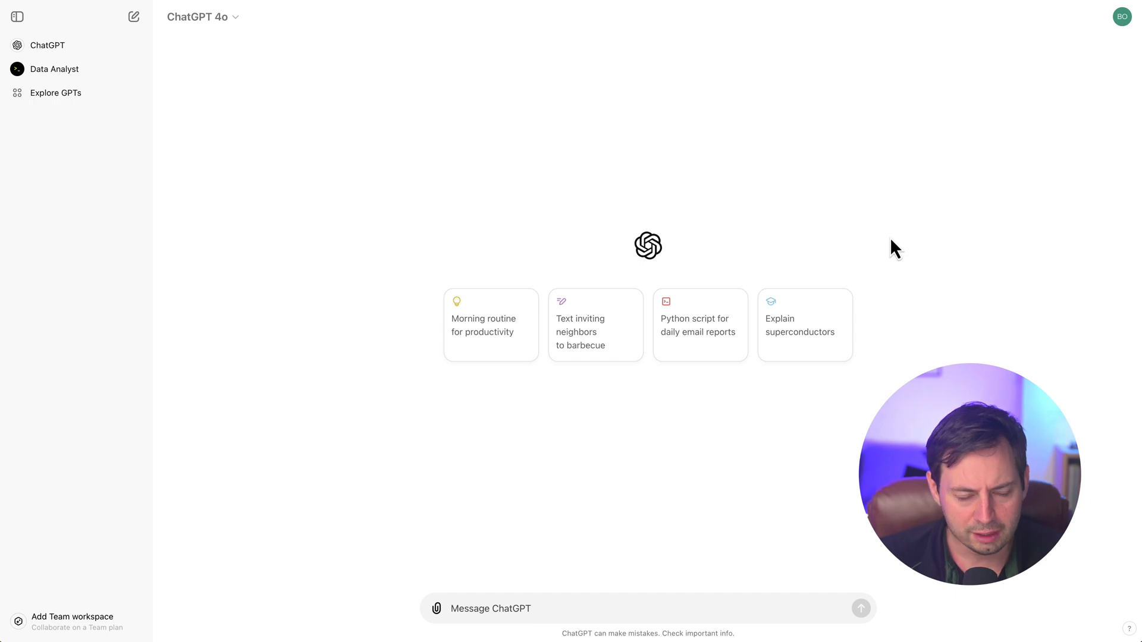
mouse_move(55, 93)
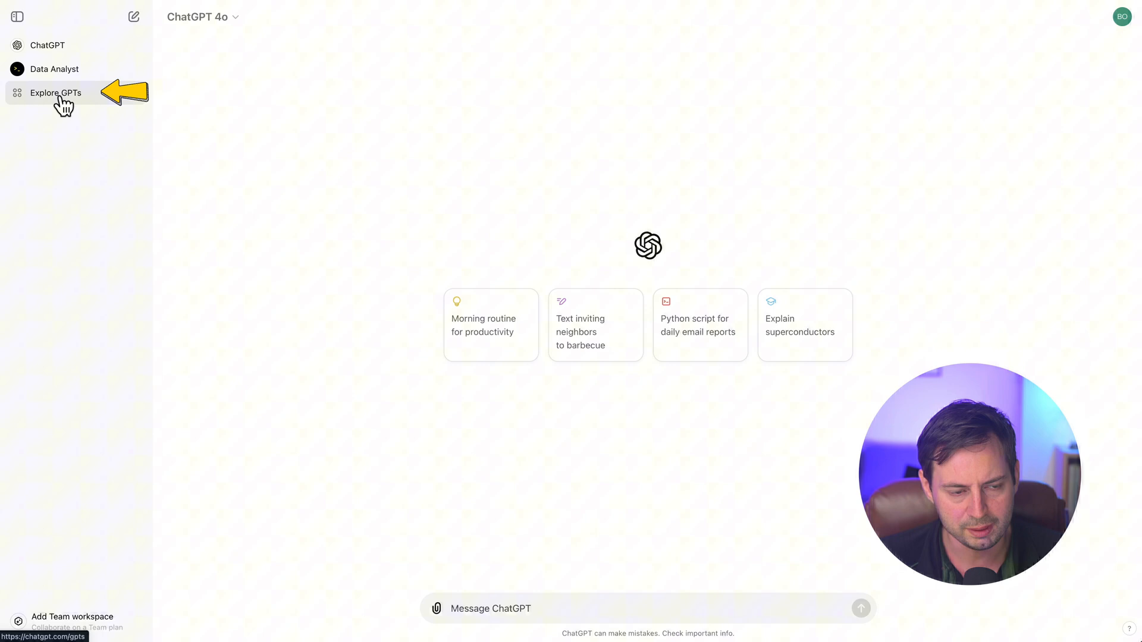
Open Data Analyst from the By ChatGPT section of the GPT directory and start a chat
left_click(55, 93)
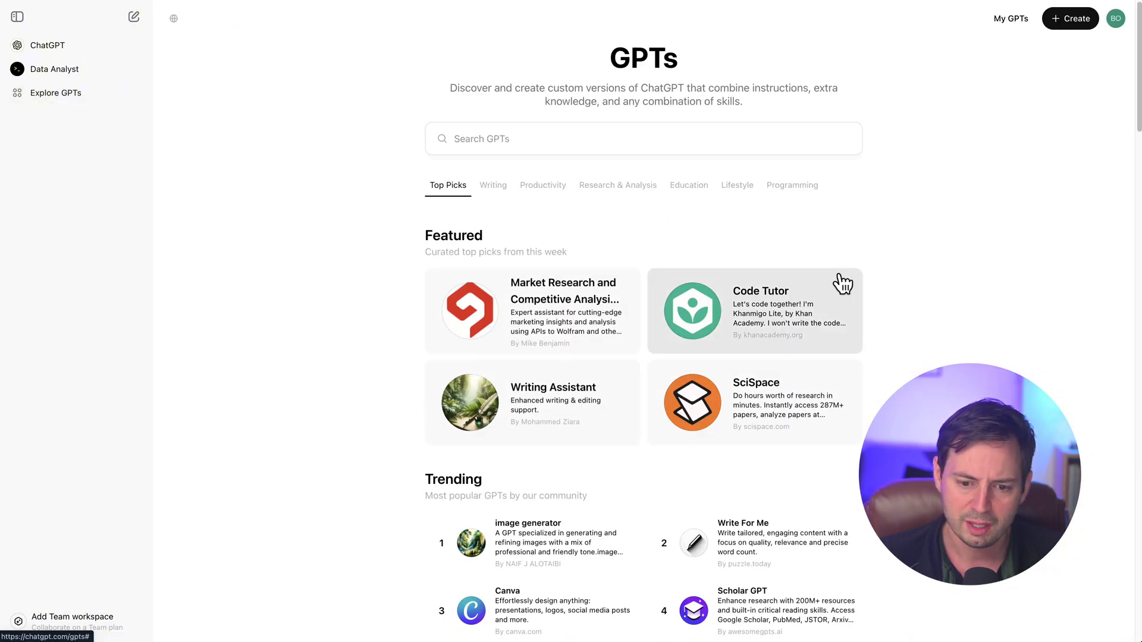
scroll("down", 3)
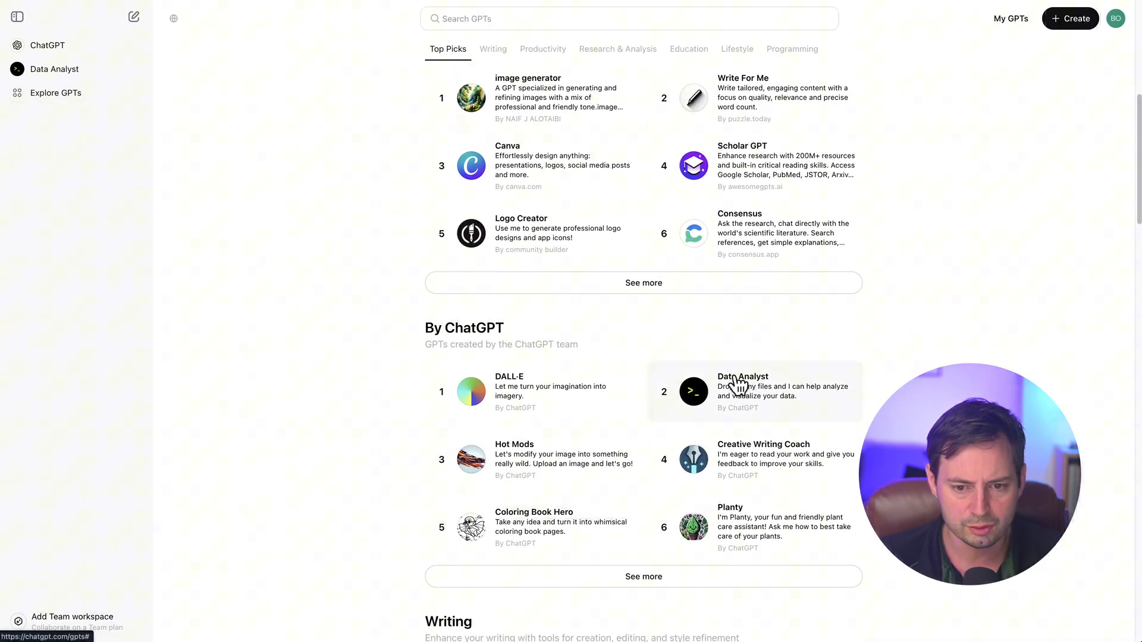
mouse_move(502, 352)
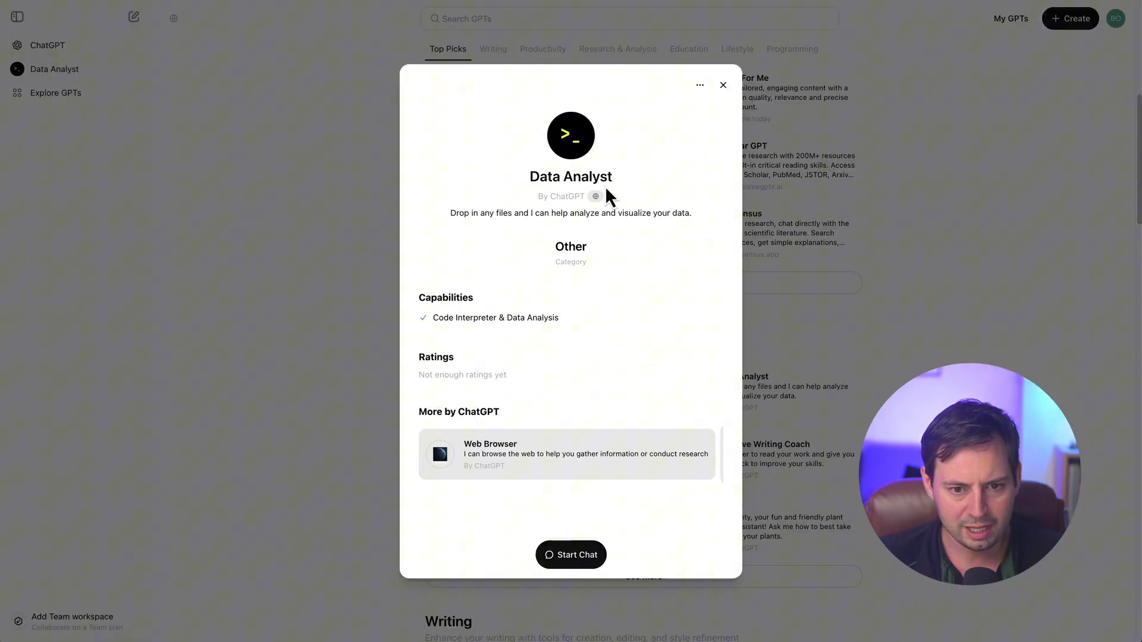
mouse_move(571, 555)
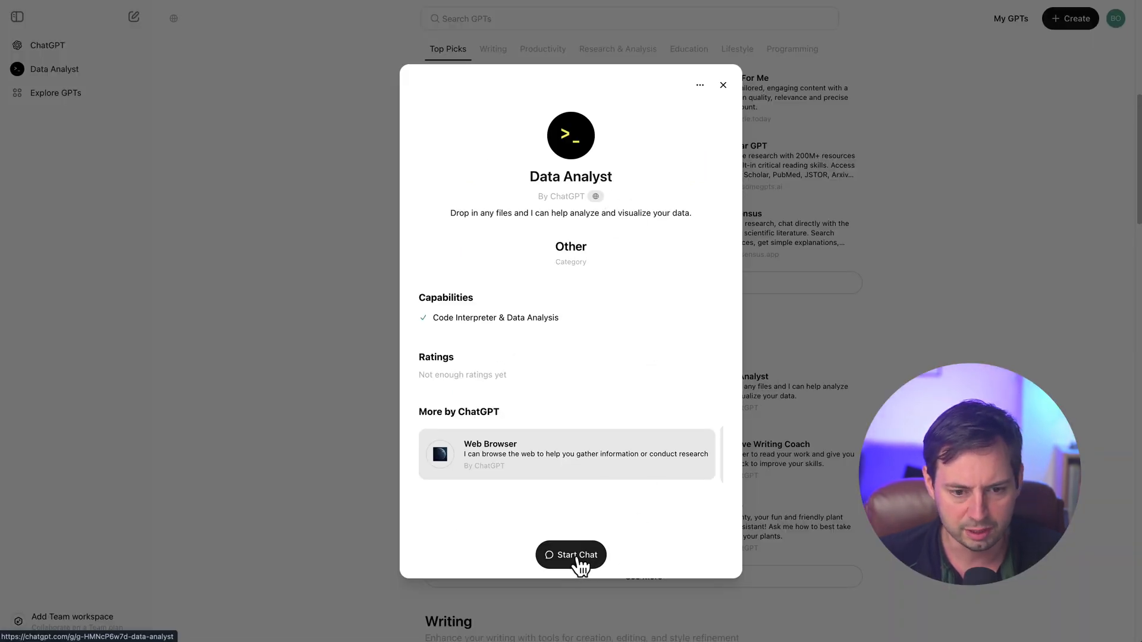
left_click(571, 555)
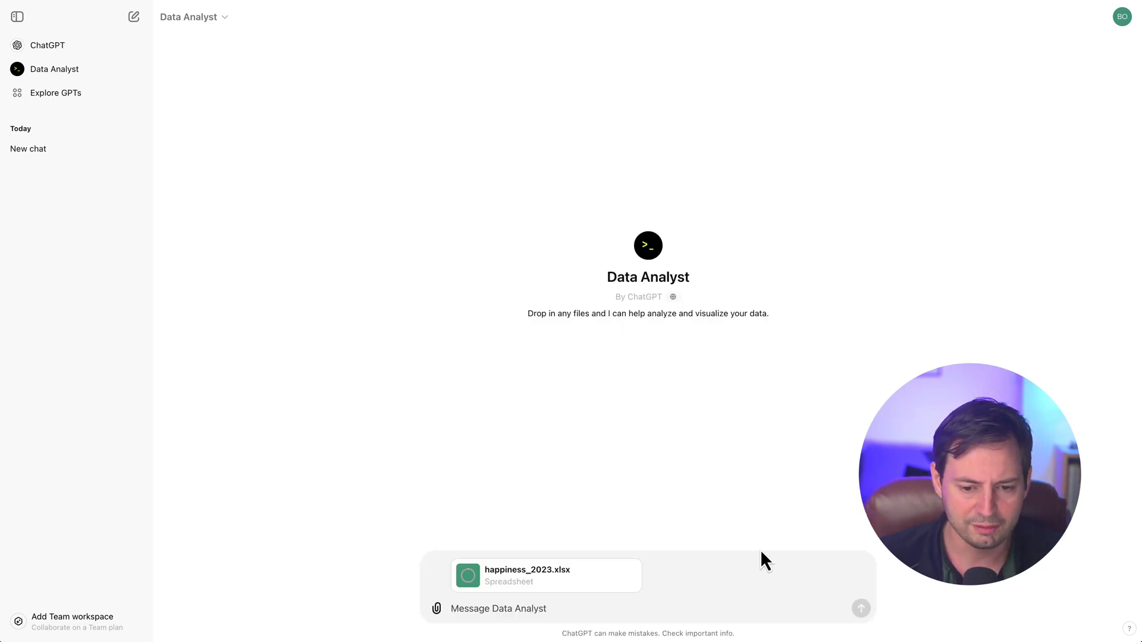
Send happiness_2023.xlsx and scroll through the returned preview table and column summary
left_click(861, 608)
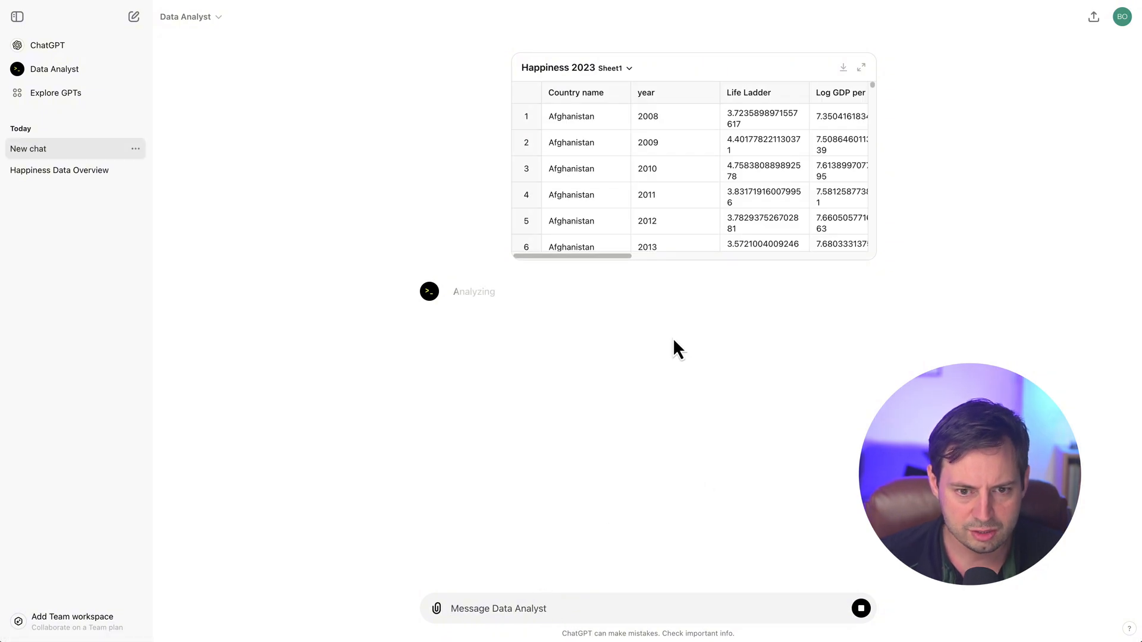
mouse_move(525, 224)
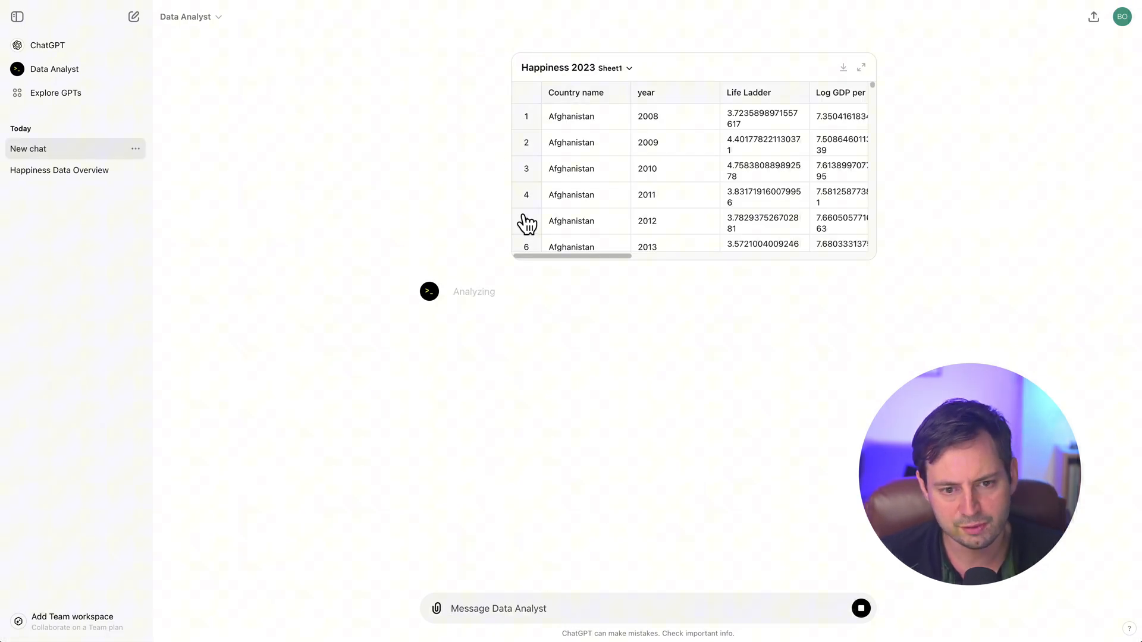
mouse_move(596, 166)
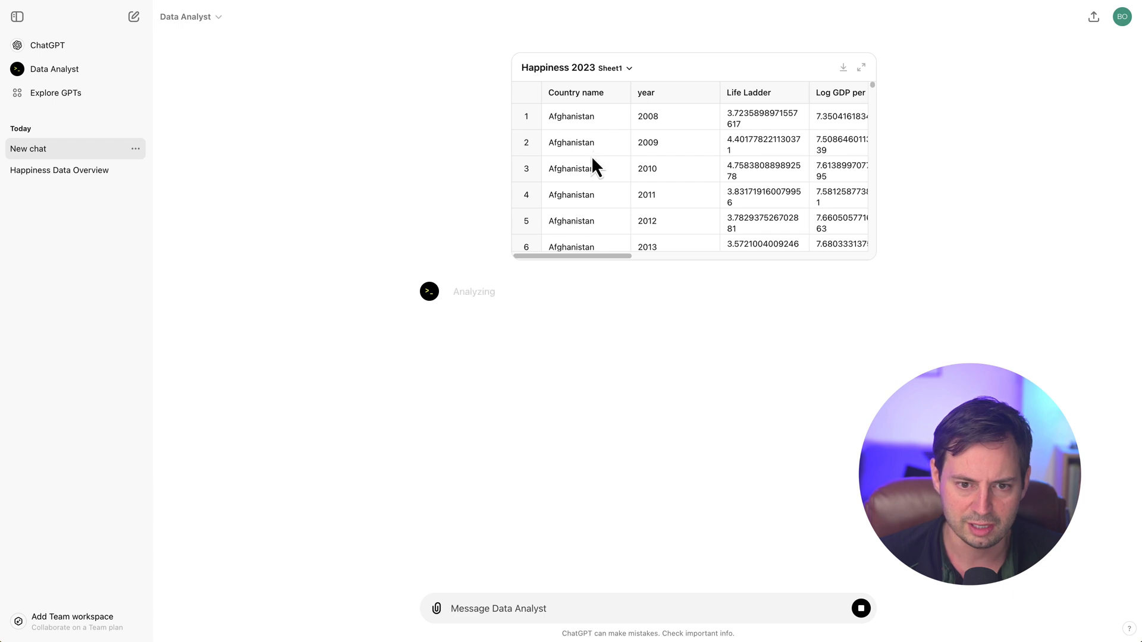
mouse_move(671, 182)
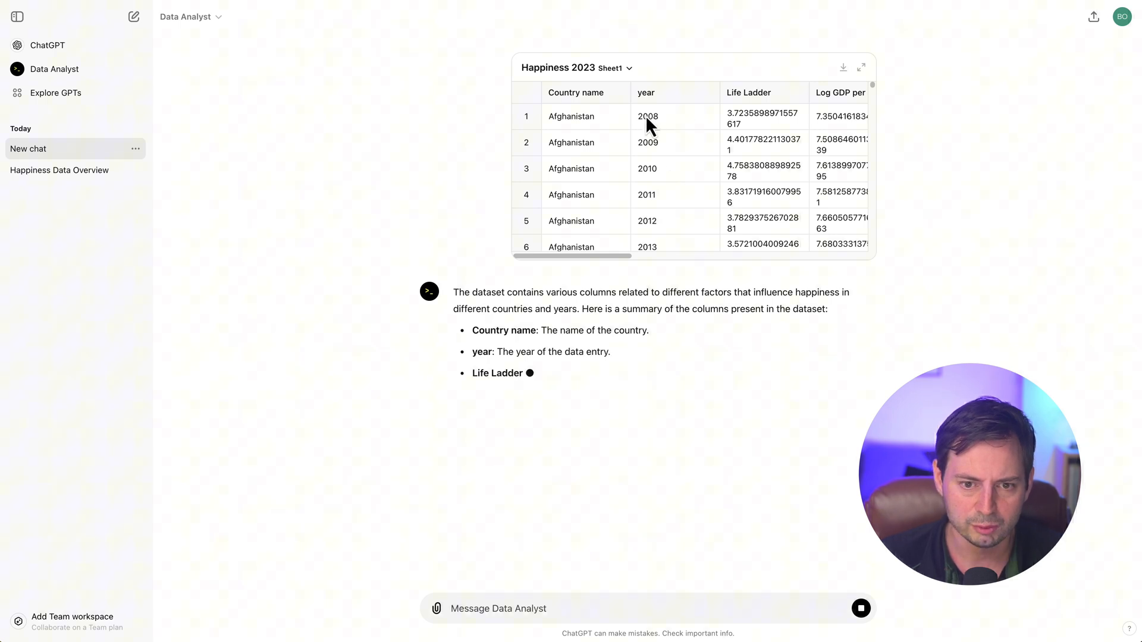
scroll("down", 3)
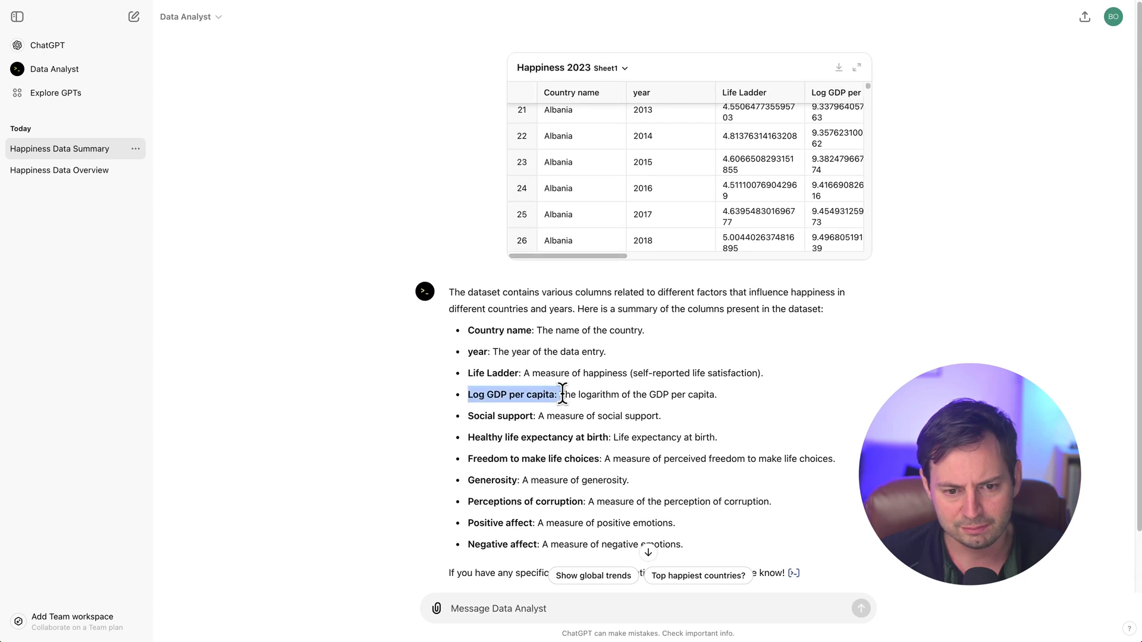
scroll("down", 3)
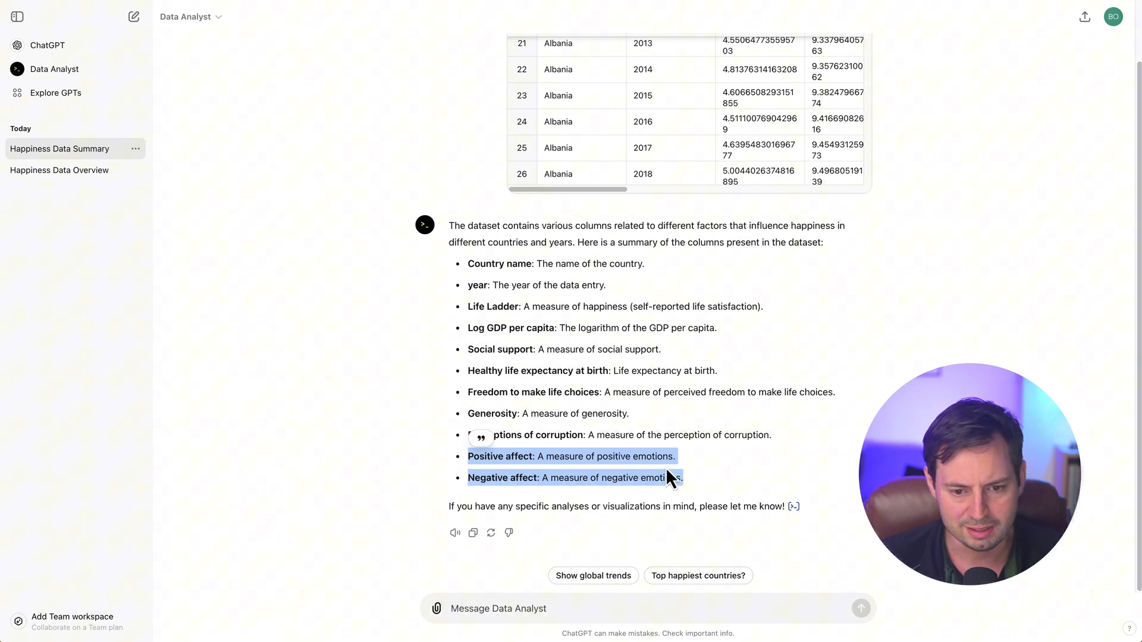
scroll("up", 3)
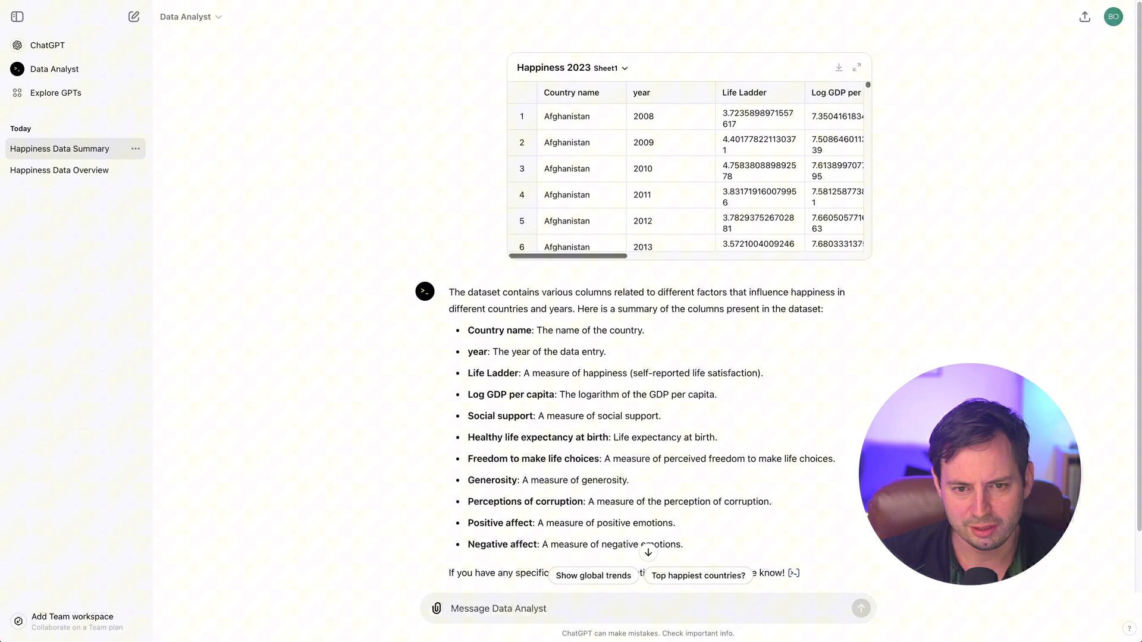
mouse_move(939, 323)
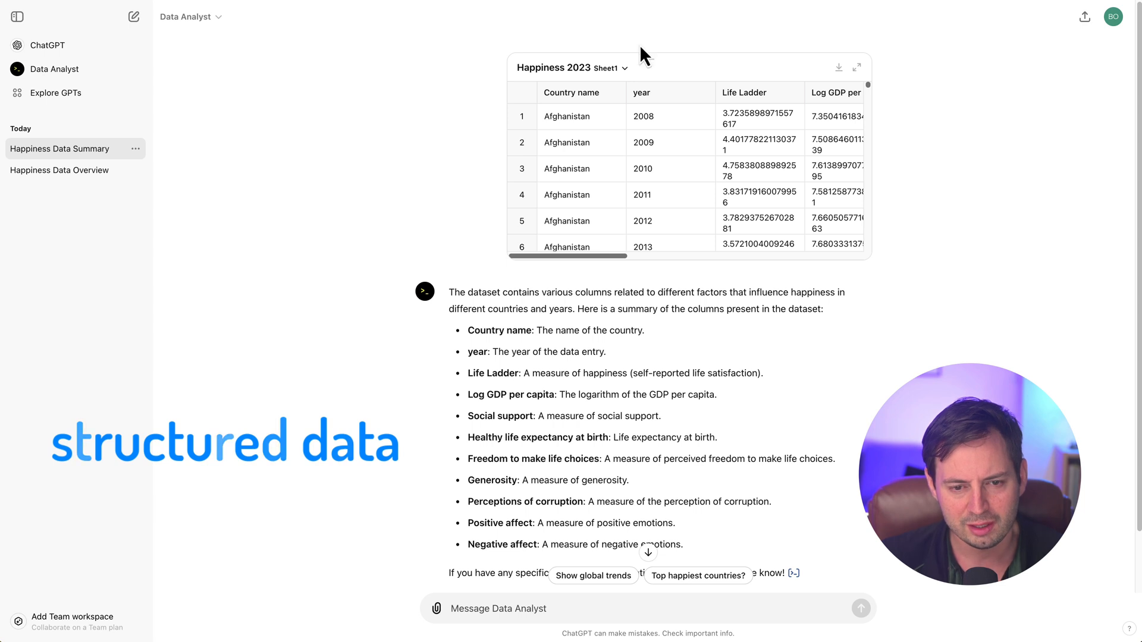
mouse_move(510, 107)
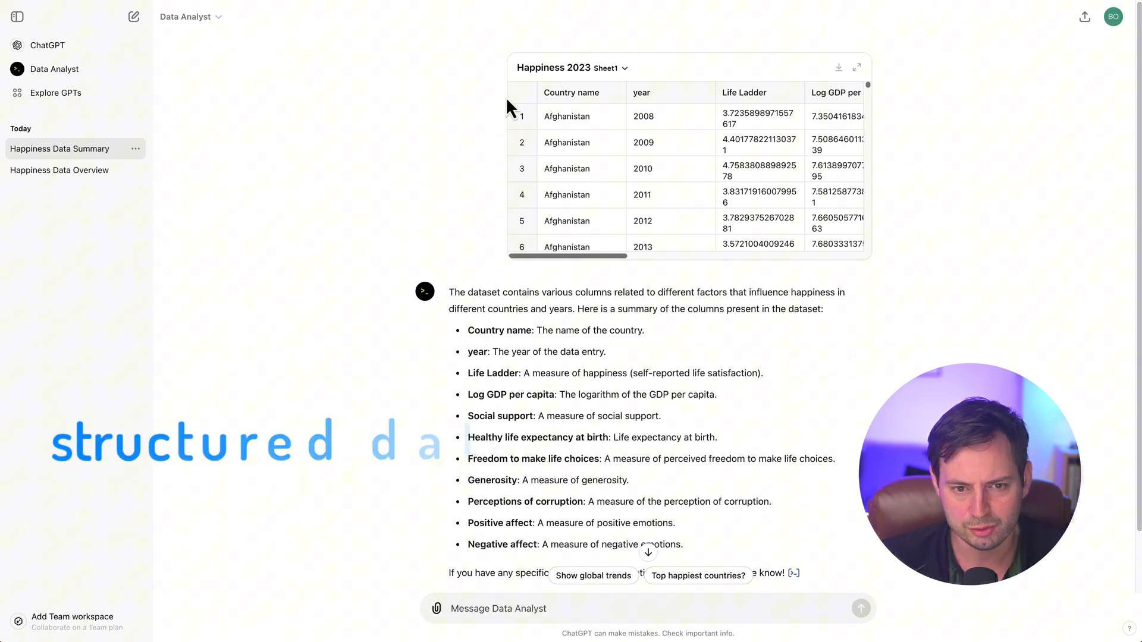
mouse_move(535, 143)
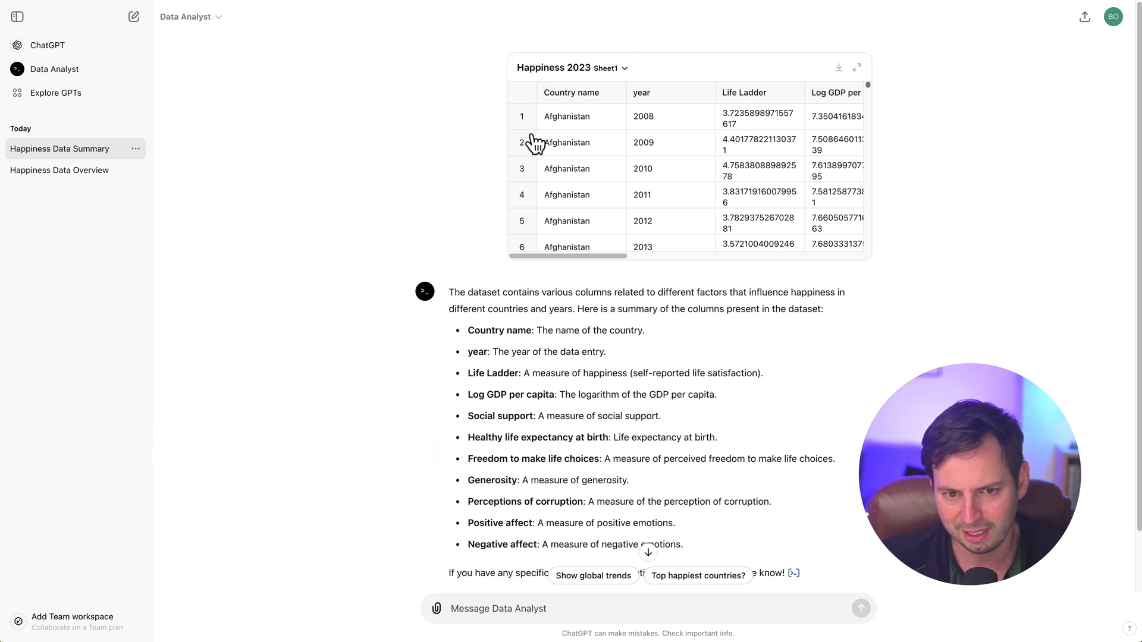
mouse_move(872, 189)
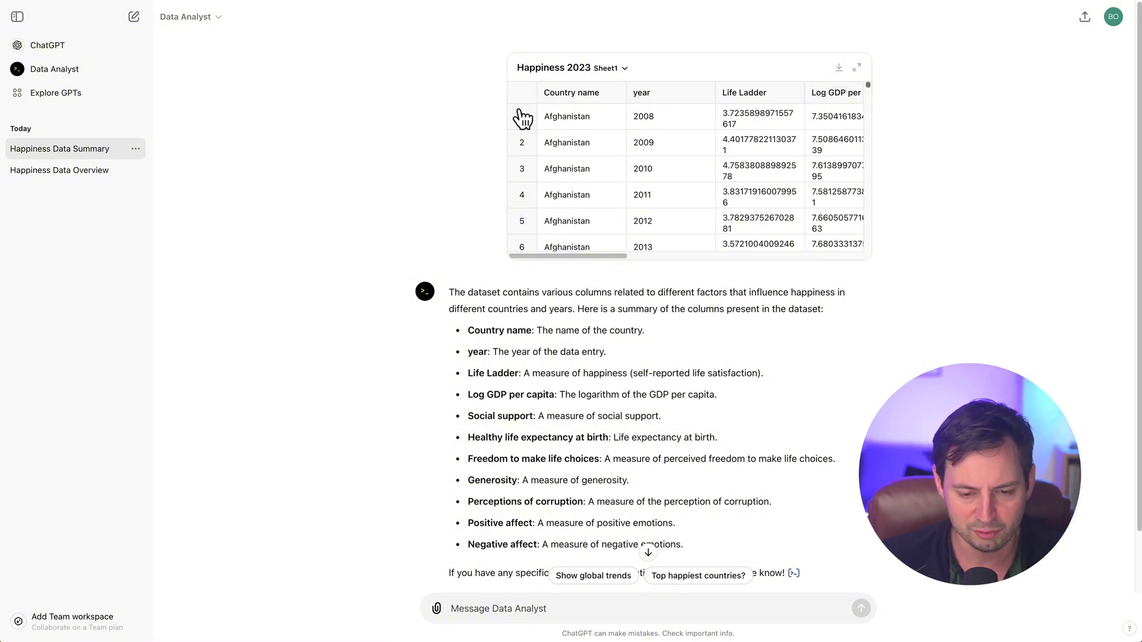
mouse_move(843, 124)
type("What happened to global happiness from 2008 to 2023? Can you create a graph that can help us visualize global happiness levels? Make sure to start from 2008.")
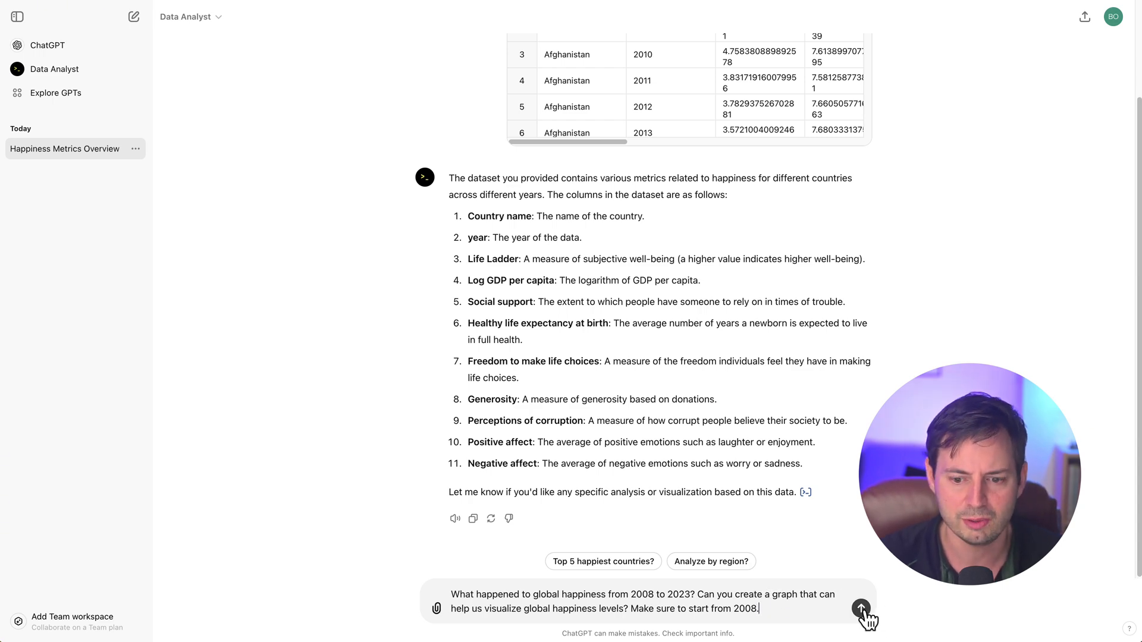
Send the question on global happiness from 2008 to 2023, requesting a graph starting in 2008
left_click(860, 609)
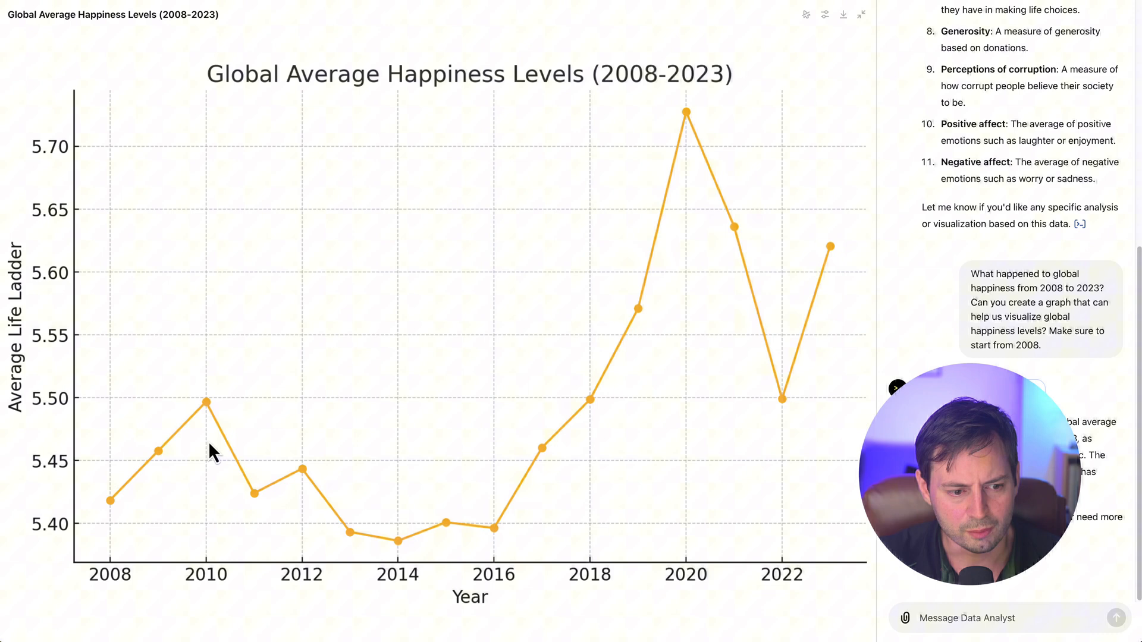
mouse_move(778, 357)
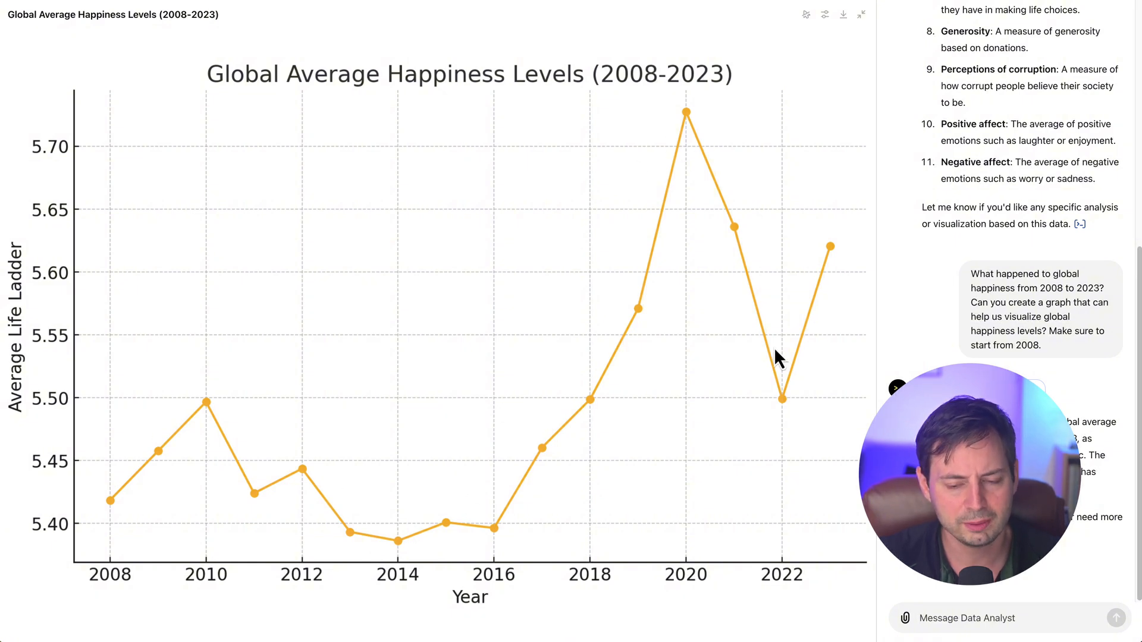
mouse_move(815, 368)
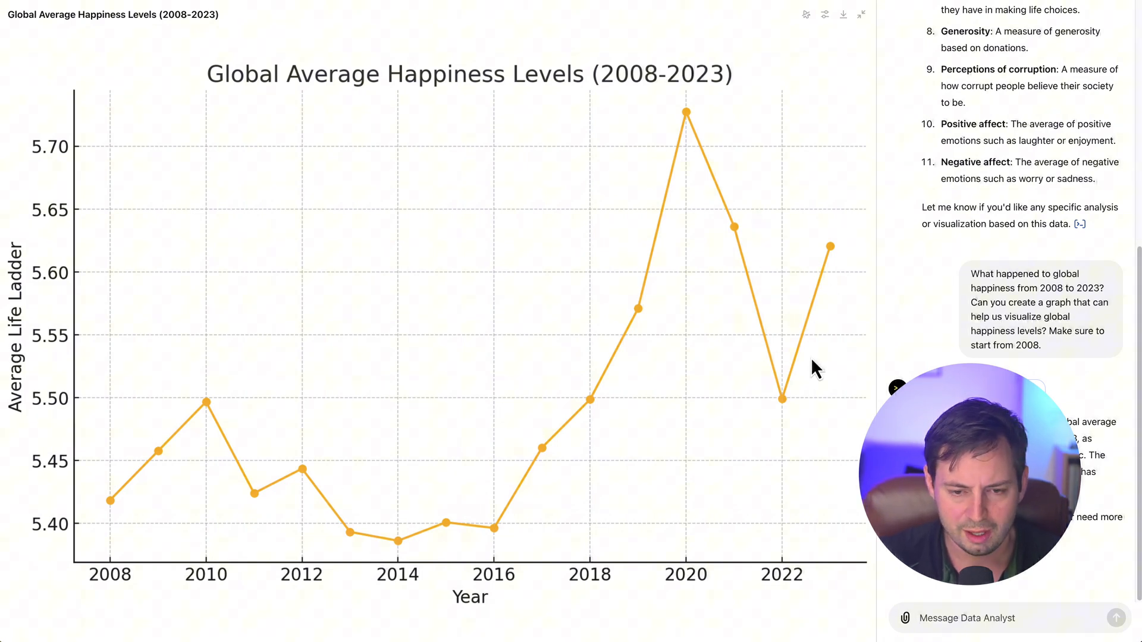
mouse_move(823, 374)
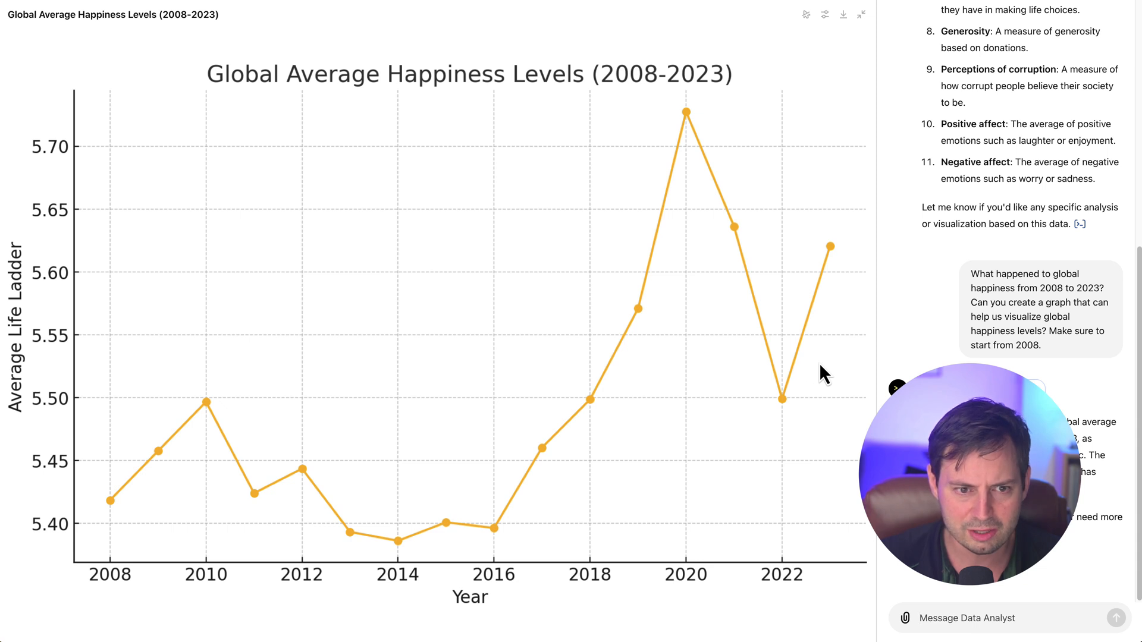
mouse_move(477, 96)
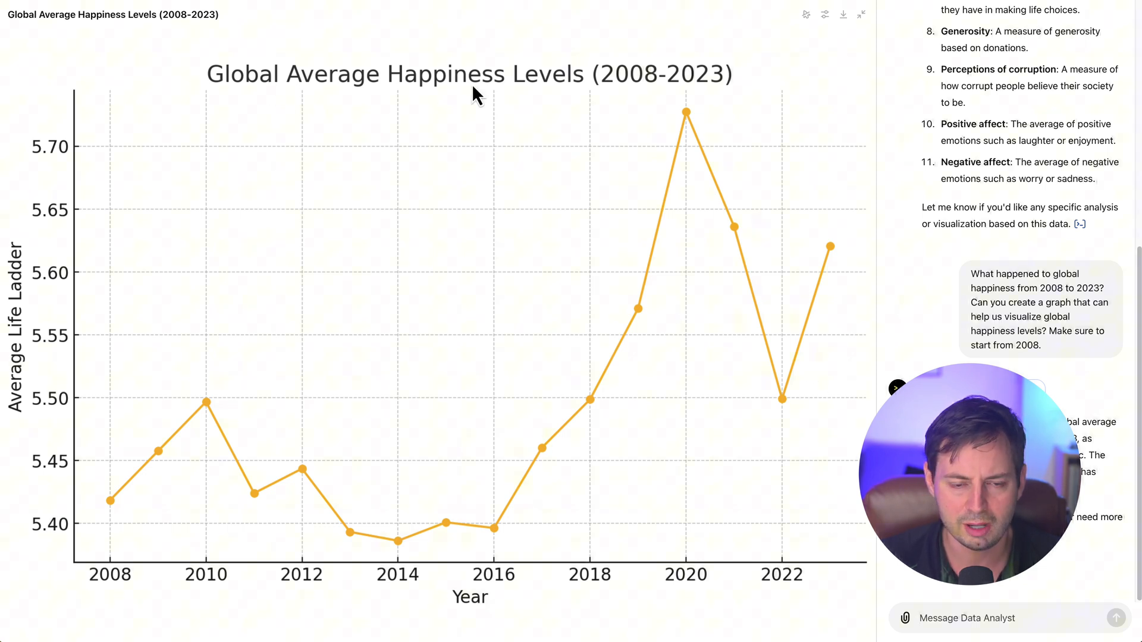
mouse_move(177, 483)
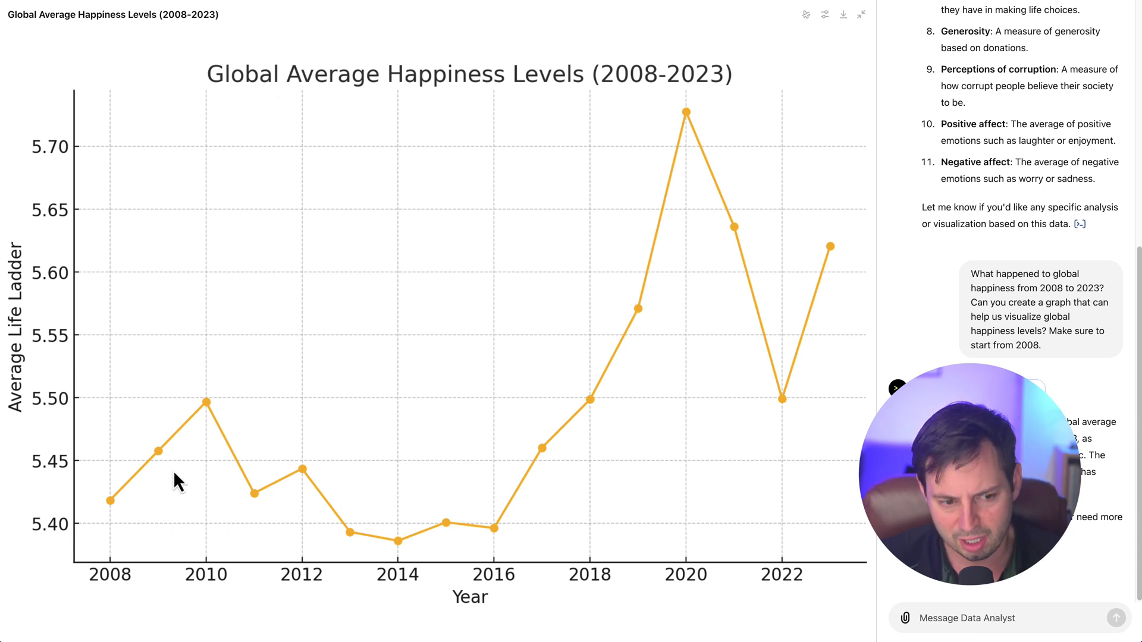
mouse_move(850, 342)
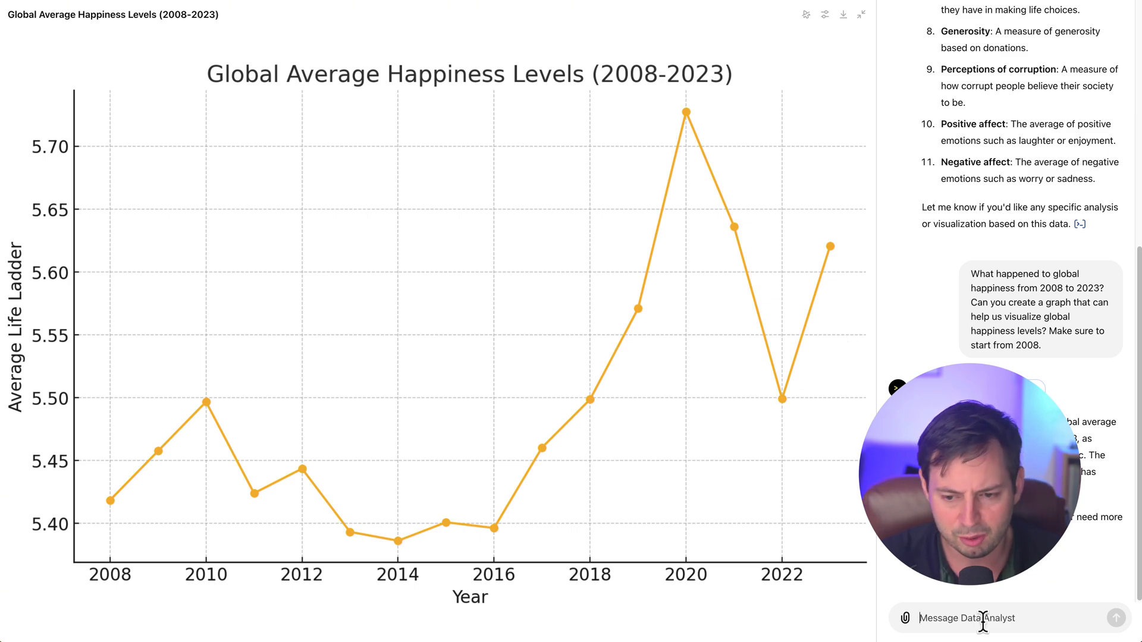
left_click(1116, 617)
type("Can you show me happiness trends for US, UK, and Bulgaria. Can you mark the area that corresponds to Covid-19.")
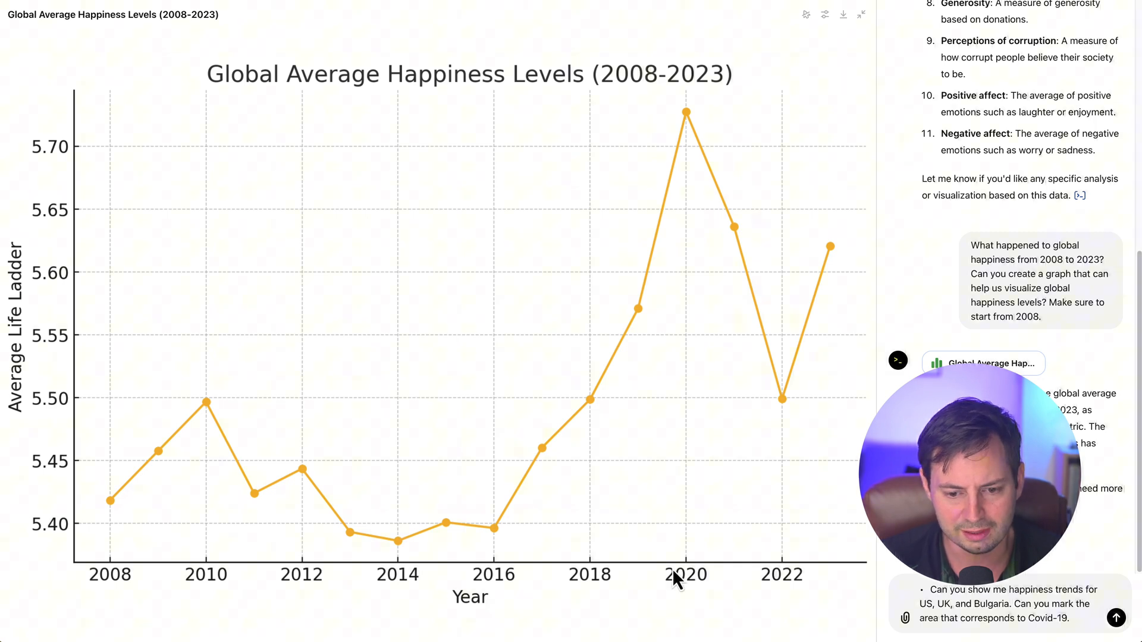
mouse_move(677, 139)
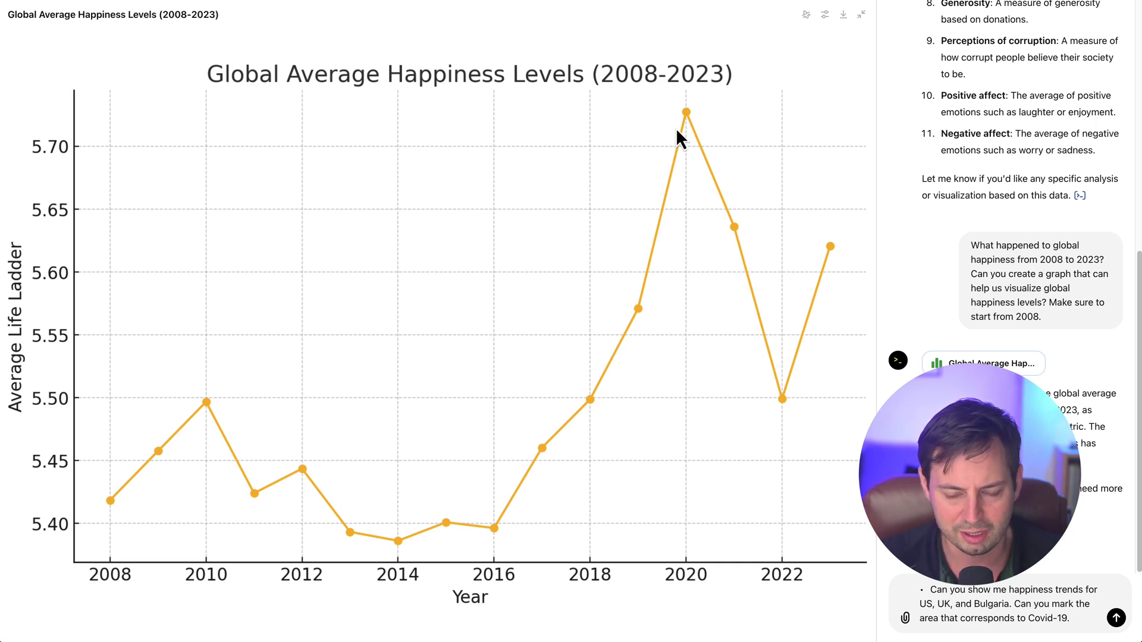
mouse_move(728, 597)
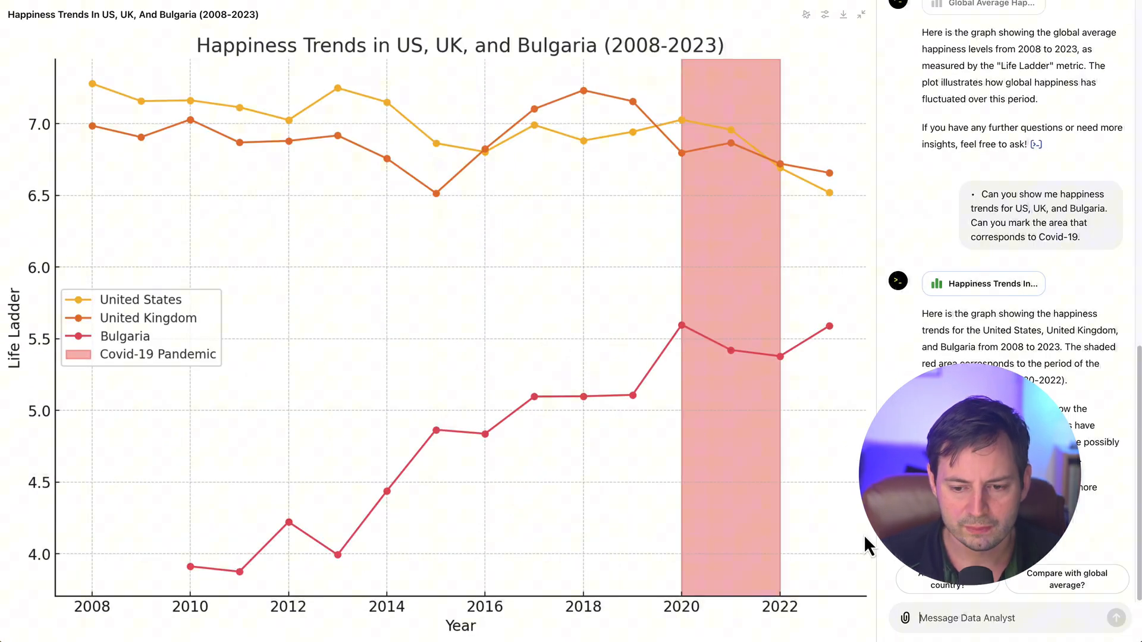
mouse_move(356, 172)
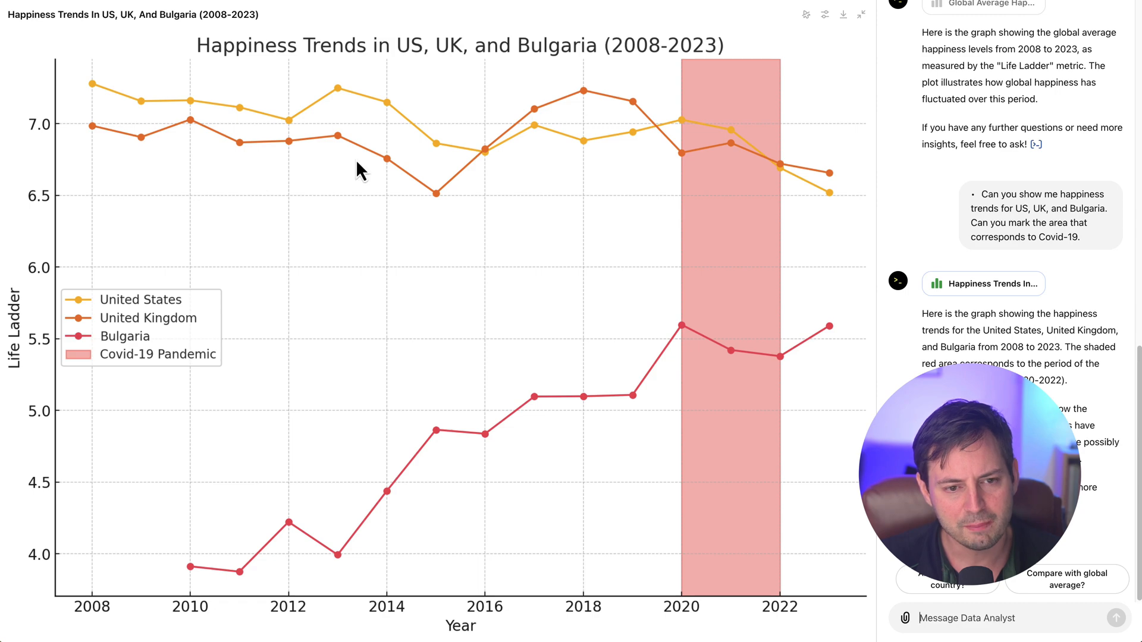
mouse_move(806, 364)
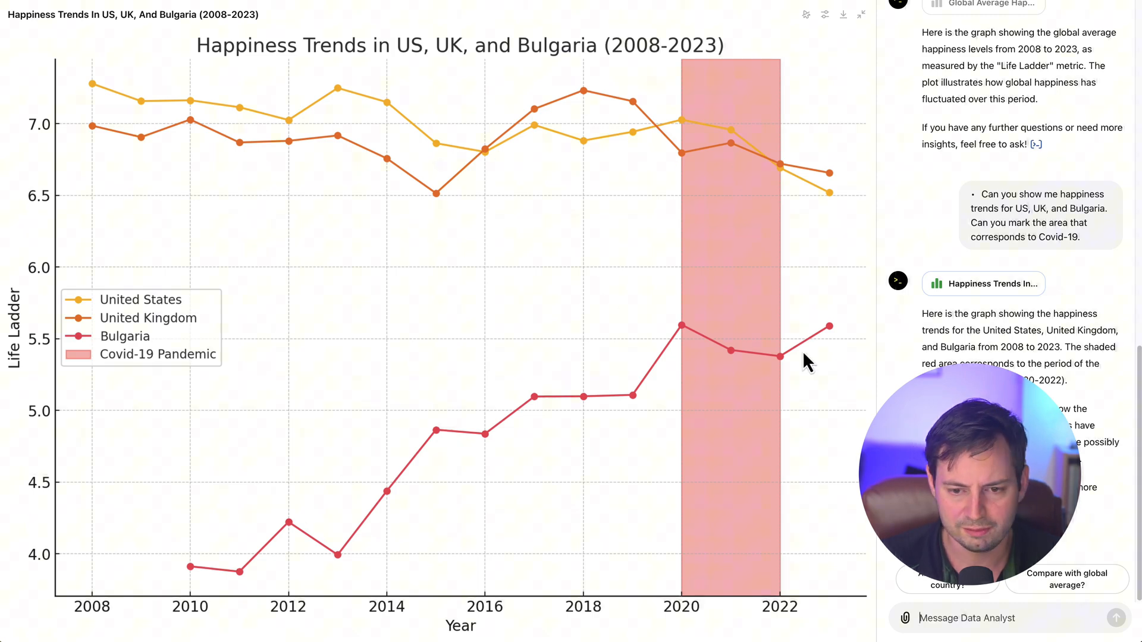
mouse_move(198, 575)
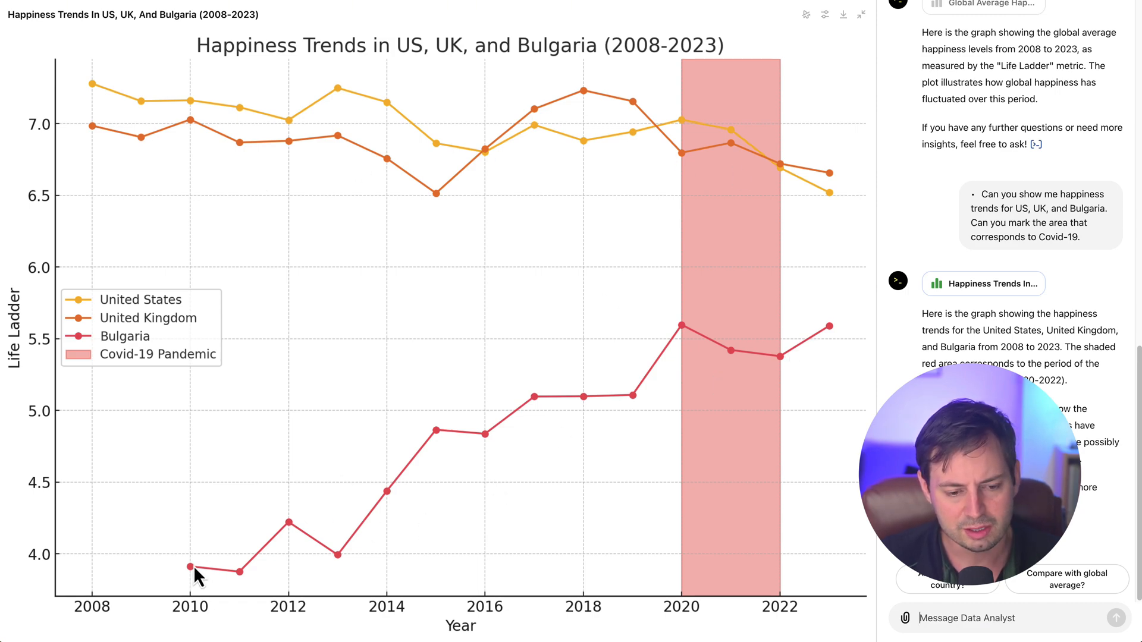
mouse_move(230, 623)
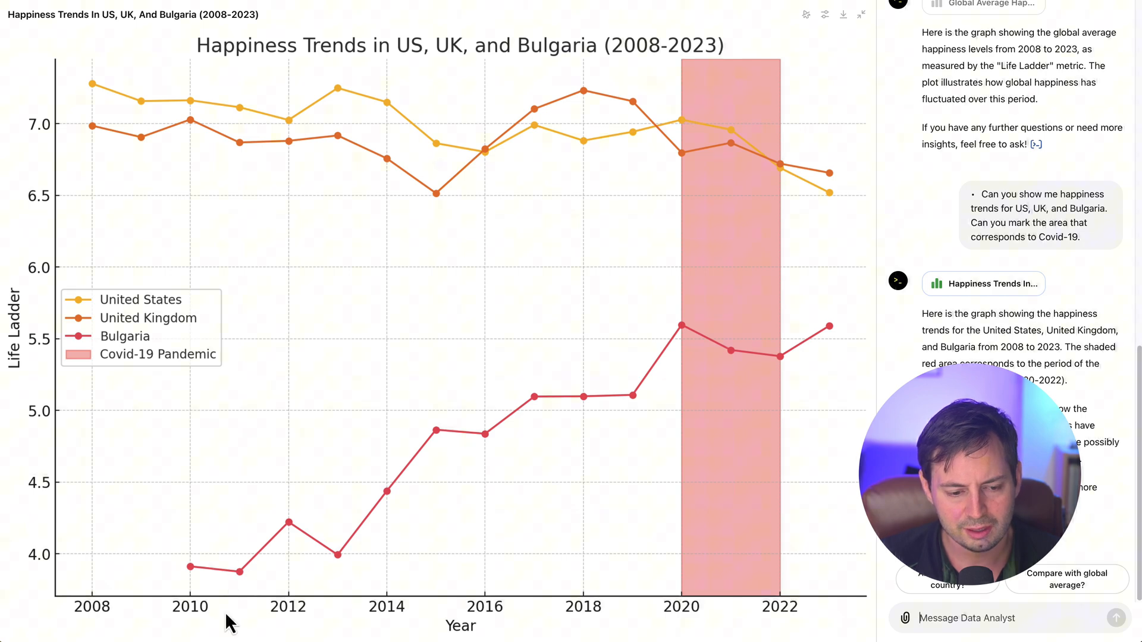
mouse_move(200, 619)
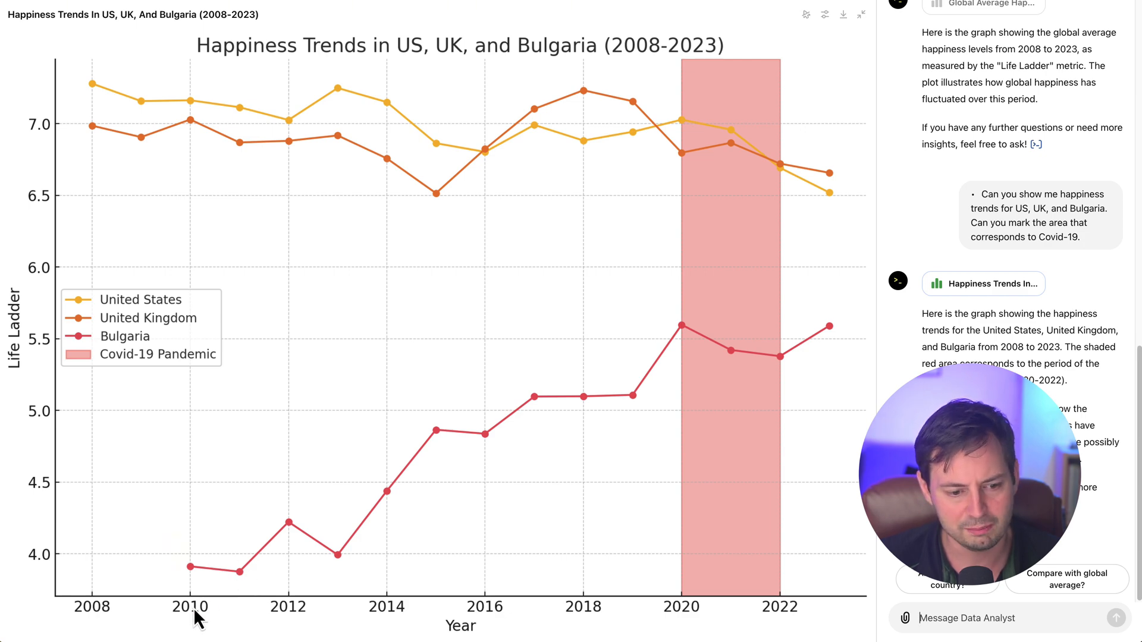
mouse_move(683, 424)
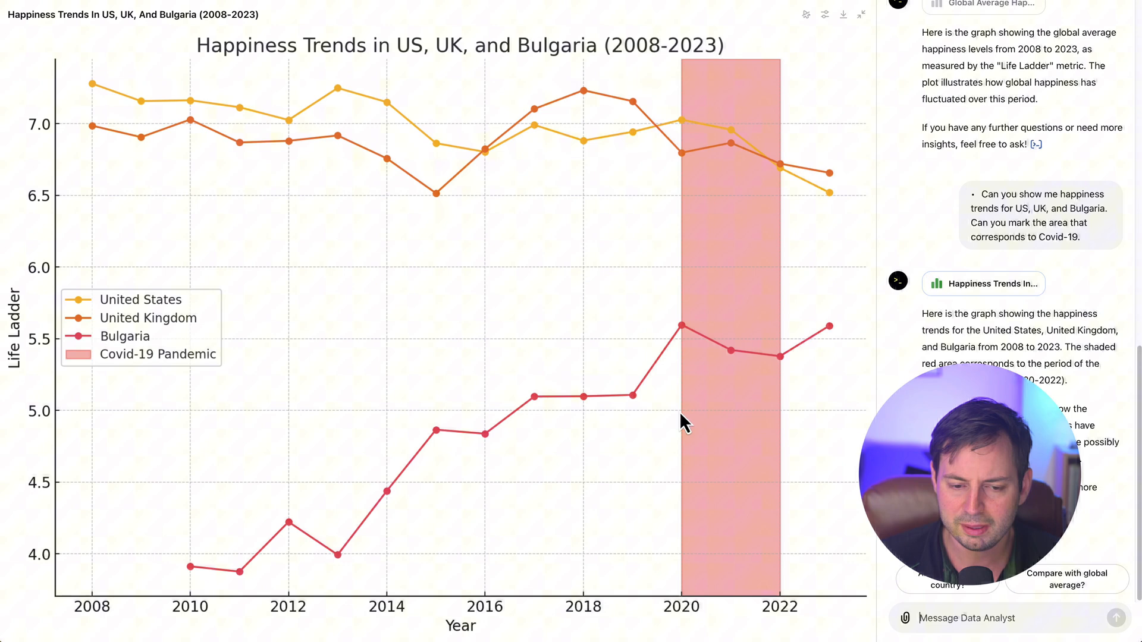
mouse_move(473, 122)
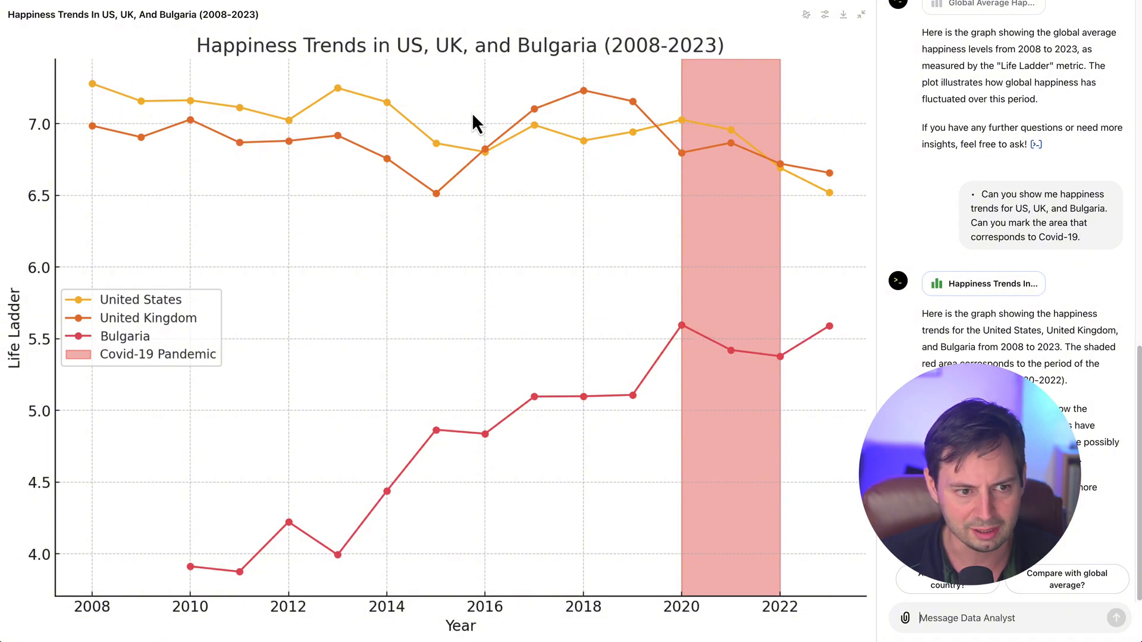
mouse_move(132, 16)
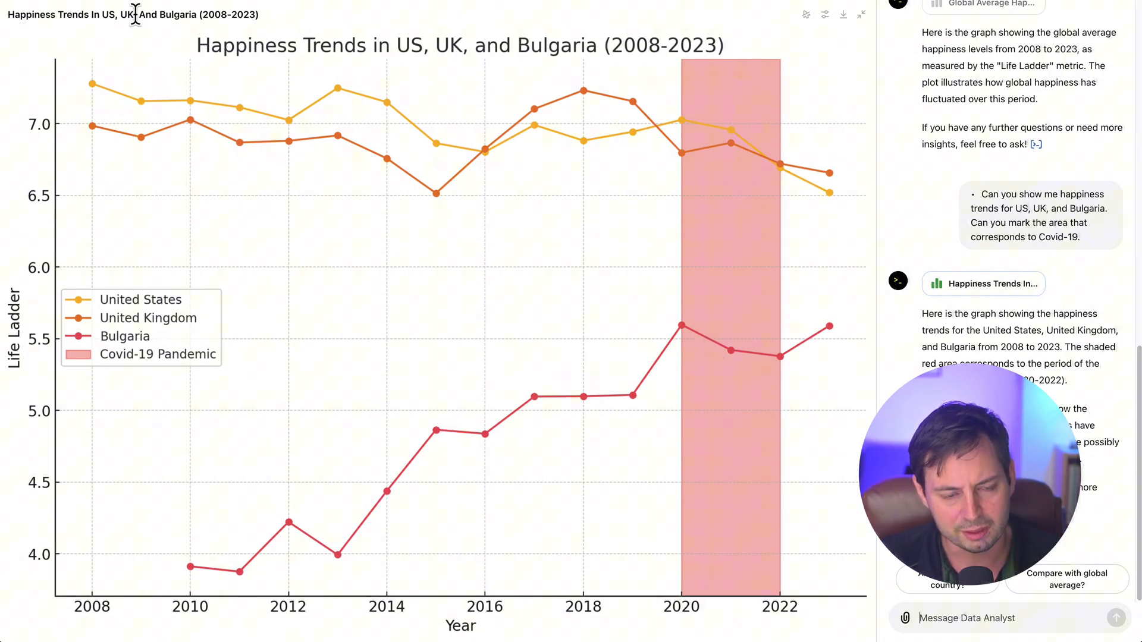
mouse_move(670, 142)
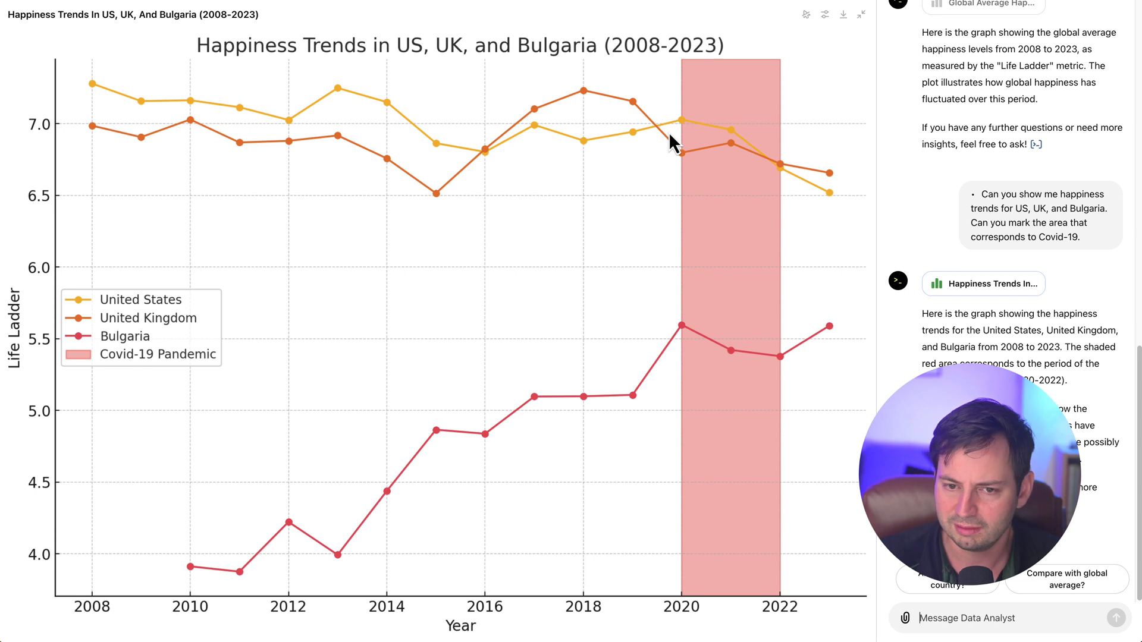
mouse_move(836, 261)
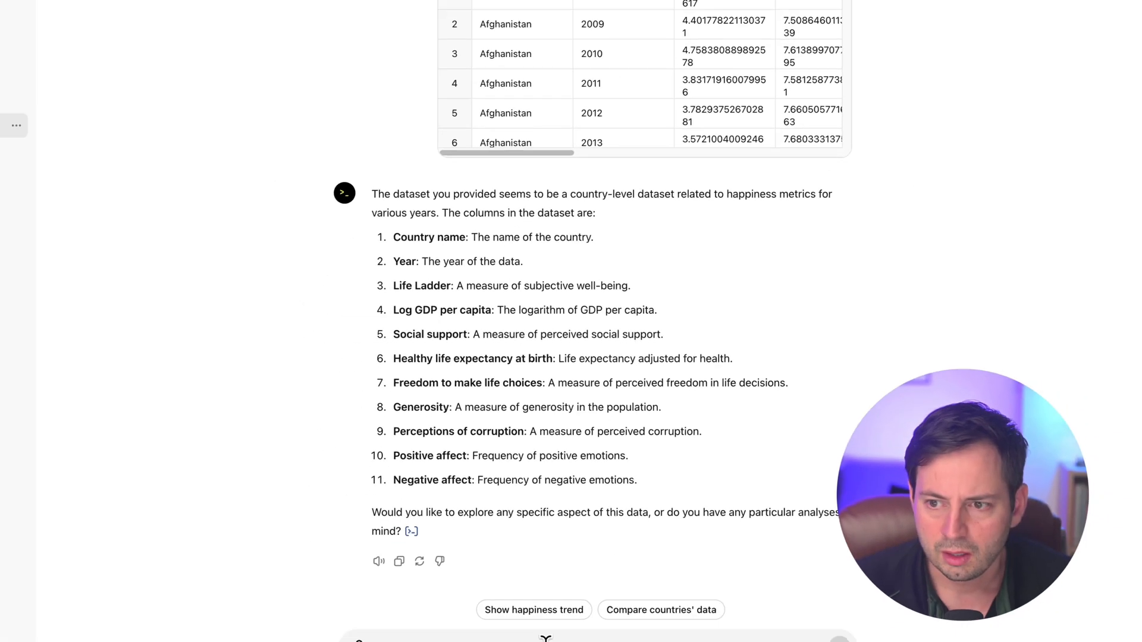
Request bar charts of 2023's top-10 and bottom-10 countries by happiness
left_click(15, 16)
type("Generate a bar chart showing the top 10 happiest countries in 2023 and the bottom 10 least happy countries.")
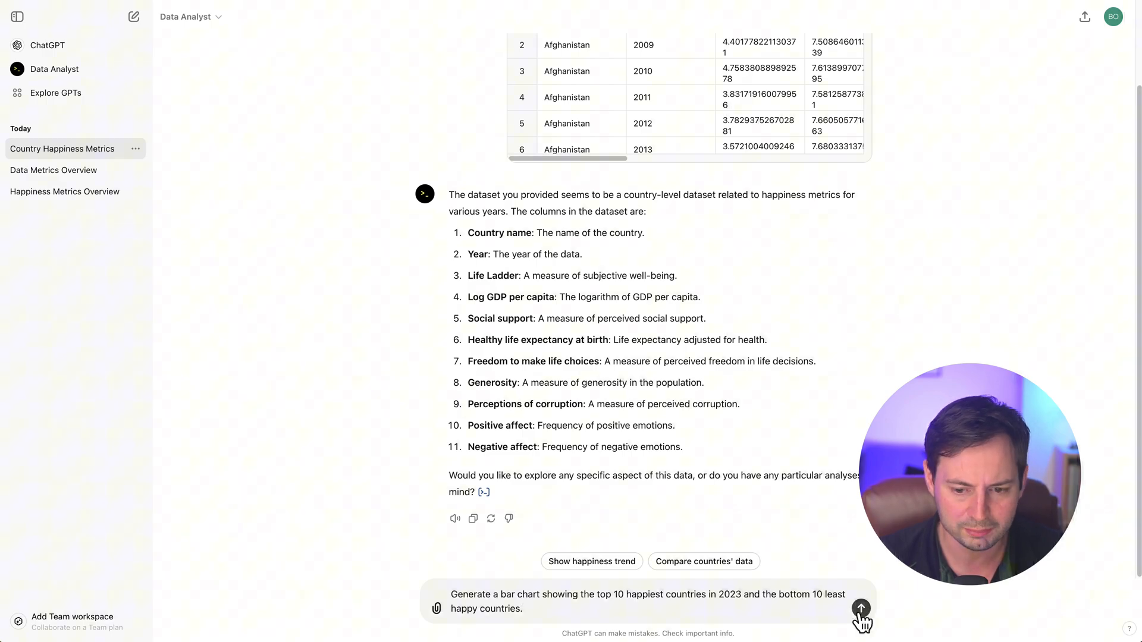
left_click(860, 609)
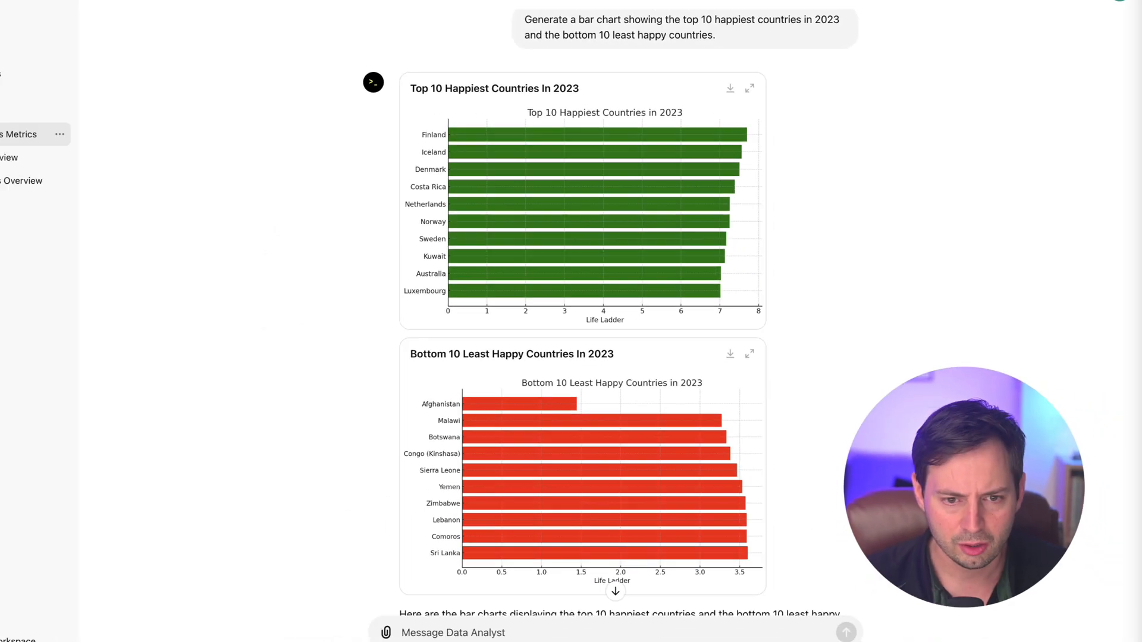
left_click(16, 16)
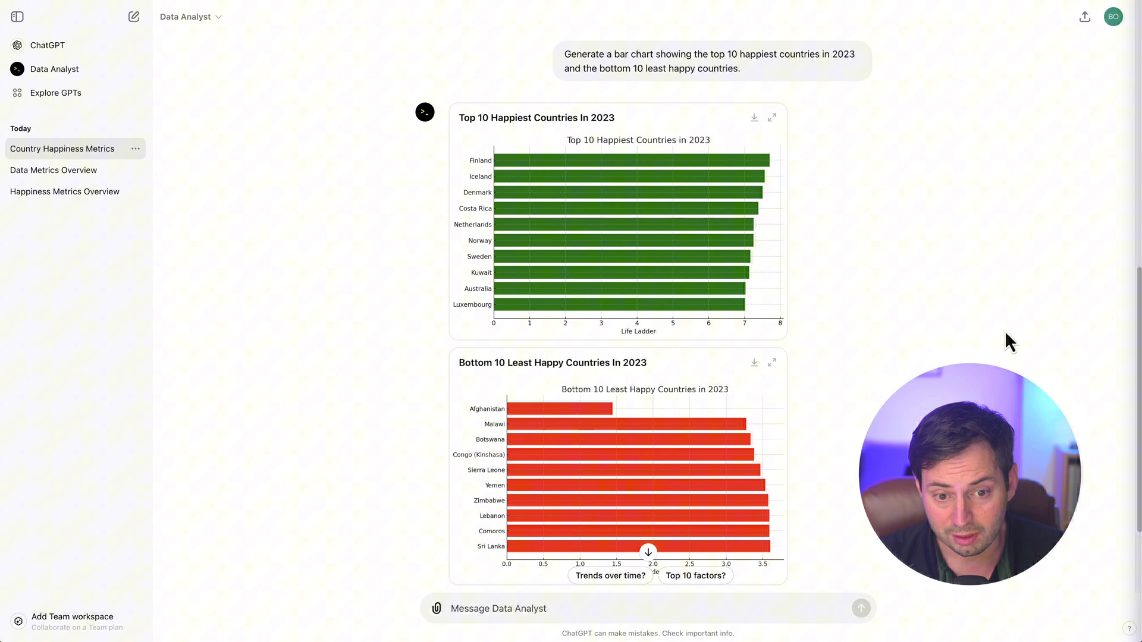
mouse_move(871, 332)
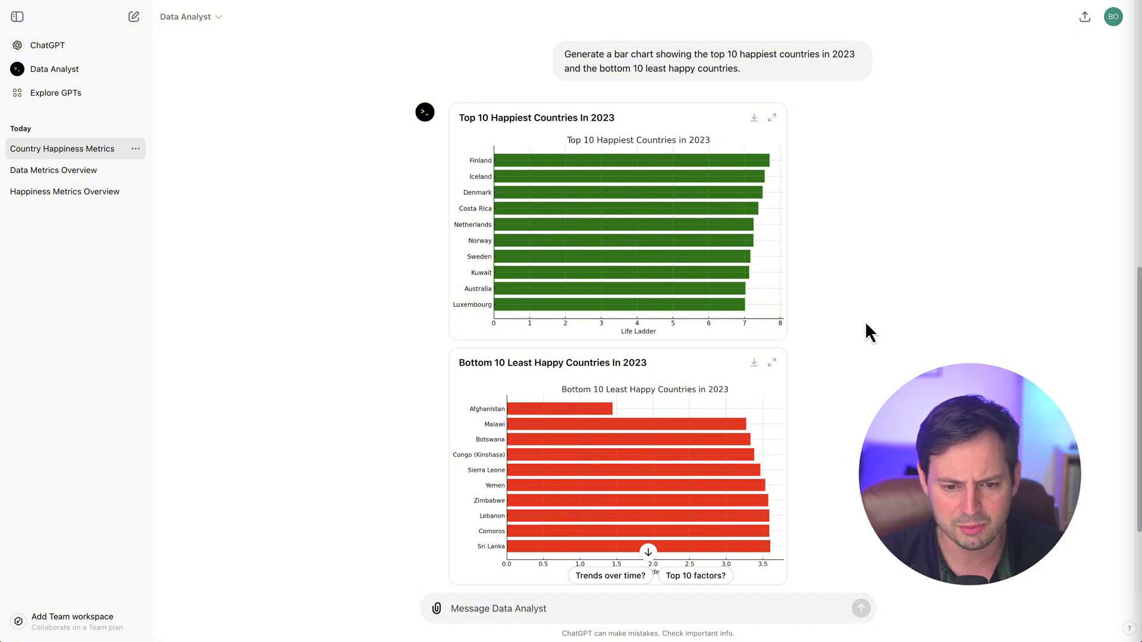
mouse_move(738, 407)
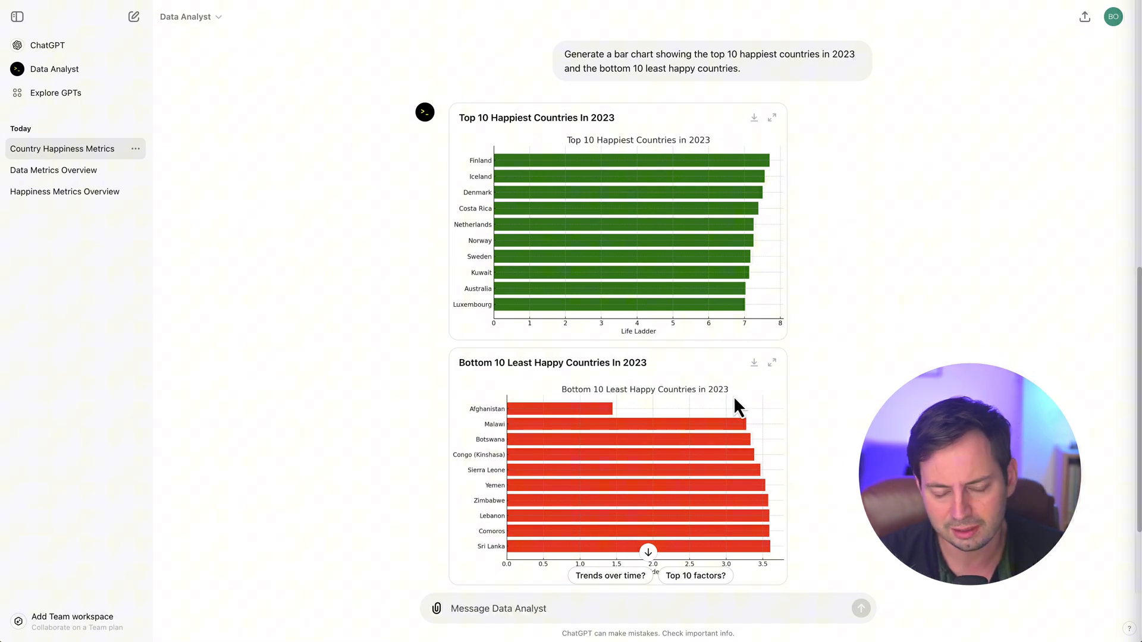
mouse_move(691, 354)
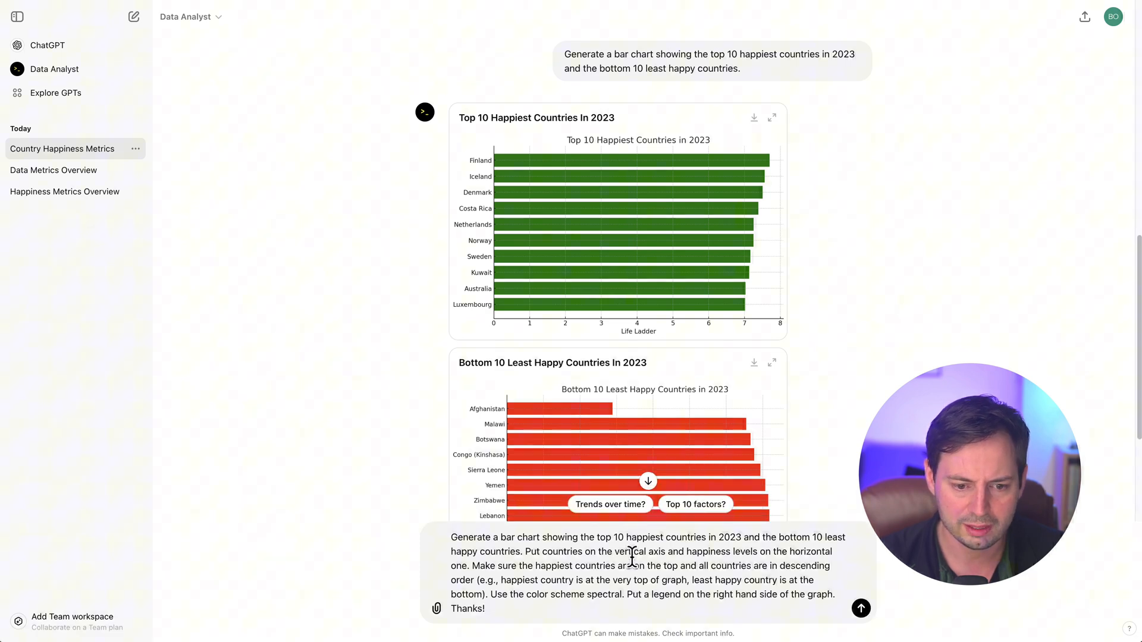
Send the combined-chart prompt: vertical country axis, descending order, Spectral colours, right legend
left_click(860, 608)
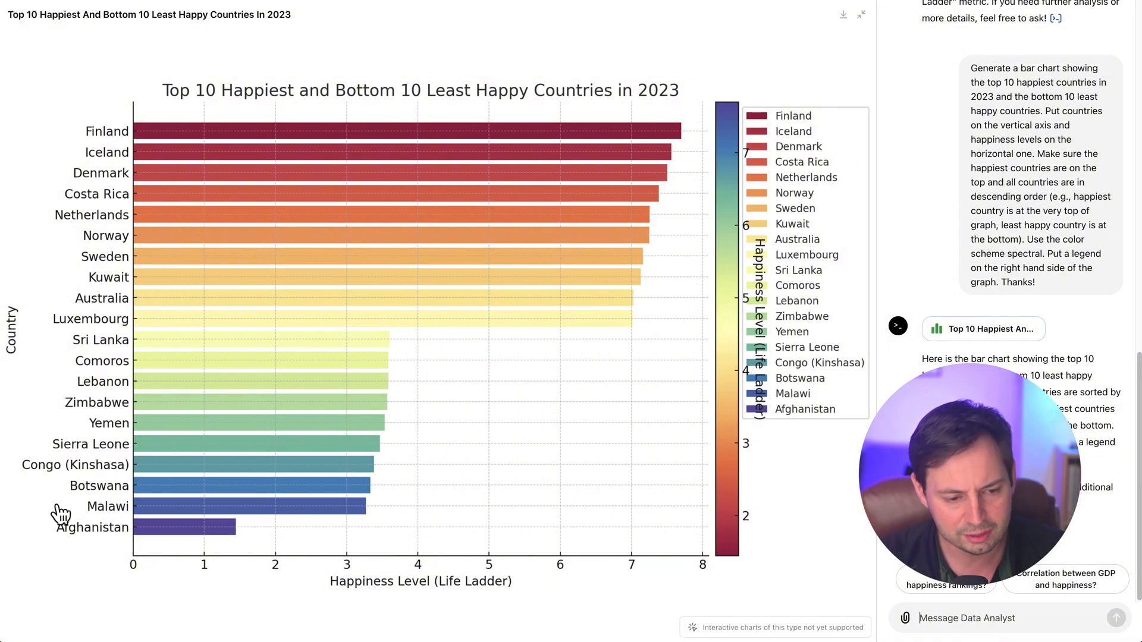
mouse_move(695, 539)
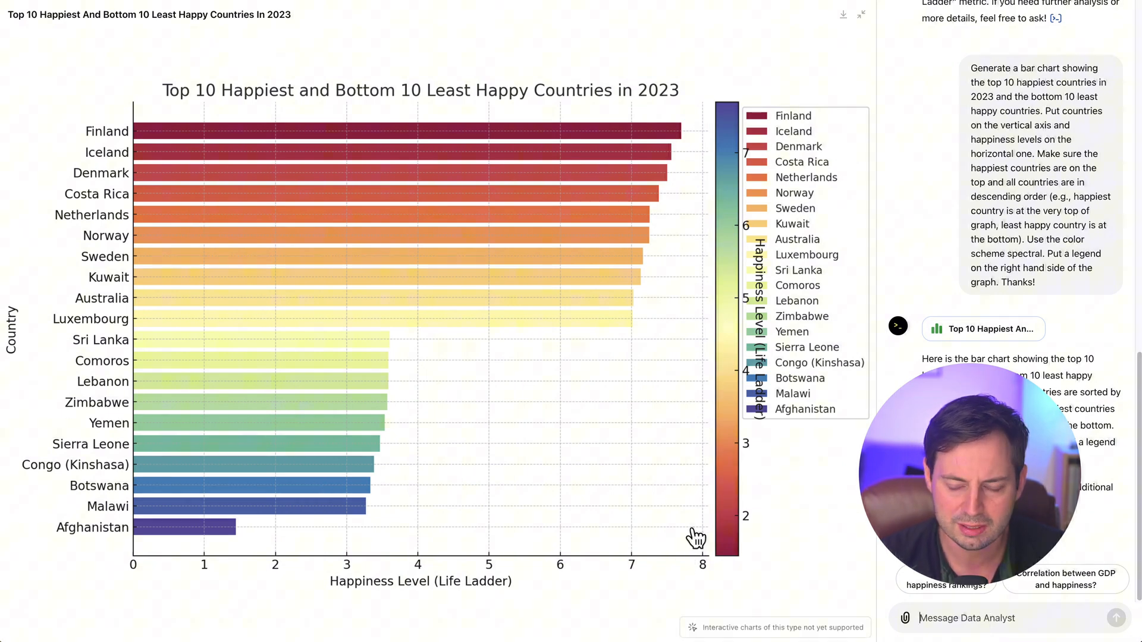
mouse_move(831, 131)
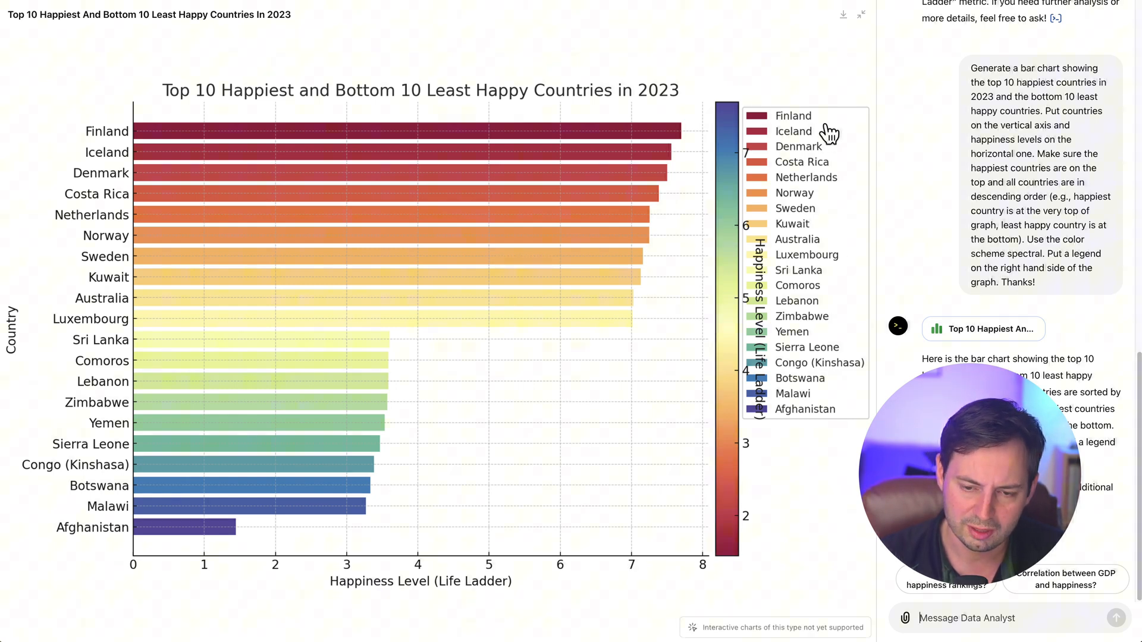
mouse_move(817, 247)
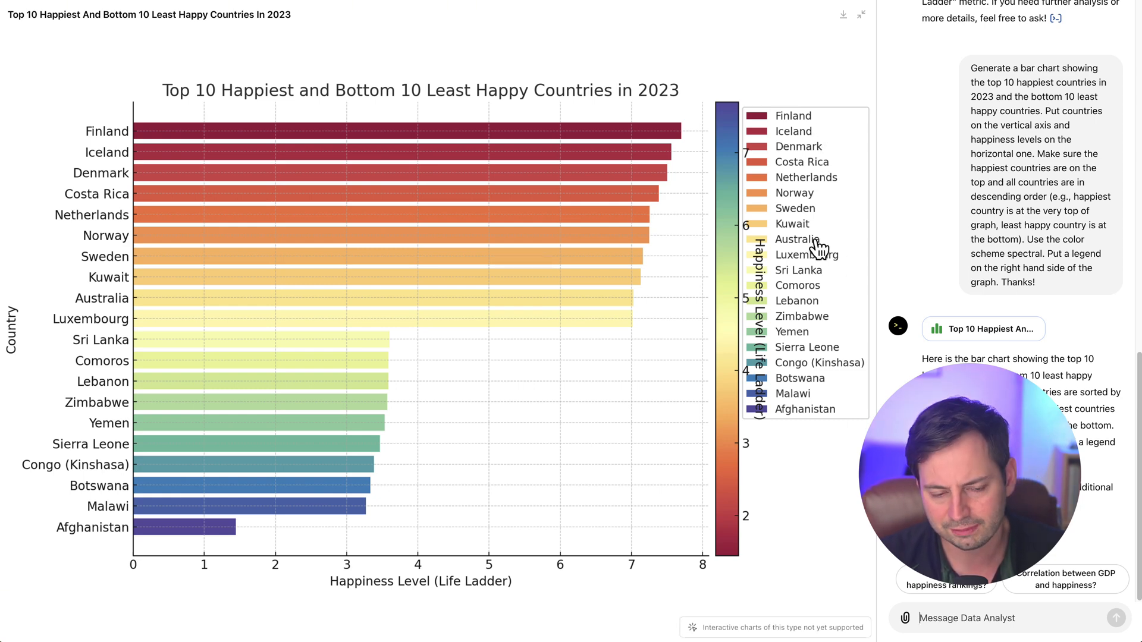
mouse_move(733, 542)
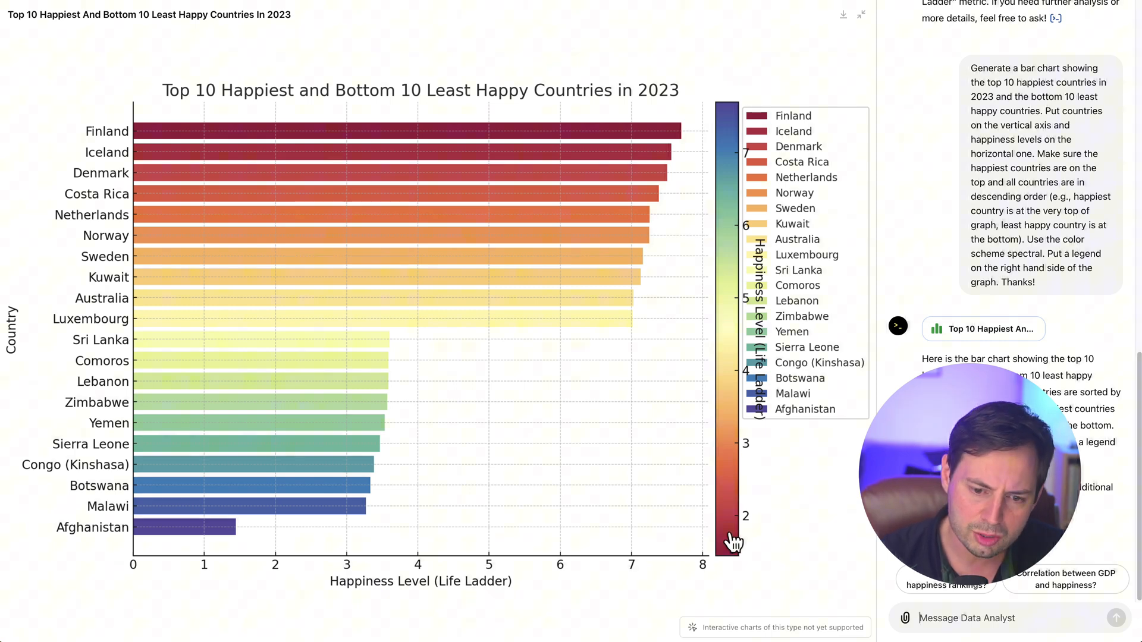
mouse_move(725, 135)
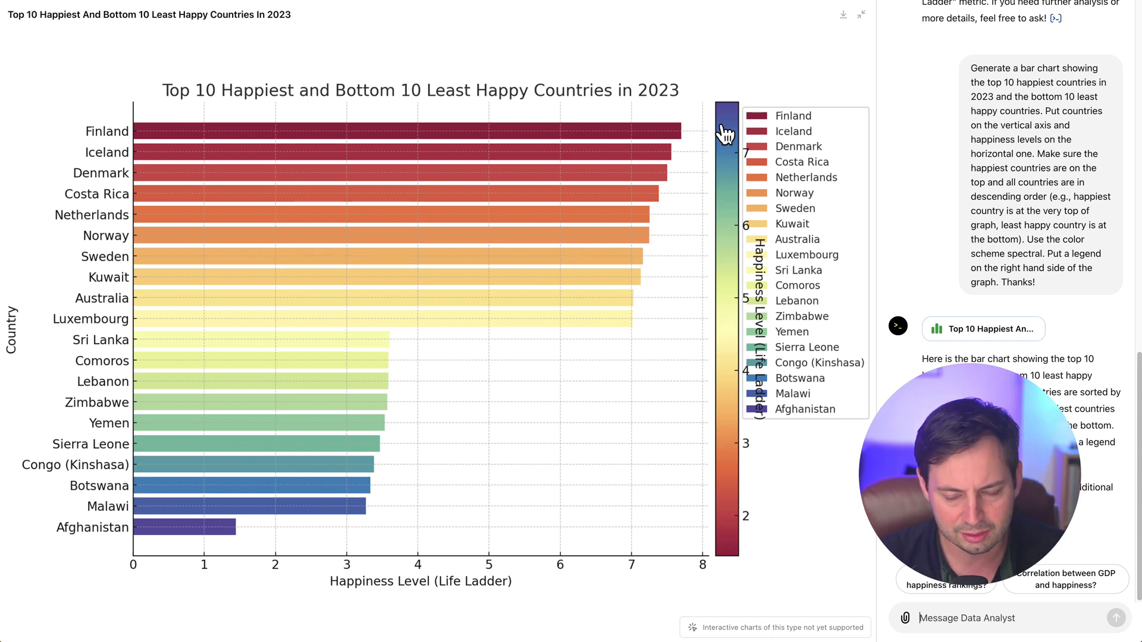
mouse_move(135, 524)
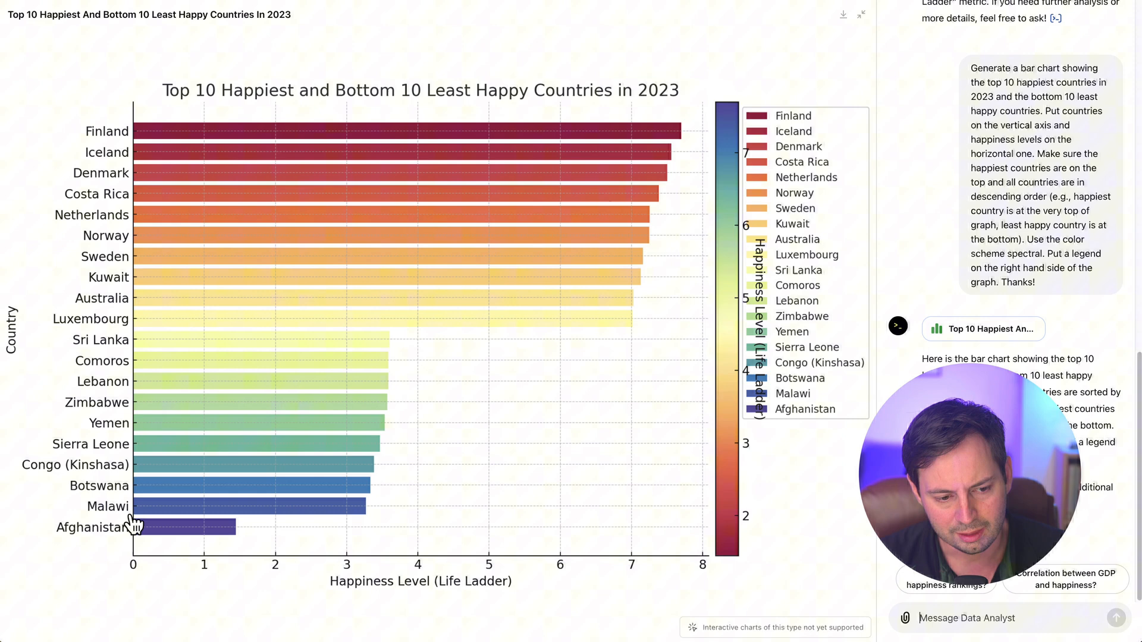
mouse_move(140, 513)
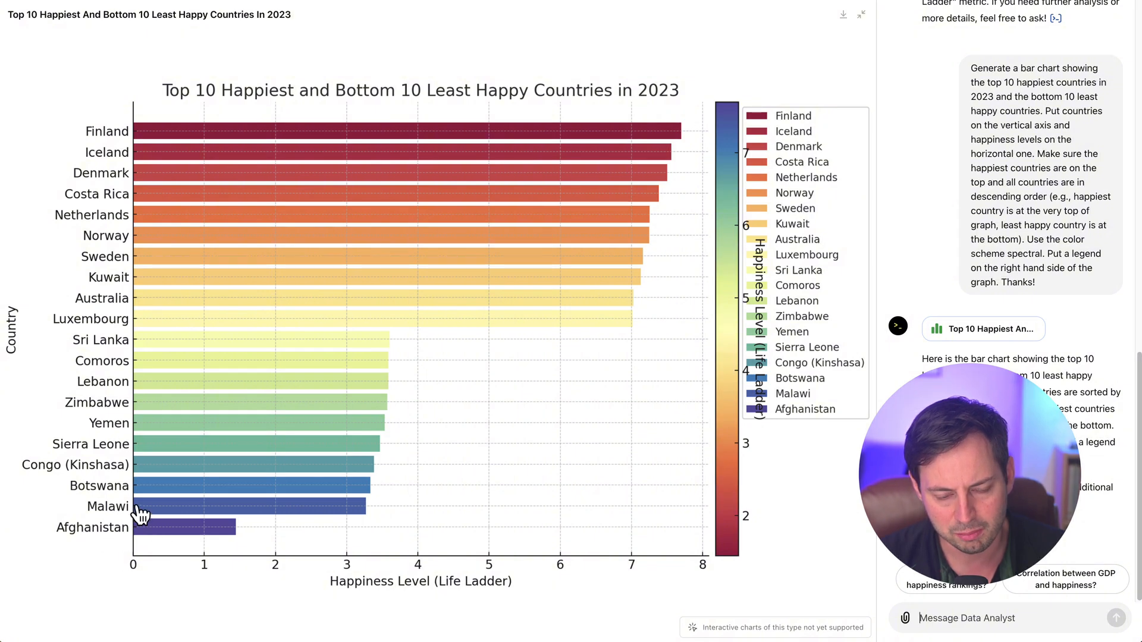
mouse_move(28, 87)
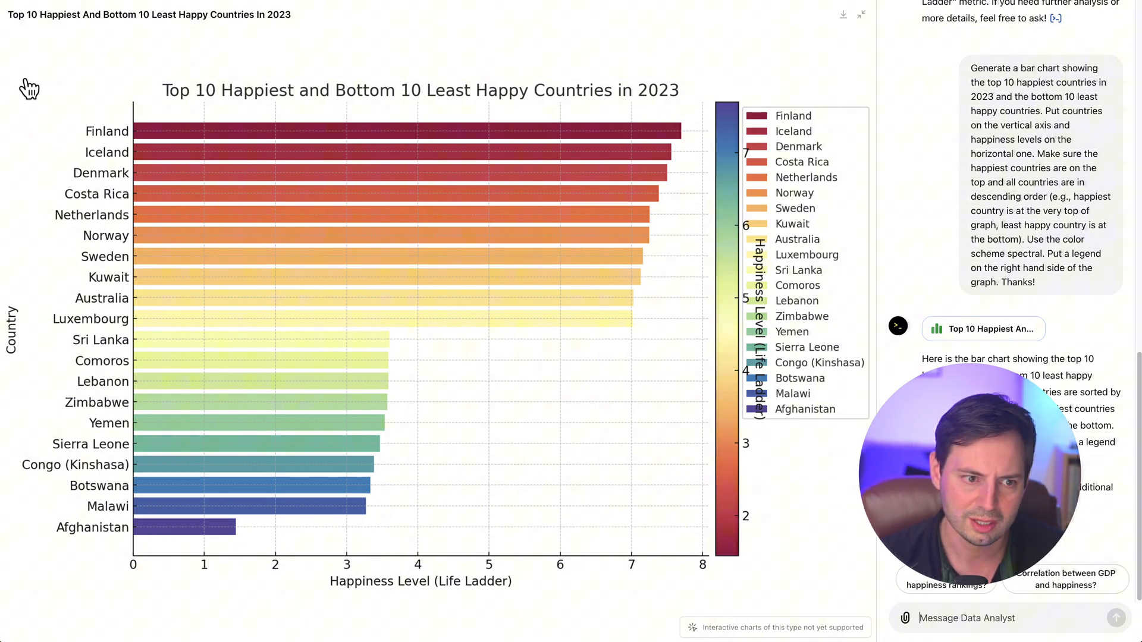
mouse_move(765, 541)
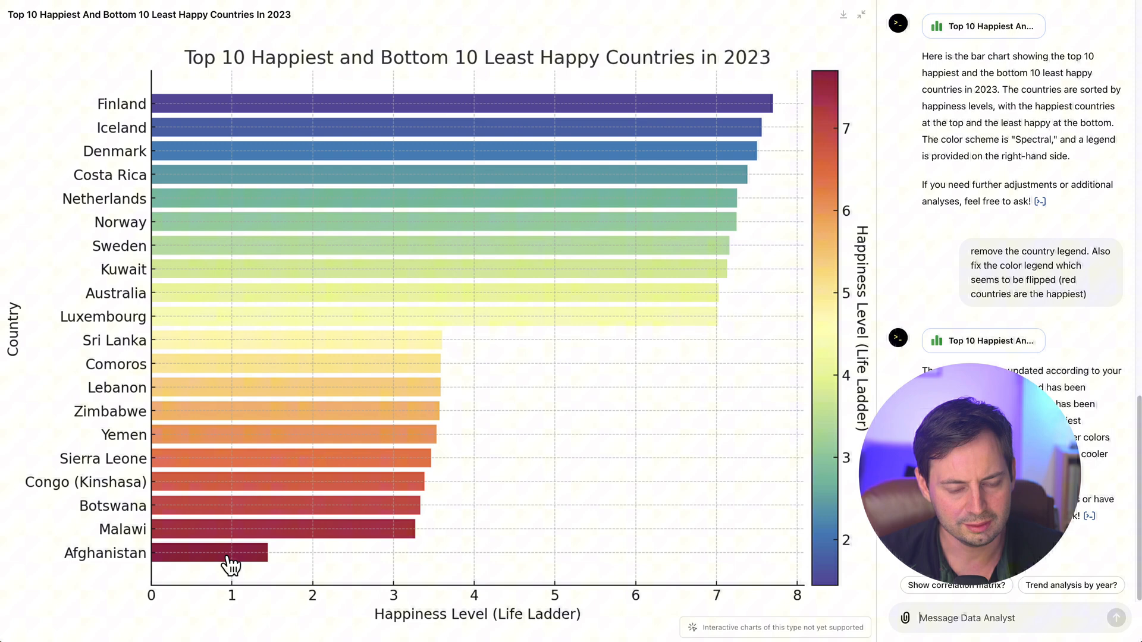
mouse_move(727, 570)
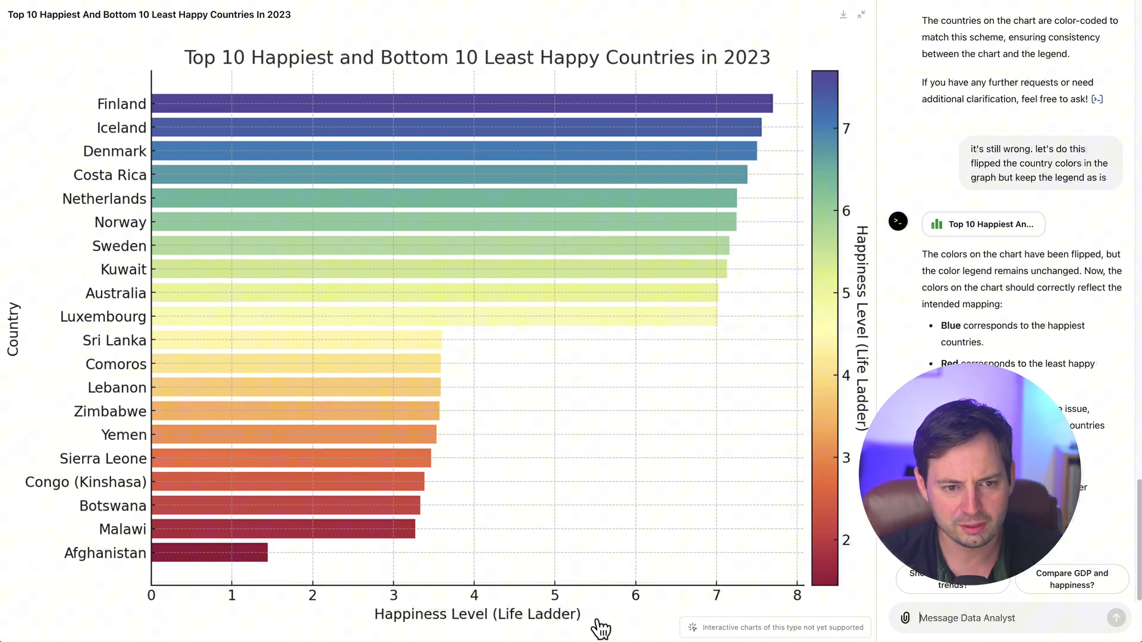
mouse_move(750, 286)
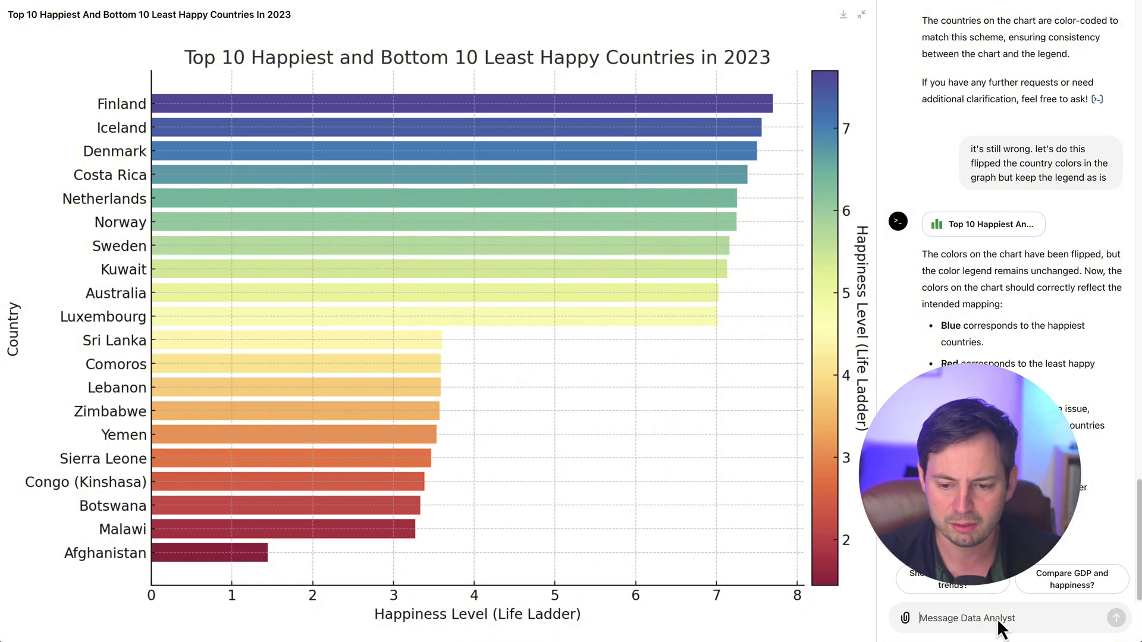
Scroll down the chat to the happiness bar chart with blue marking the happiest countries
scroll("down", 3)
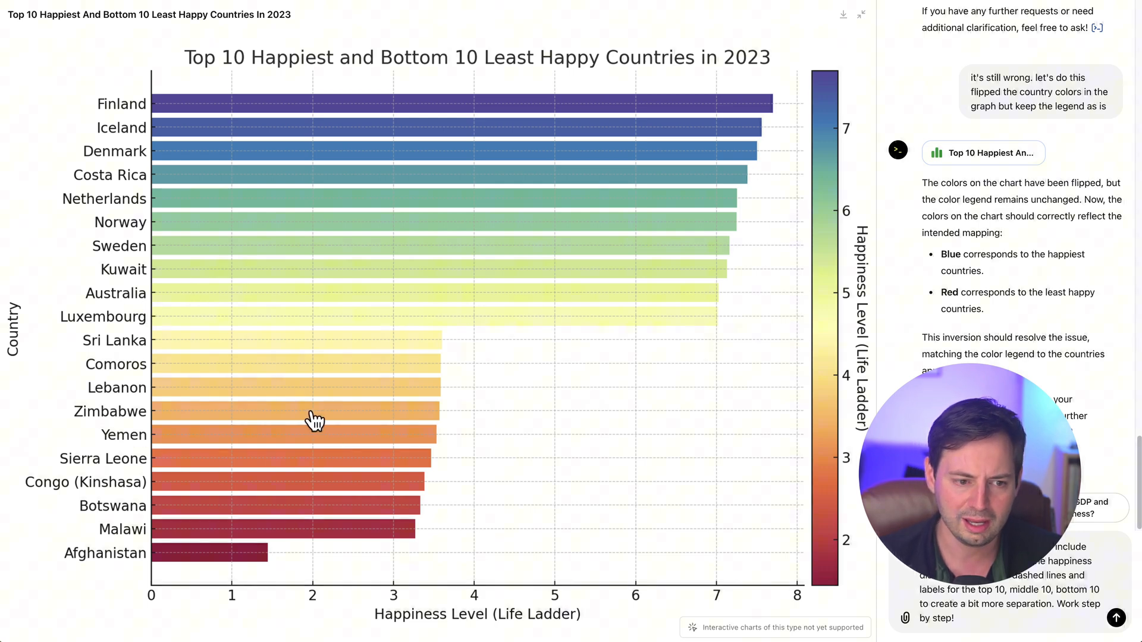
mouse_move(555, 376)
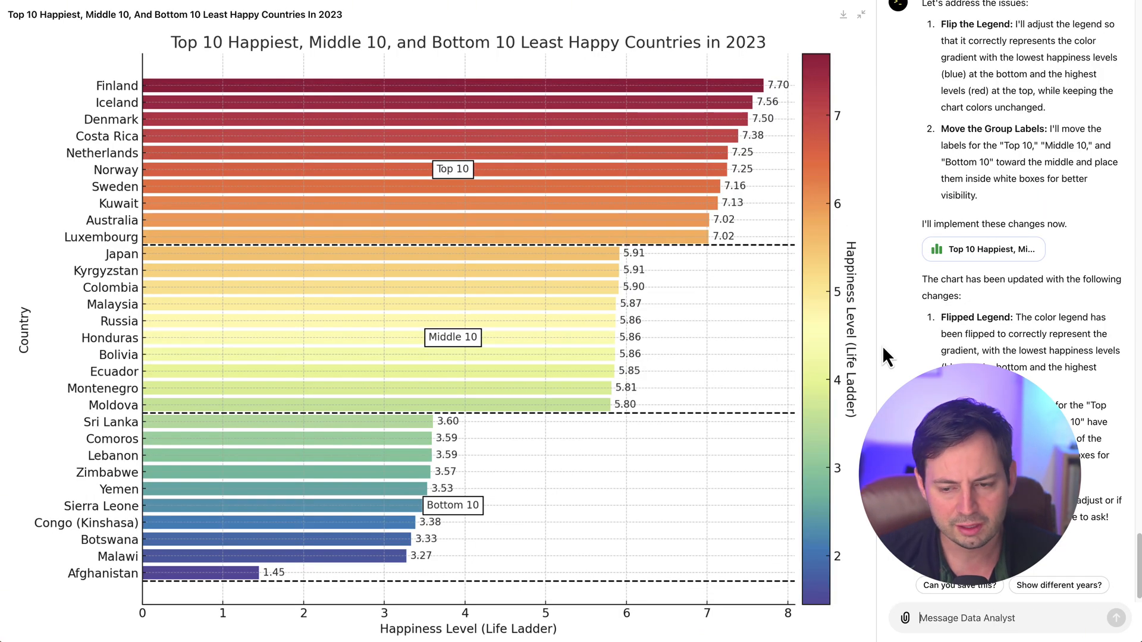
mouse_move(930, 363)
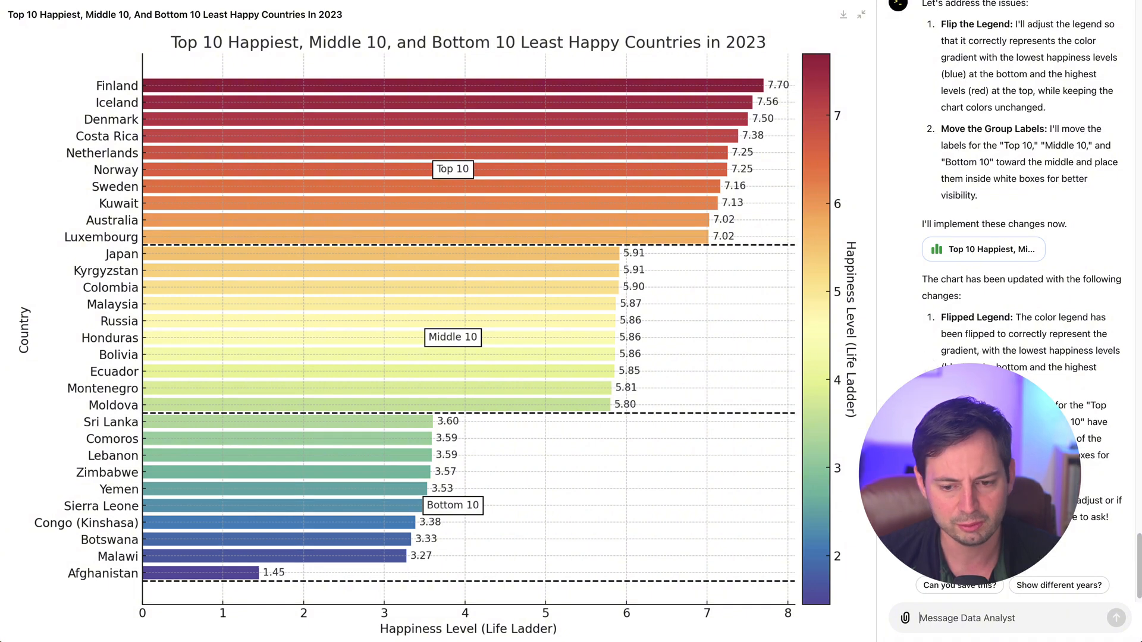
mouse_move(925, 218)
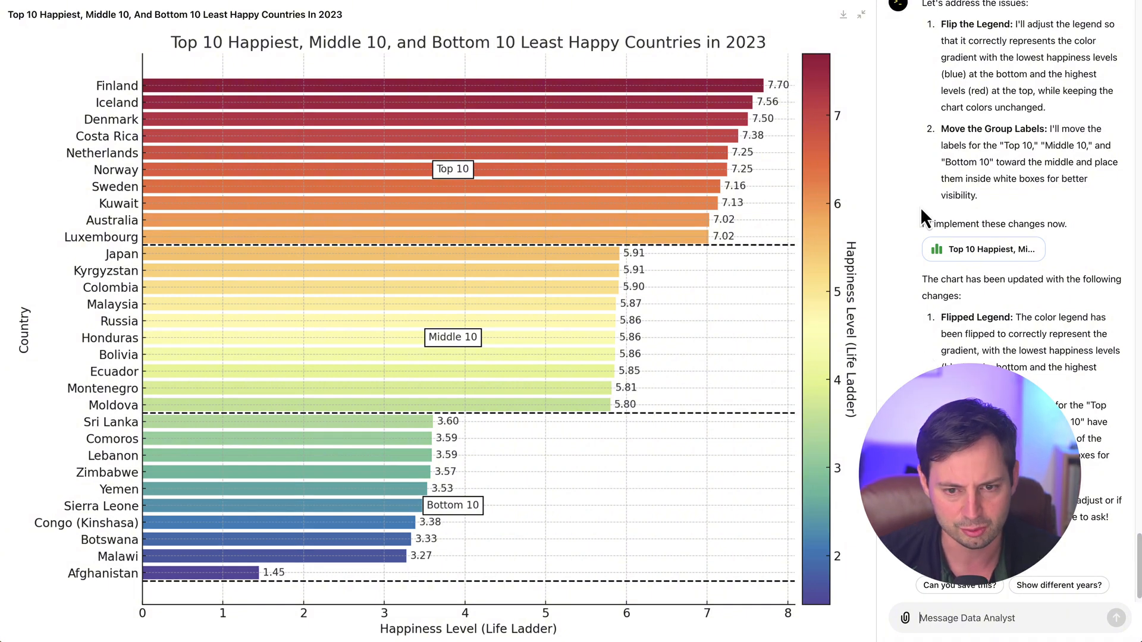
mouse_move(876, 231)
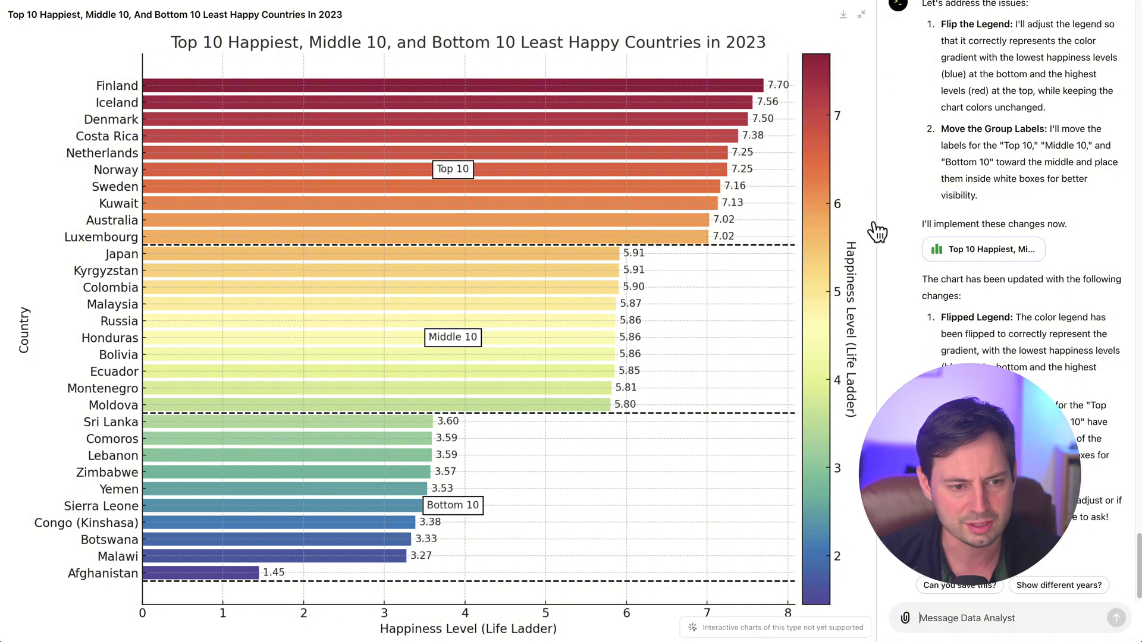
mouse_move(545, 345)
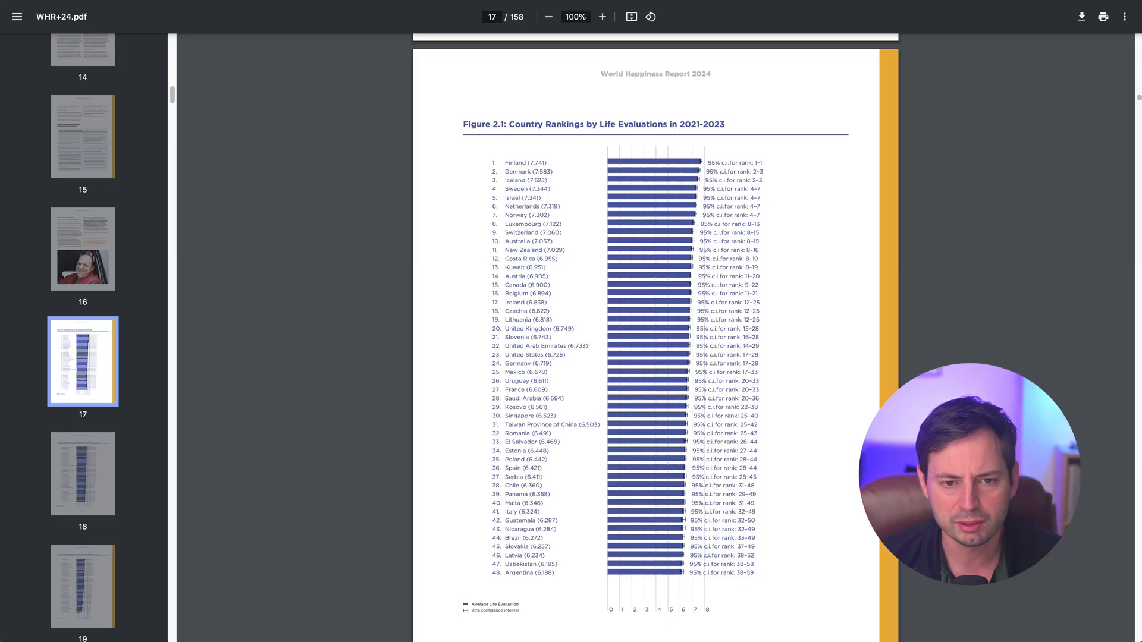
mouse_move(565, 211)
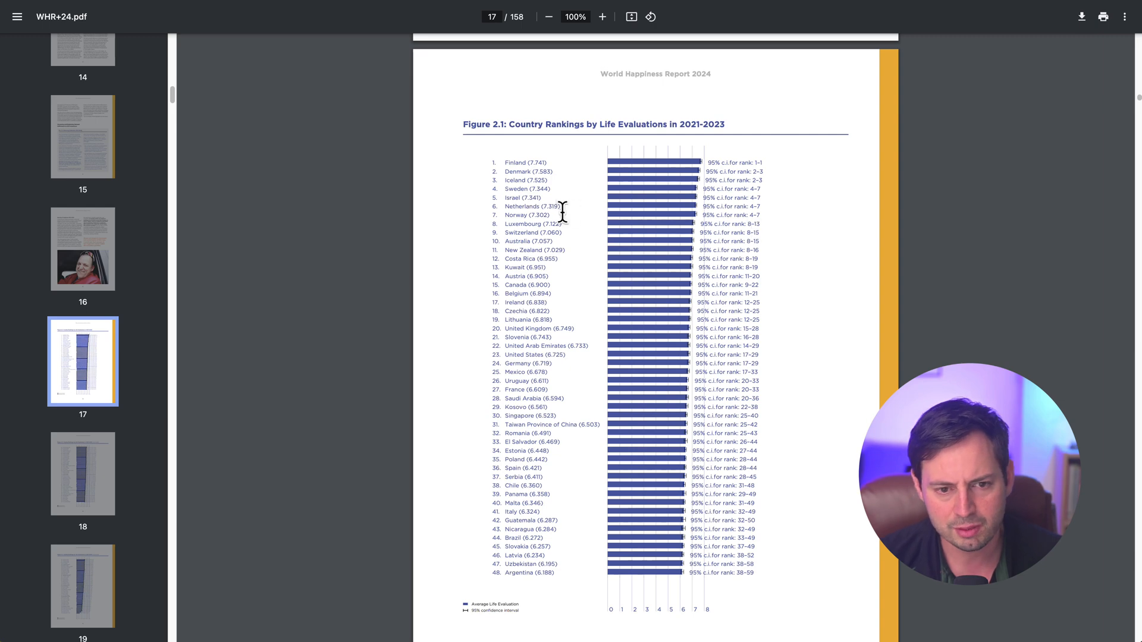
mouse_move(508, 164)
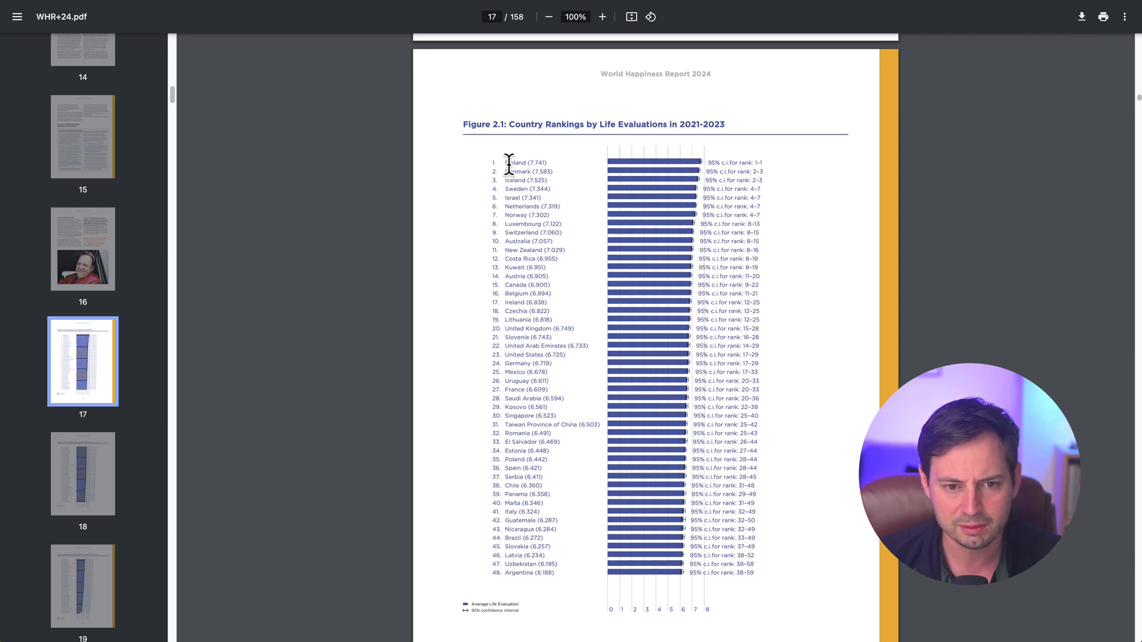
mouse_move(536, 124)
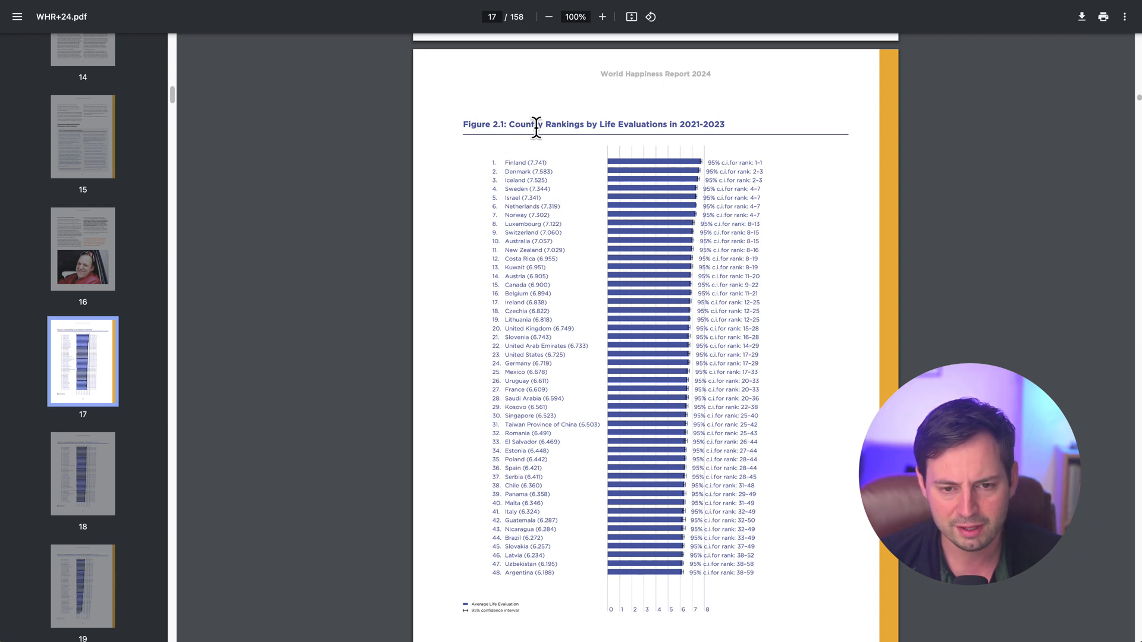
mouse_move(512, 182)
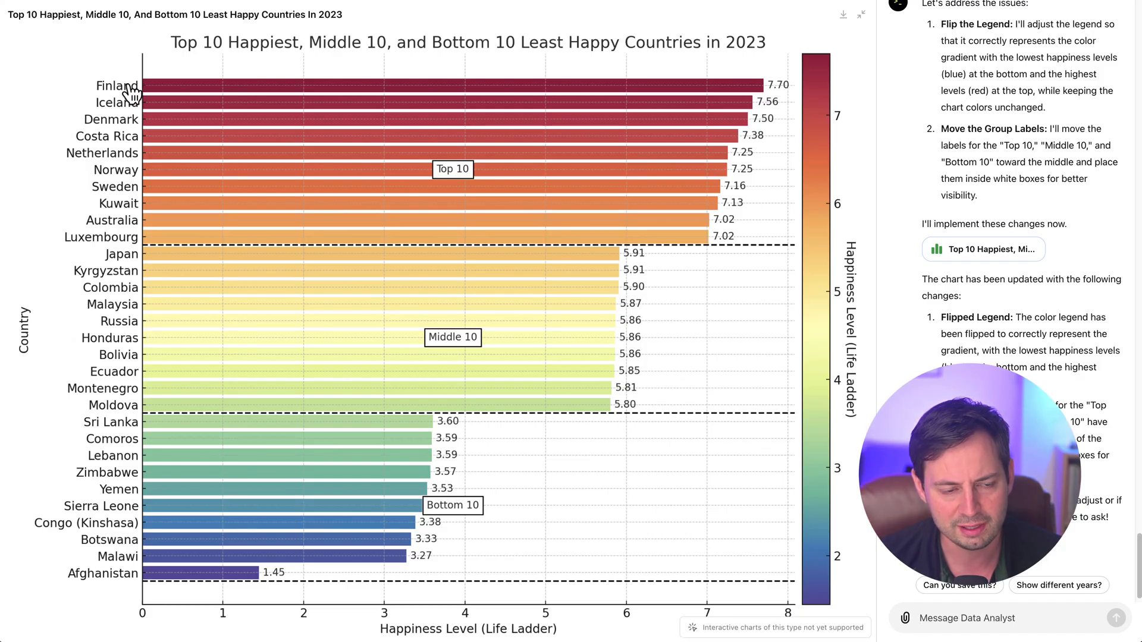
mouse_move(127, 152)
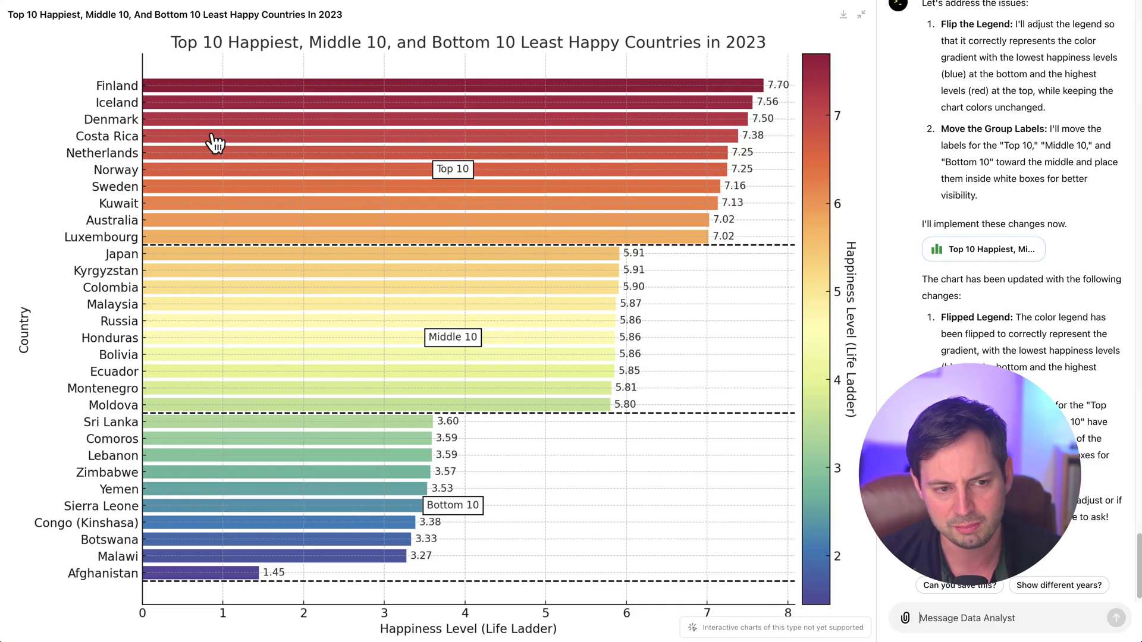
mouse_move(744, 72)
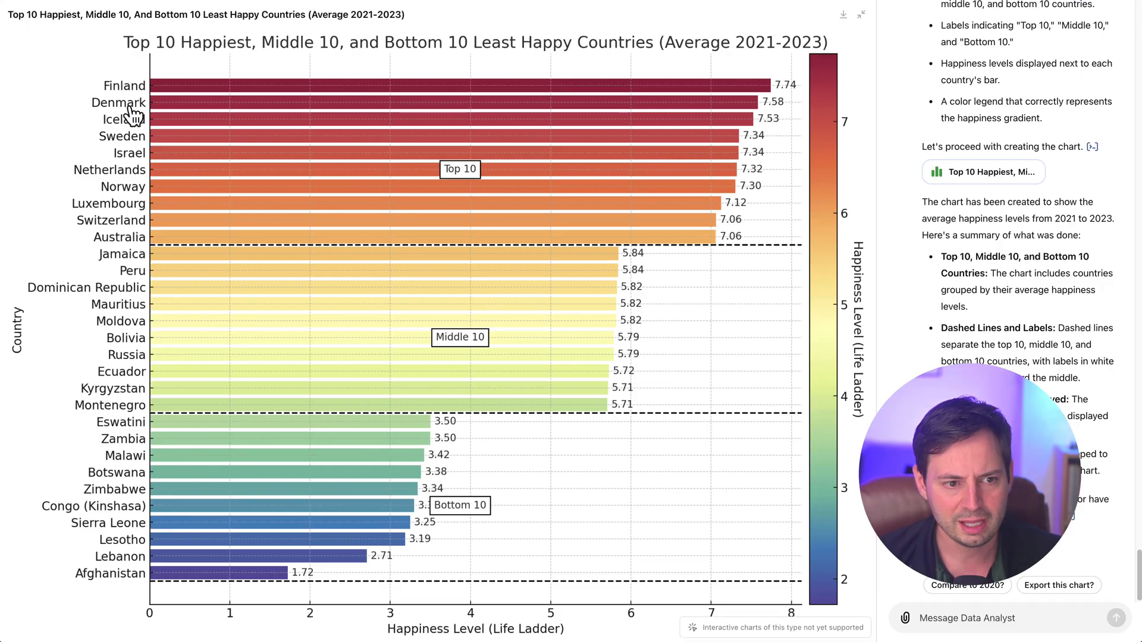
mouse_move(138, 244)
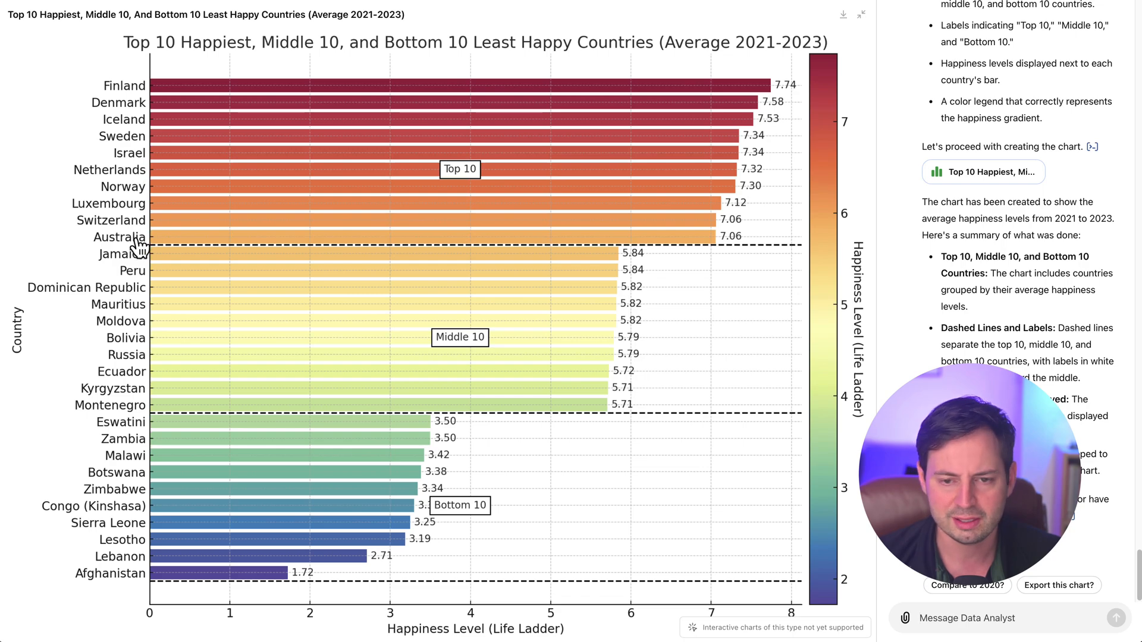
mouse_move(433, 194)
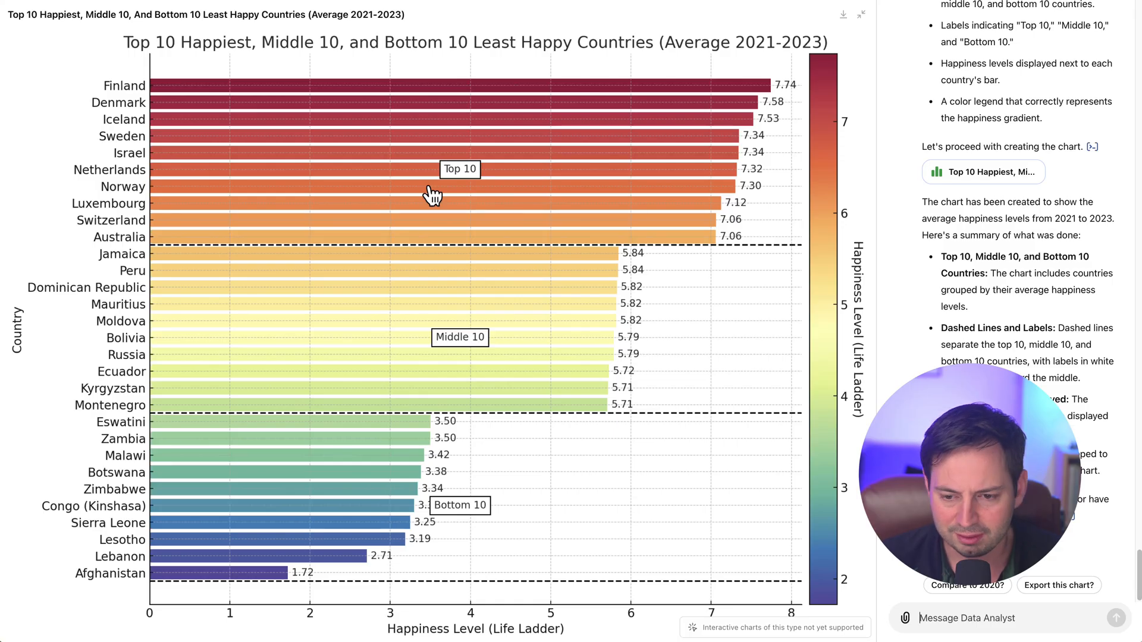
mouse_move(488, 78)
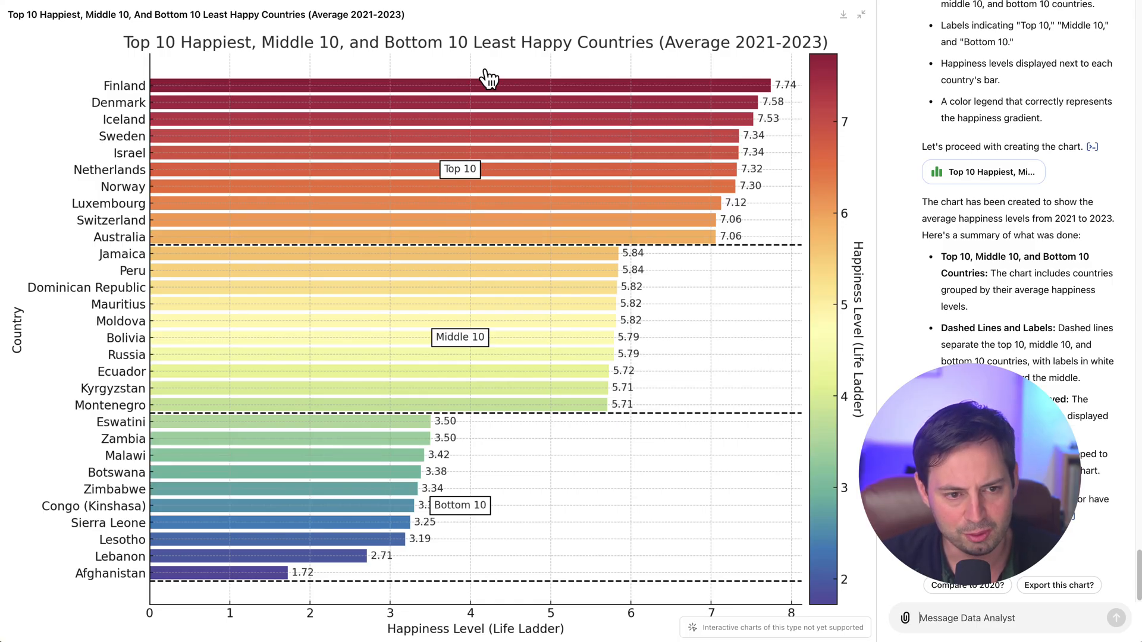
mouse_move(859, 586)
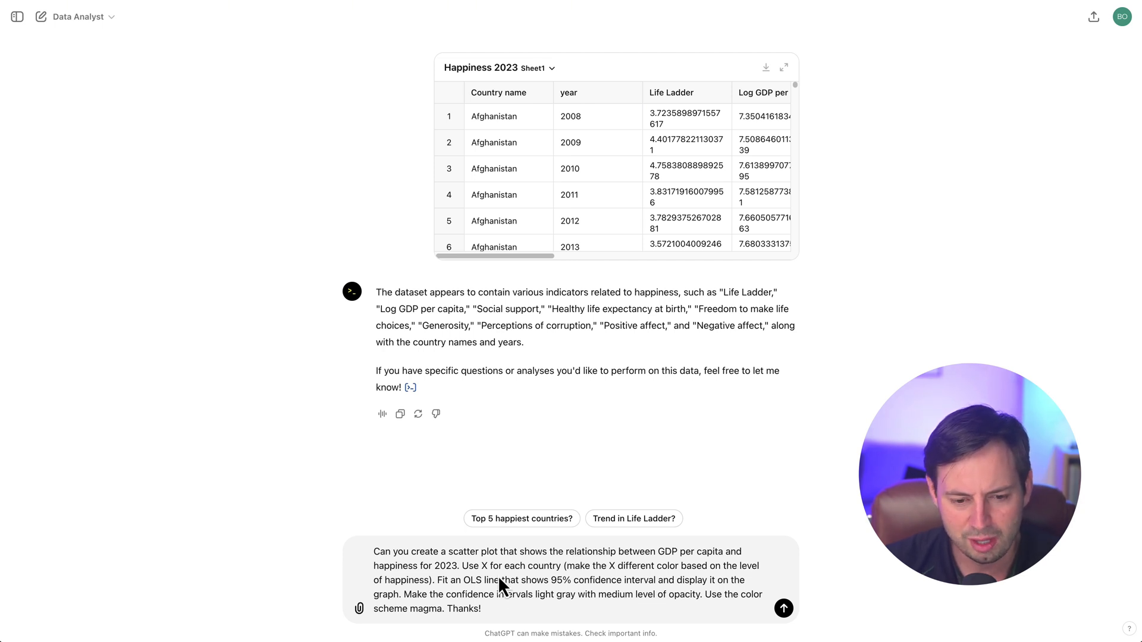
mouse_move(506, 573)
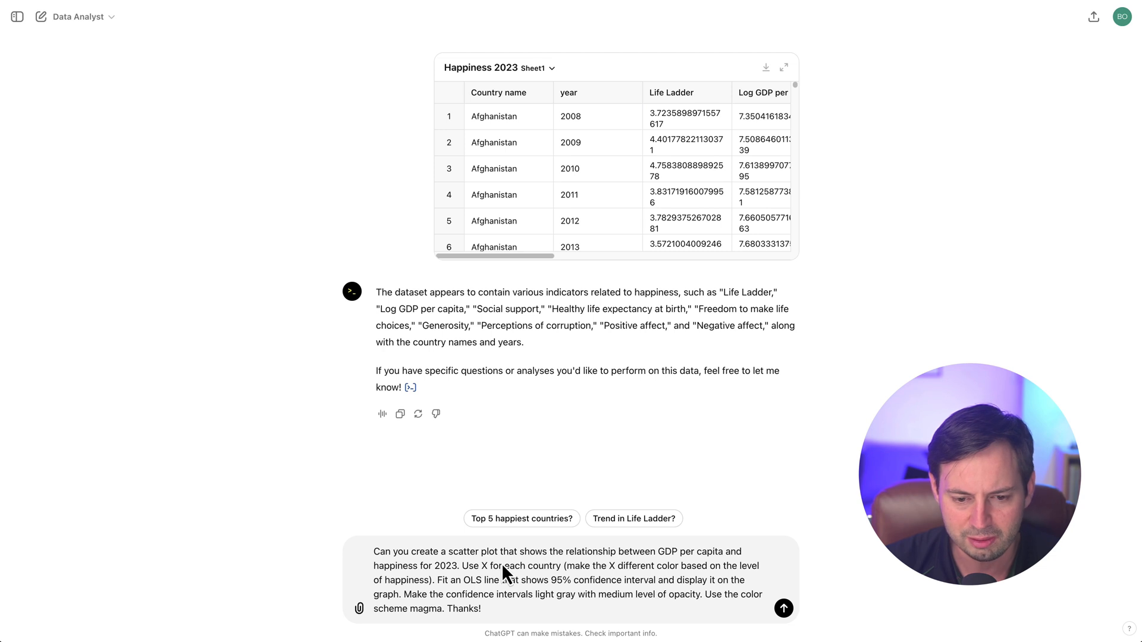
Double-click in the Data Analyst chat holding the Happiness 2023 dataset
double_click(688, 551)
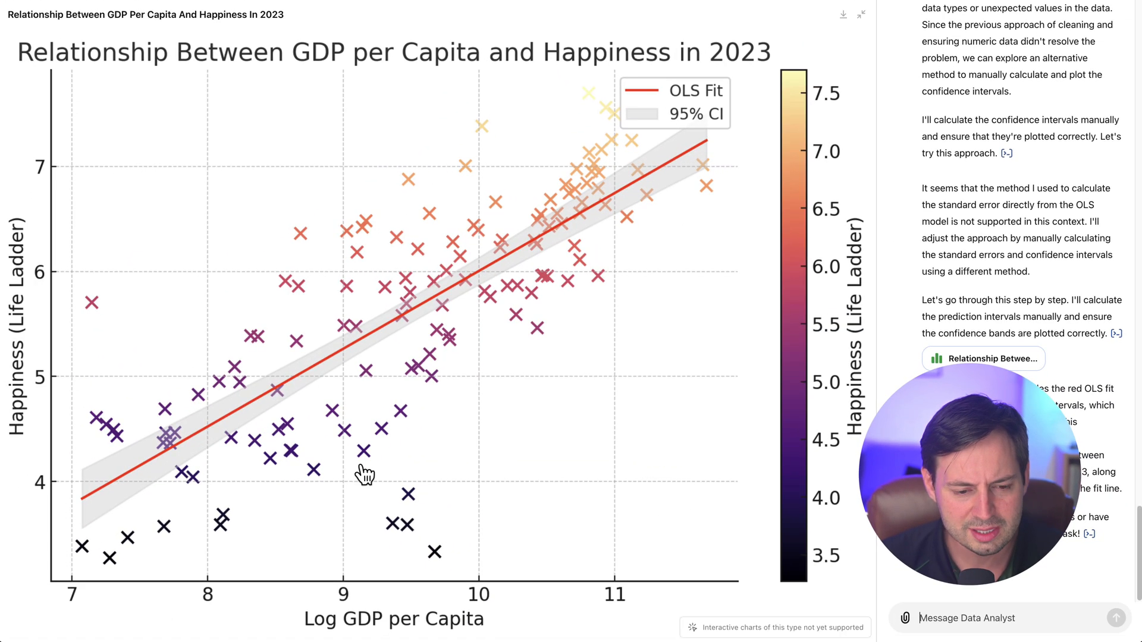
mouse_move(333, 73)
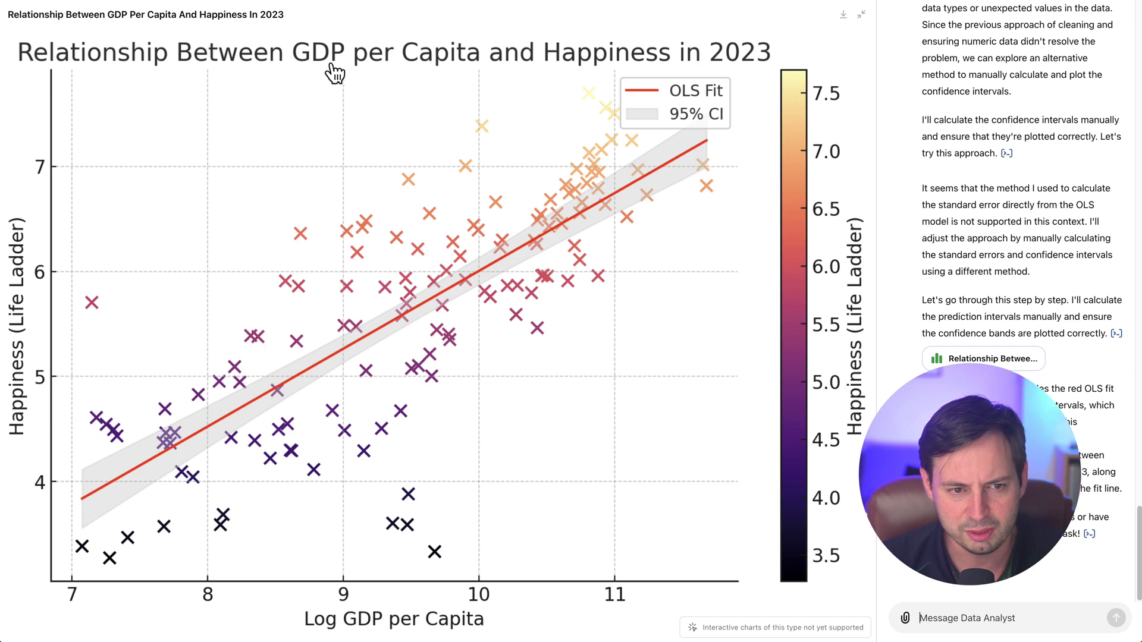
mouse_move(448, 637)
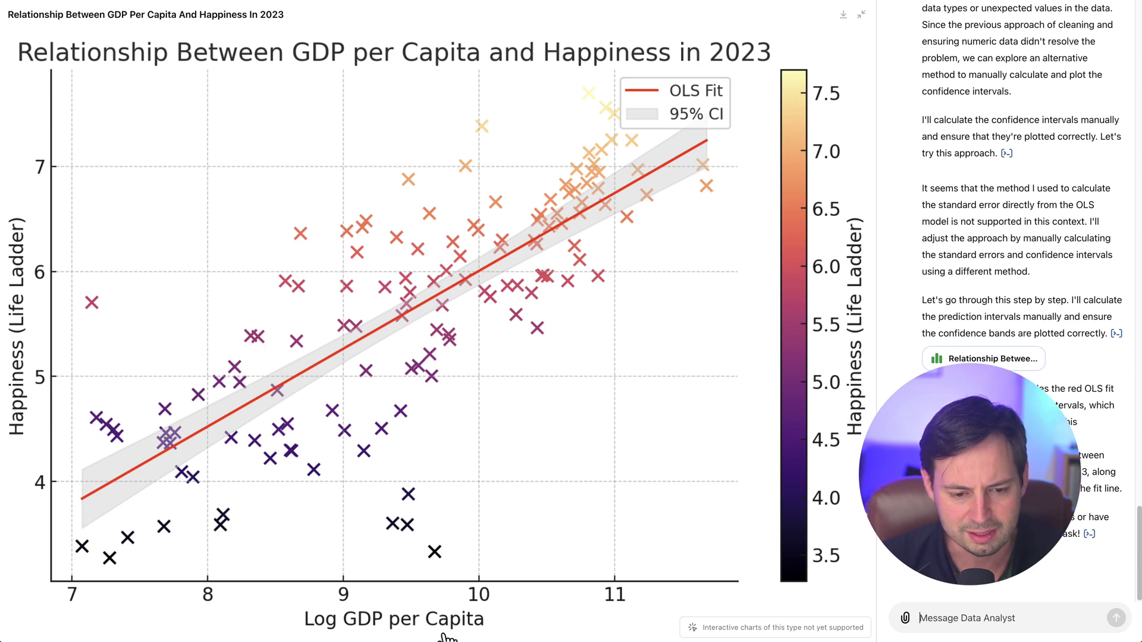
mouse_move(519, 616)
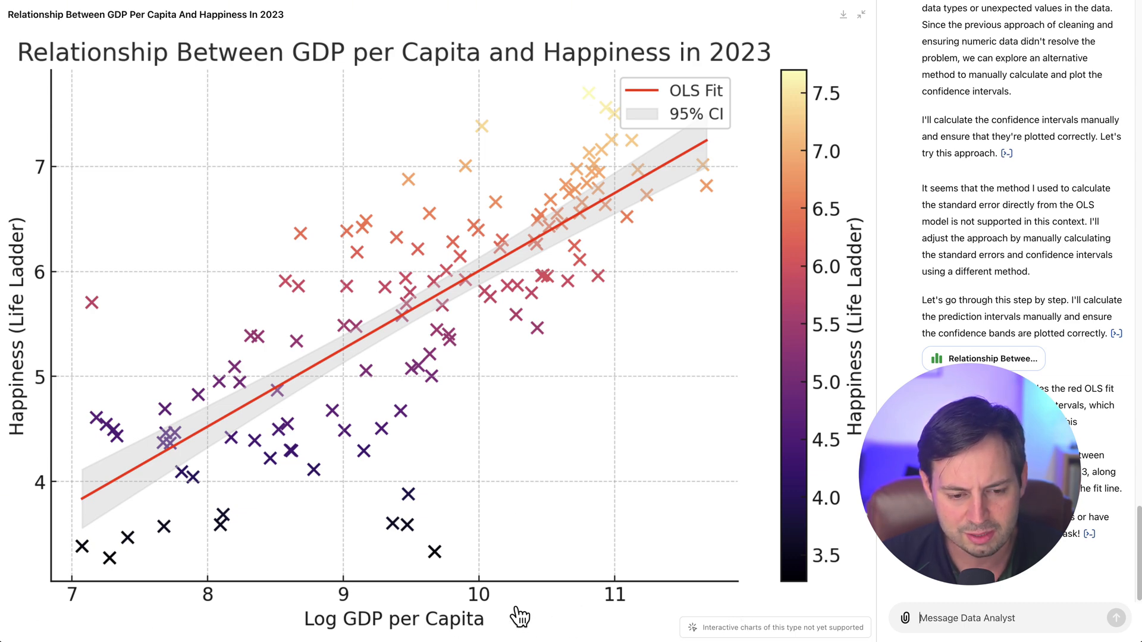
mouse_move(101, 578)
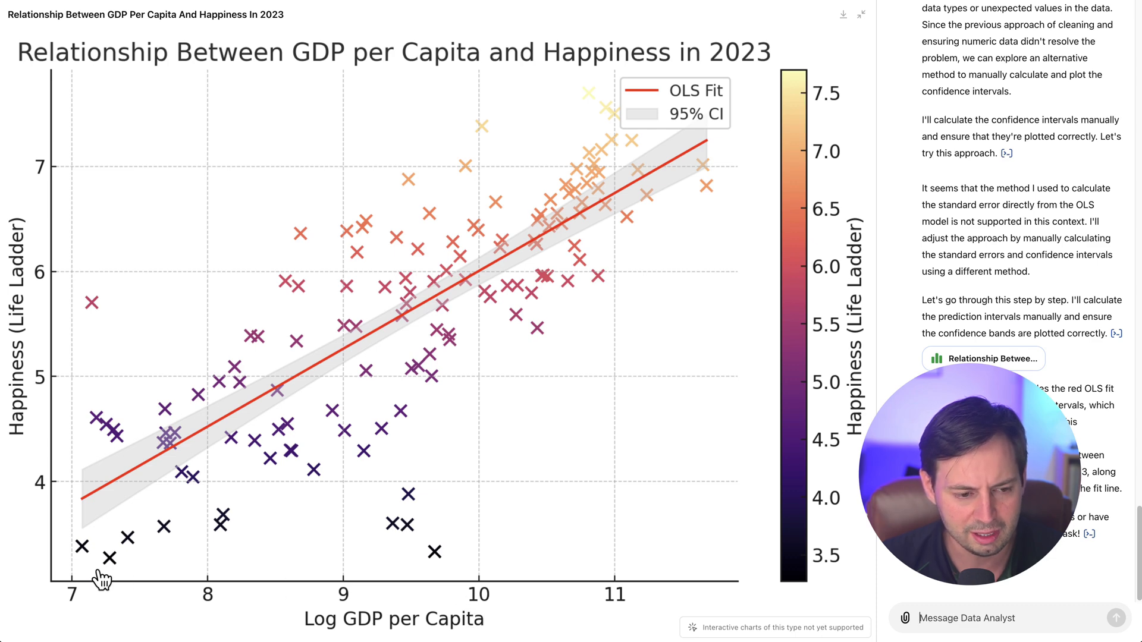
mouse_move(23, 325)
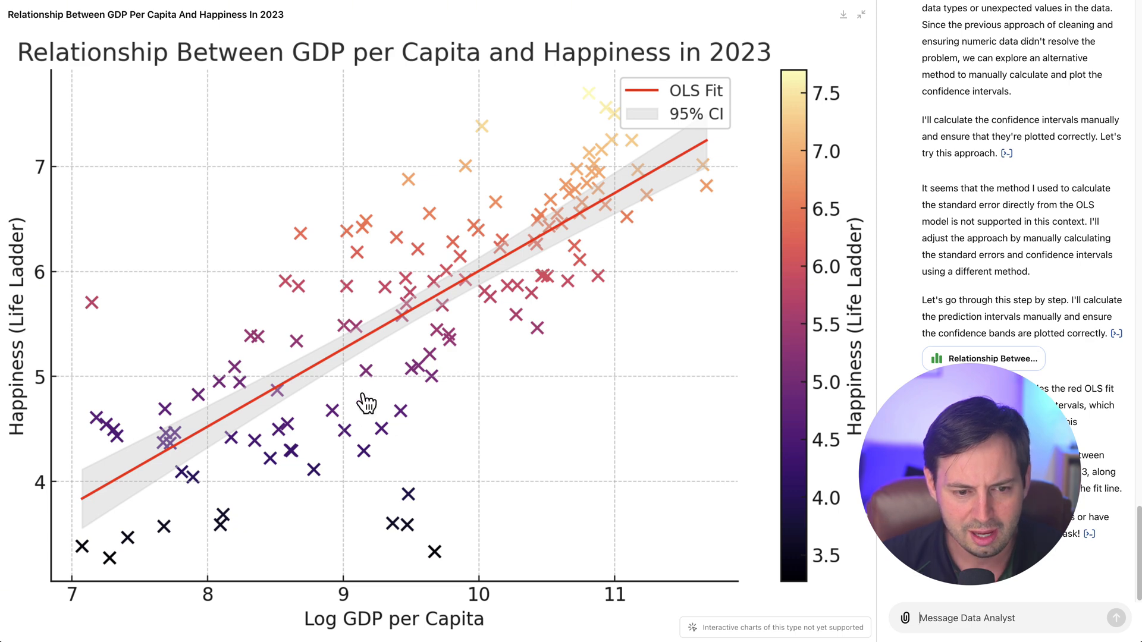
mouse_move(685, 159)
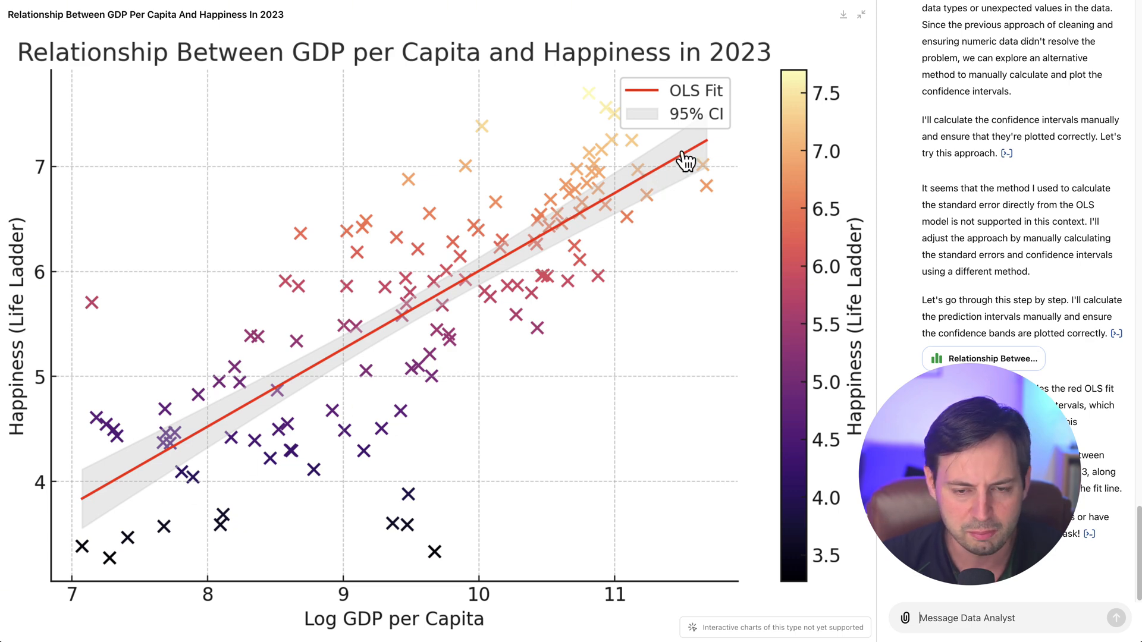
mouse_move(255, 583)
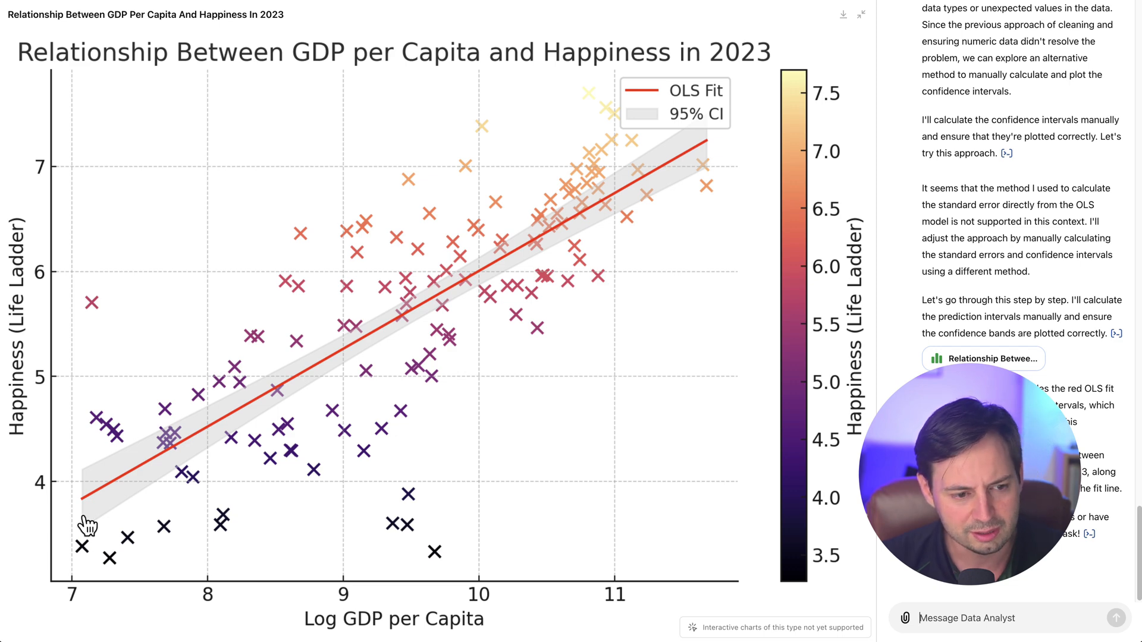
mouse_move(583, 591)
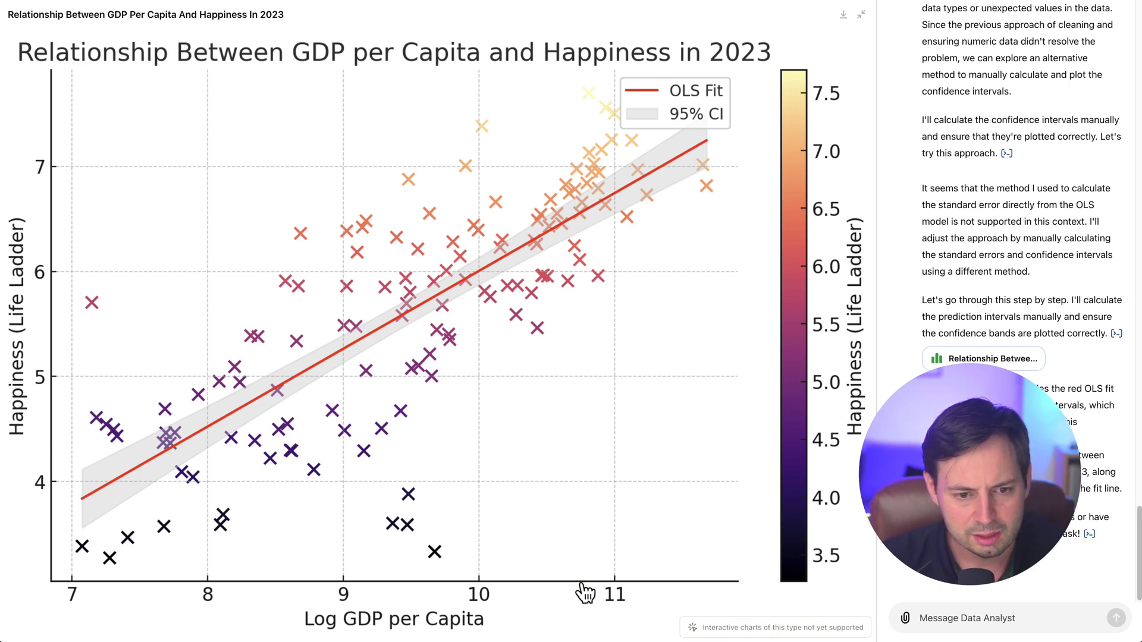
mouse_move(457, 484)
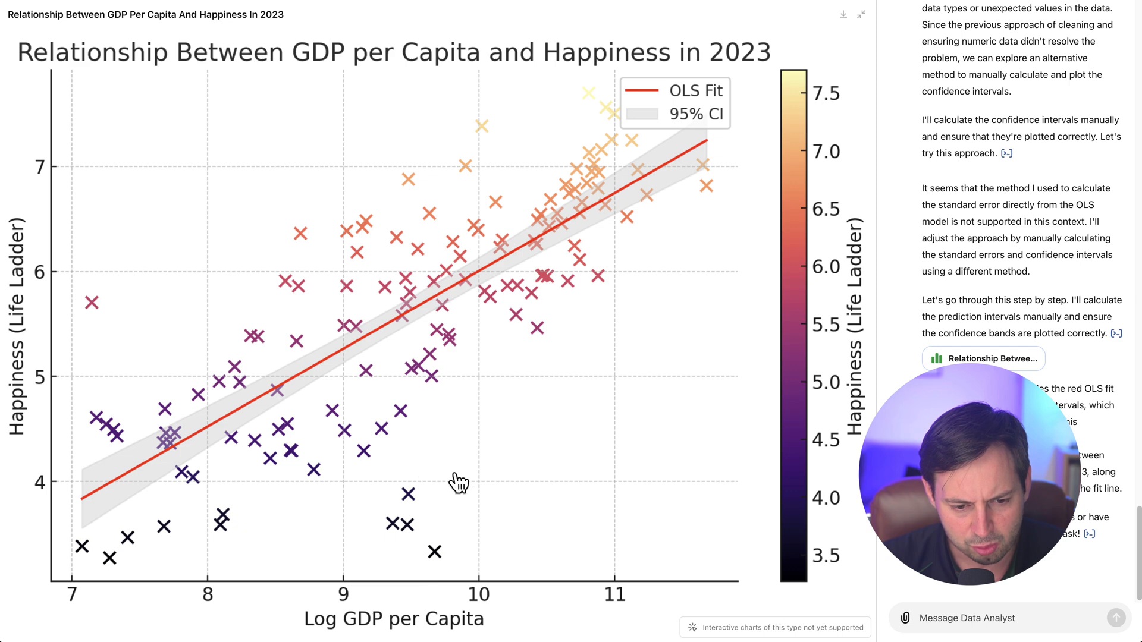
mouse_move(435, 576)
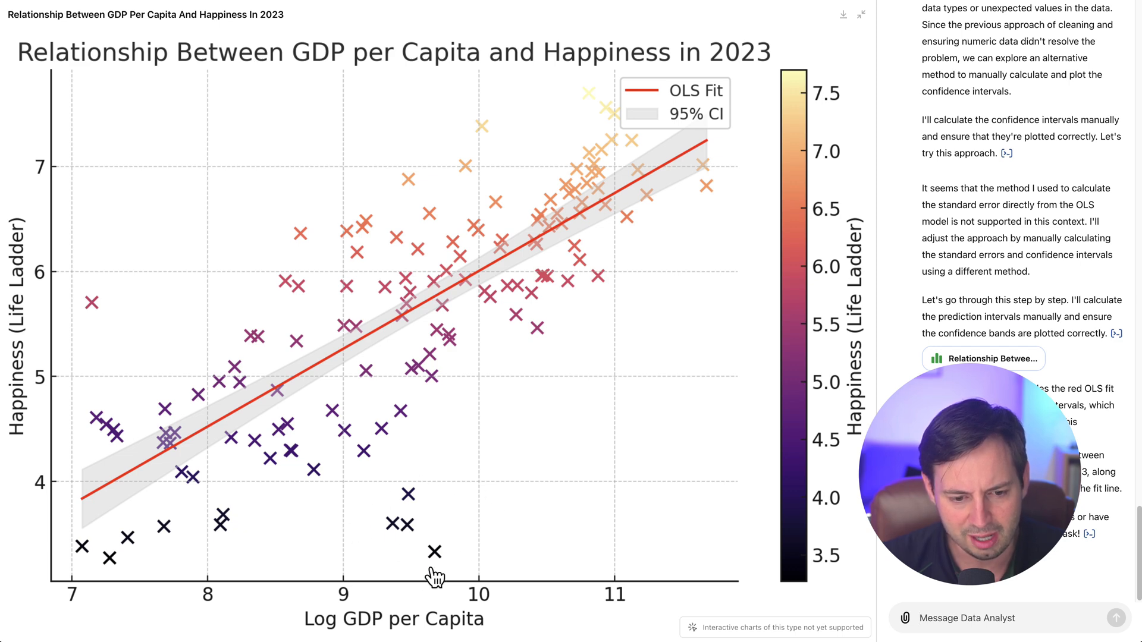
mouse_move(386, 594)
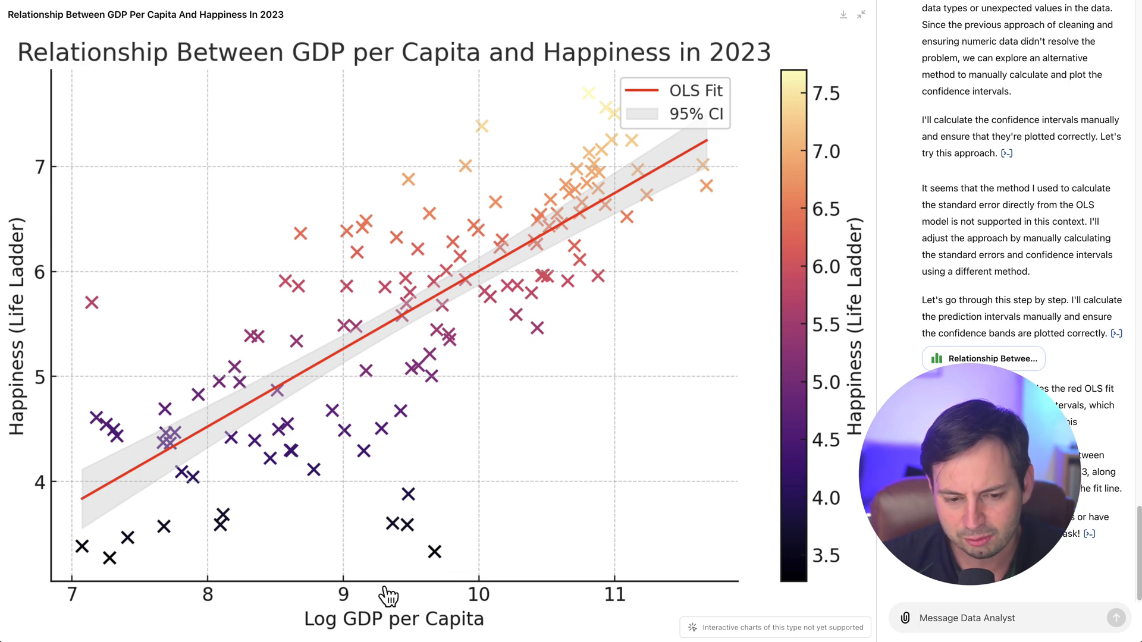
mouse_move(399, 497)
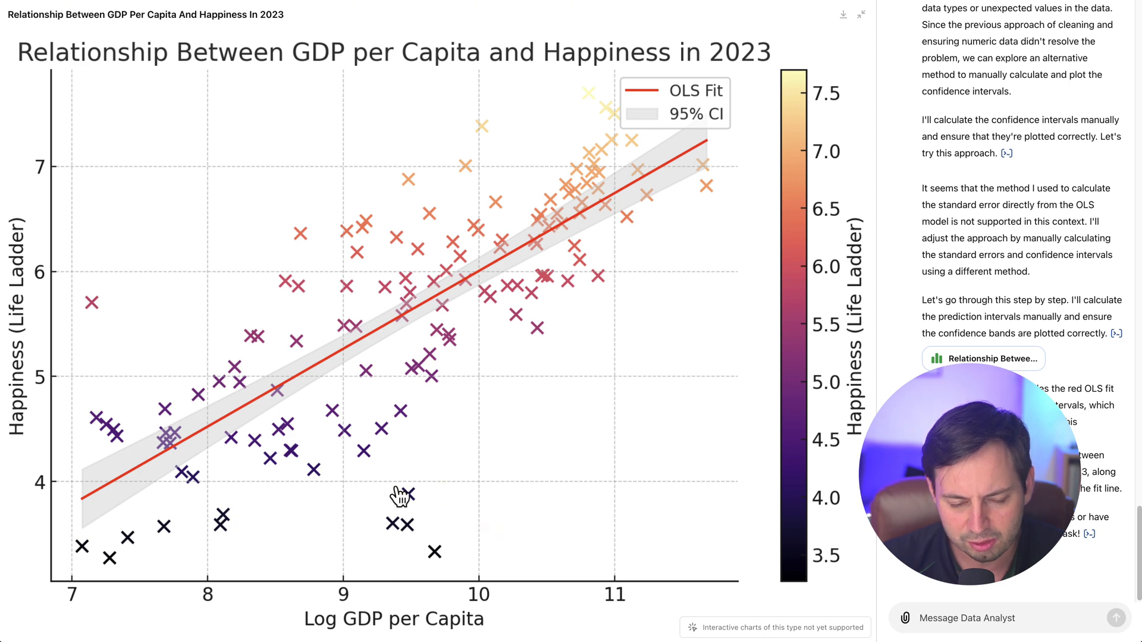
mouse_move(379, 586)
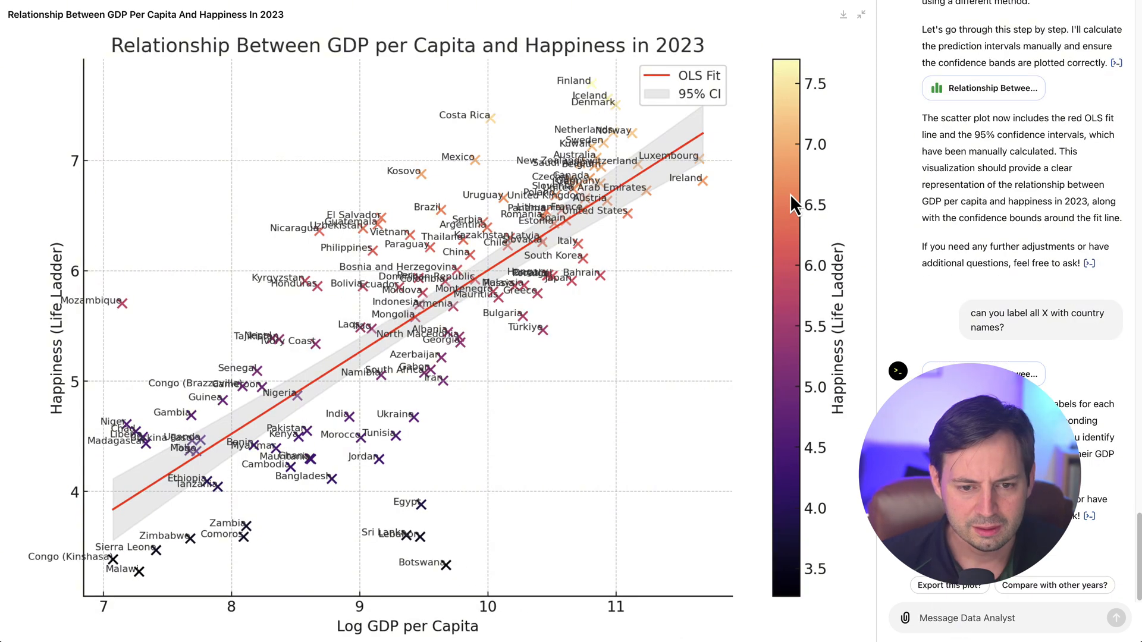
mouse_move(195, 558)
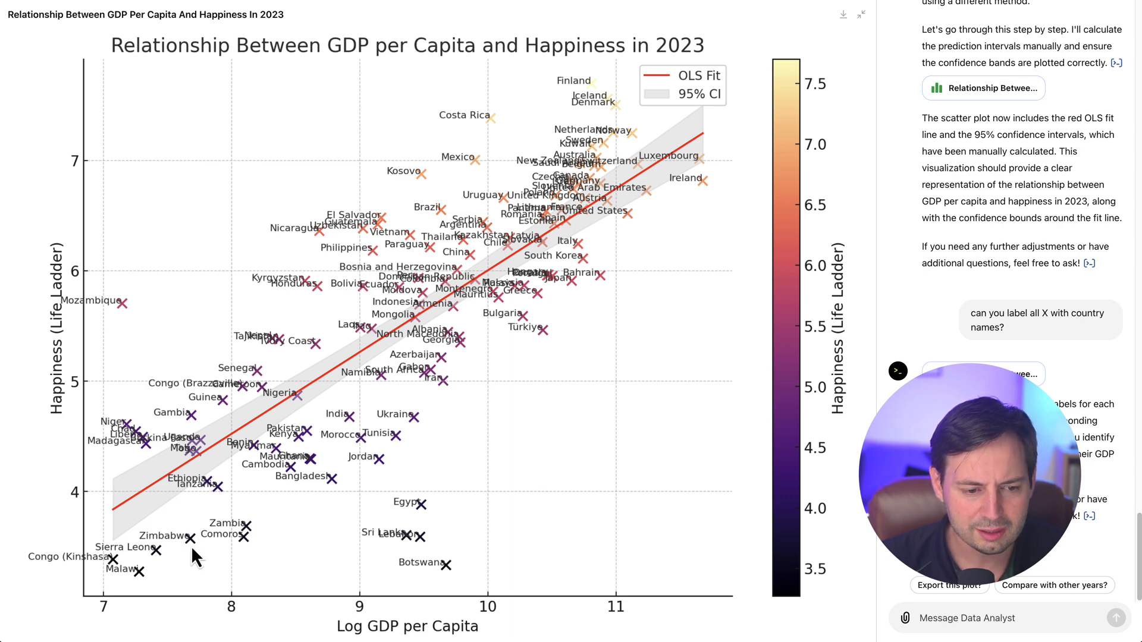
mouse_move(417, 523)
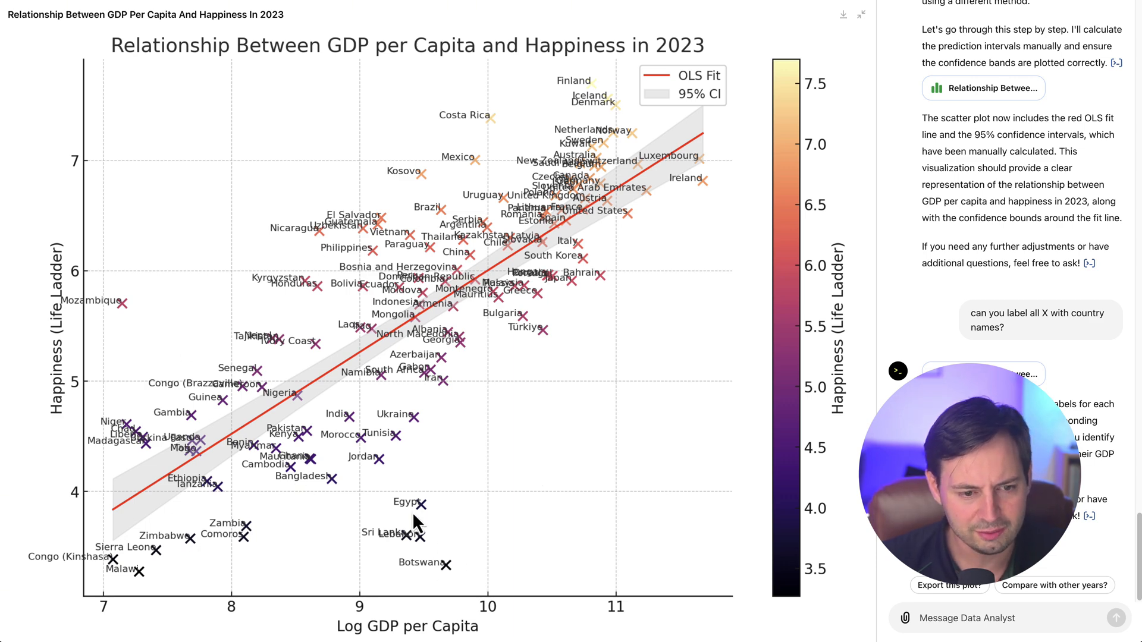
mouse_move(466, 495)
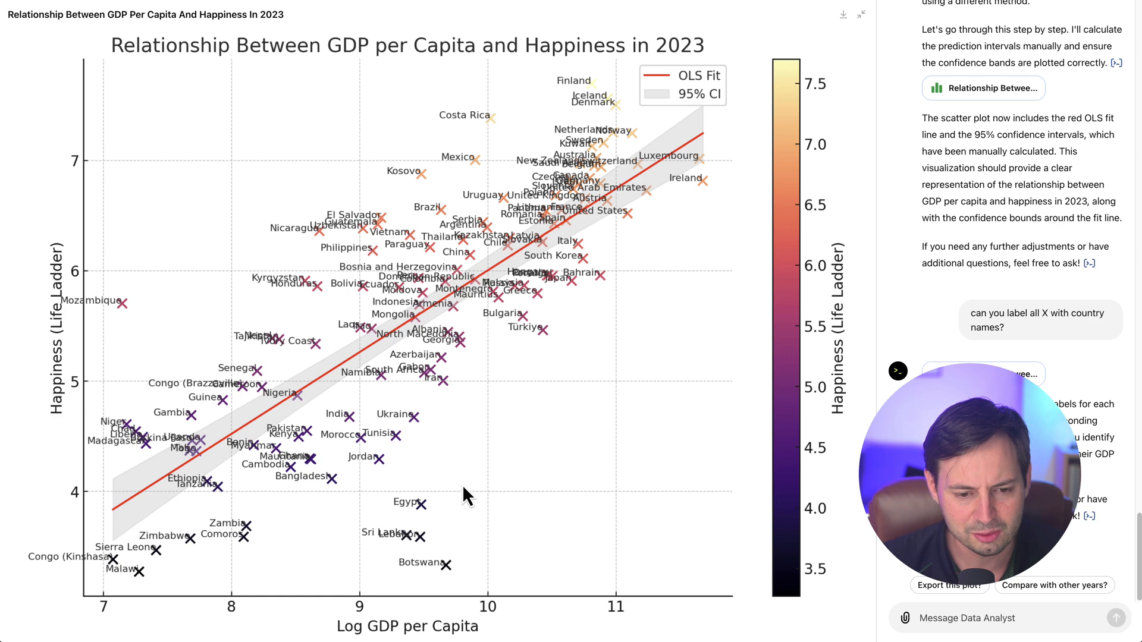
mouse_move(364, 499)
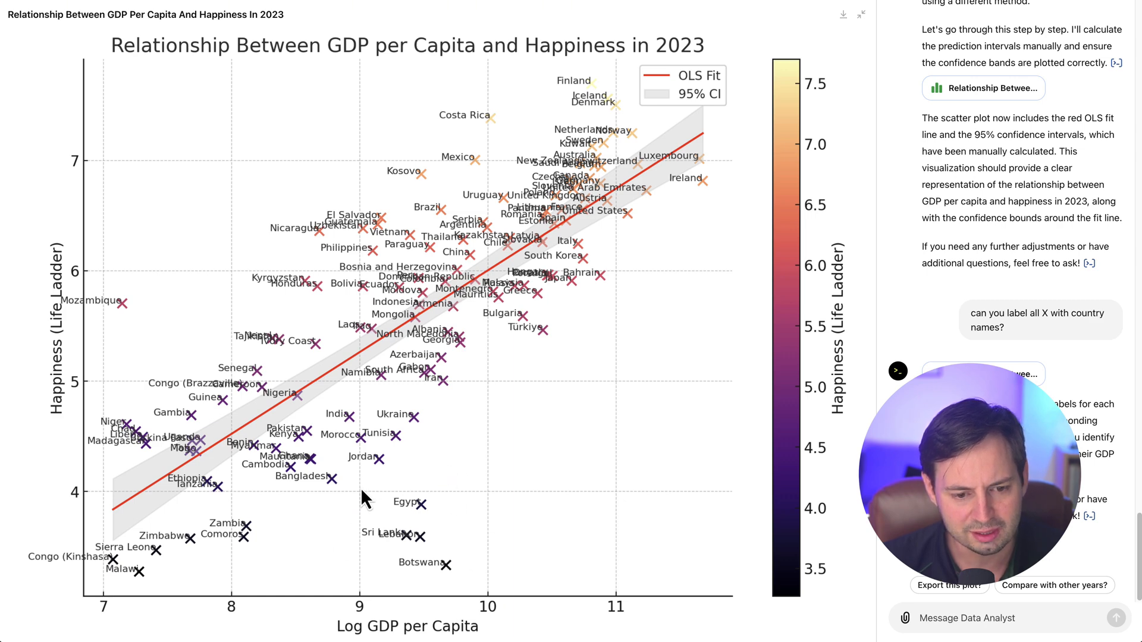
mouse_move(434, 567)
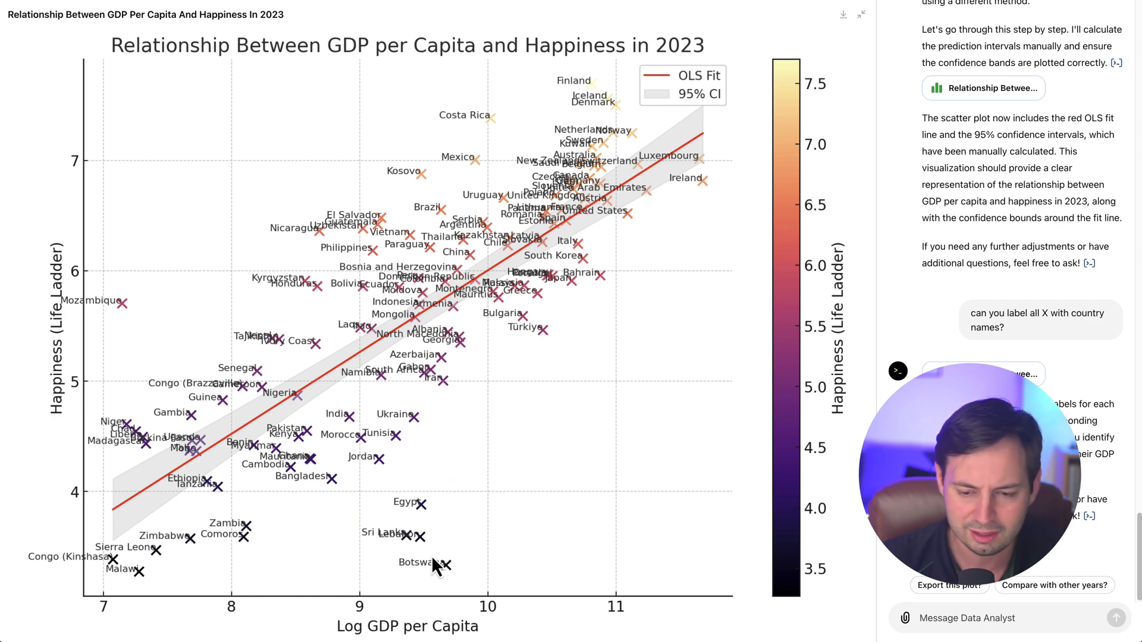
mouse_move(457, 590)
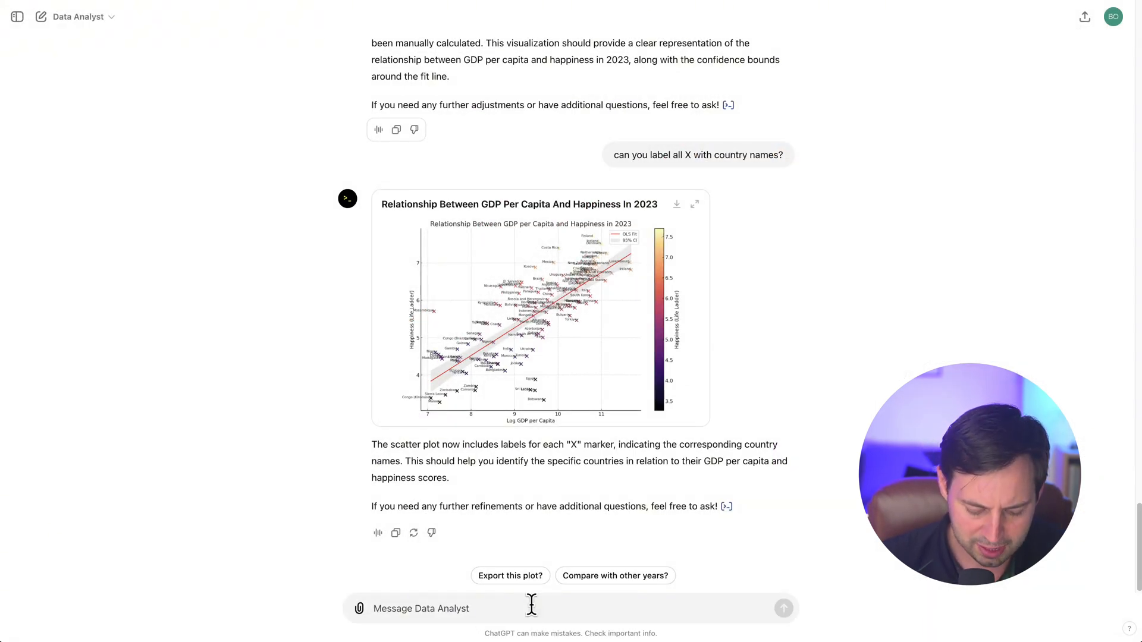
Type a prompt asking to repeat the plot for all other variables, including GDP per capita and social support
type("Let's do the same with all other variables in the dataset (gdp per capita, social support, healthy life expectancy, freedom to make choices, generosity, perceptions of corruption). Combine all graphs into a single 2 (columns) x 3 (rows) figure.")
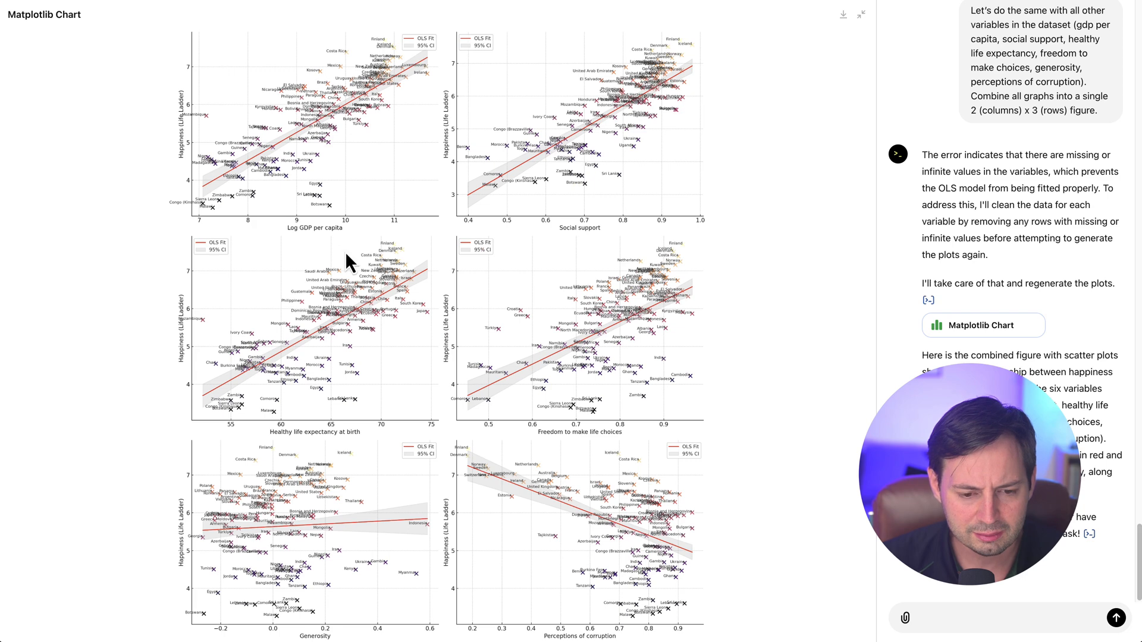
mouse_move(311, 539)
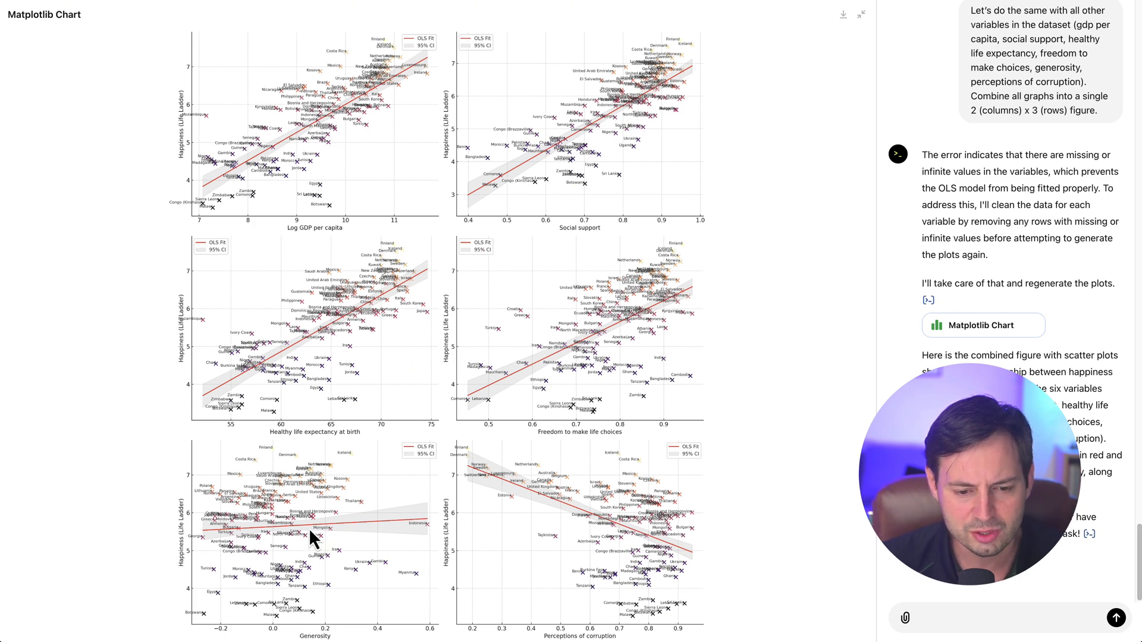
mouse_move(431, 191)
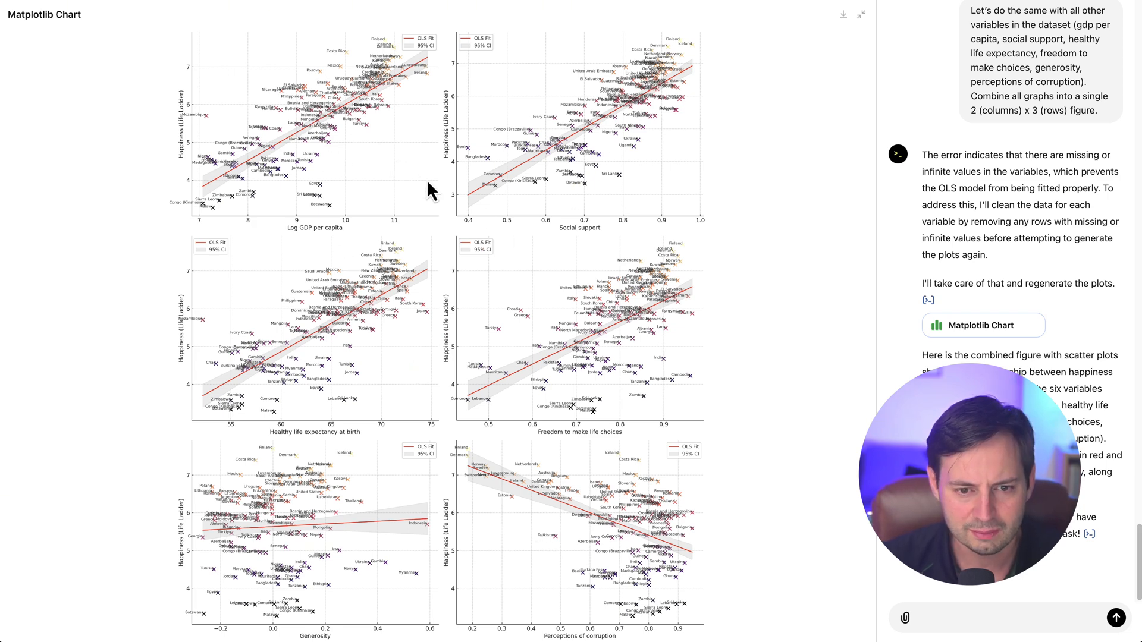
mouse_move(704, 240)
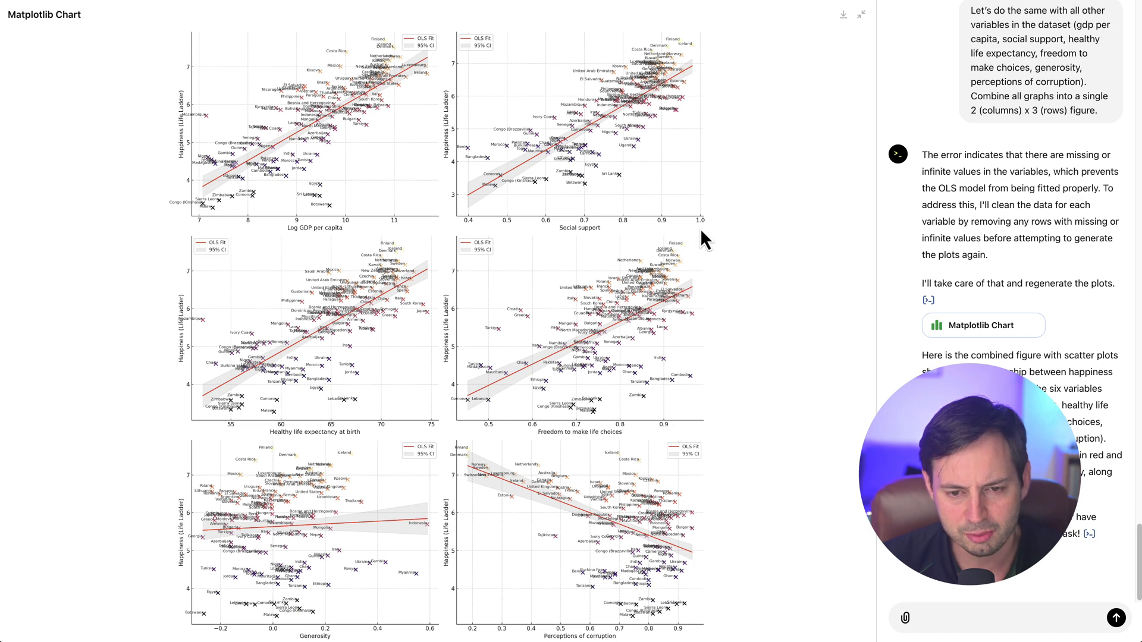
mouse_move(706, 80)
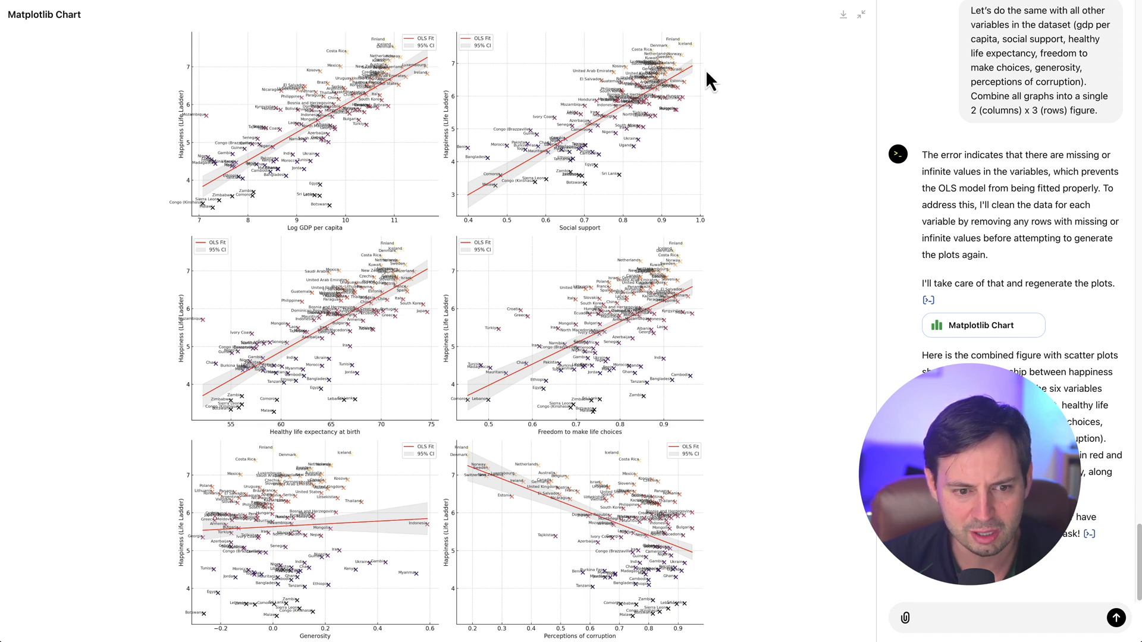
mouse_move(270, 450)
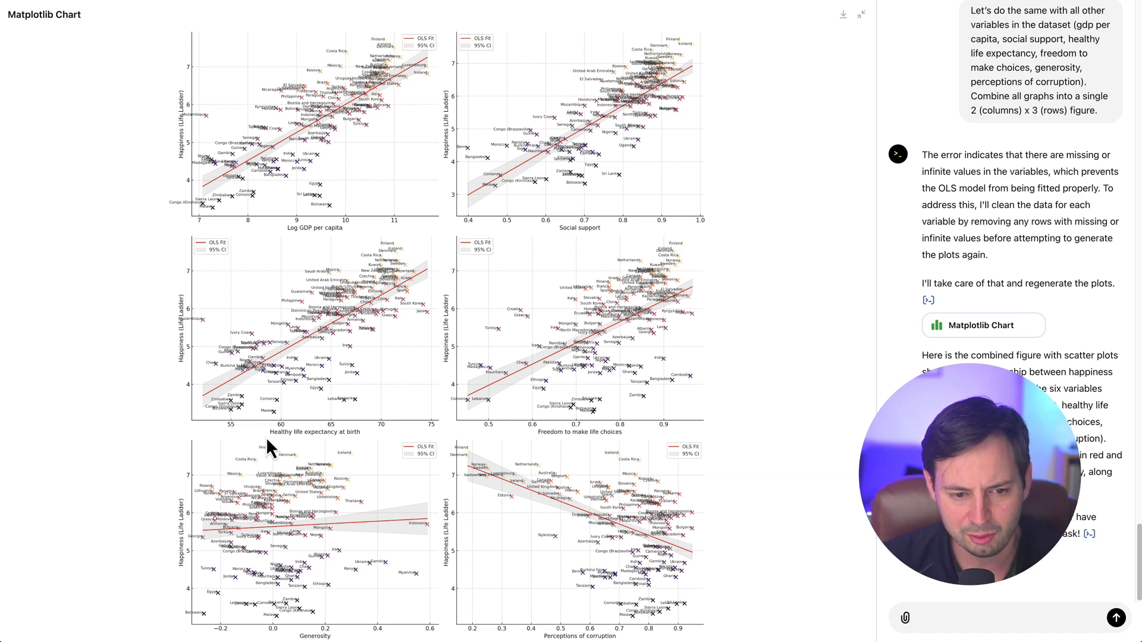
mouse_move(618, 437)
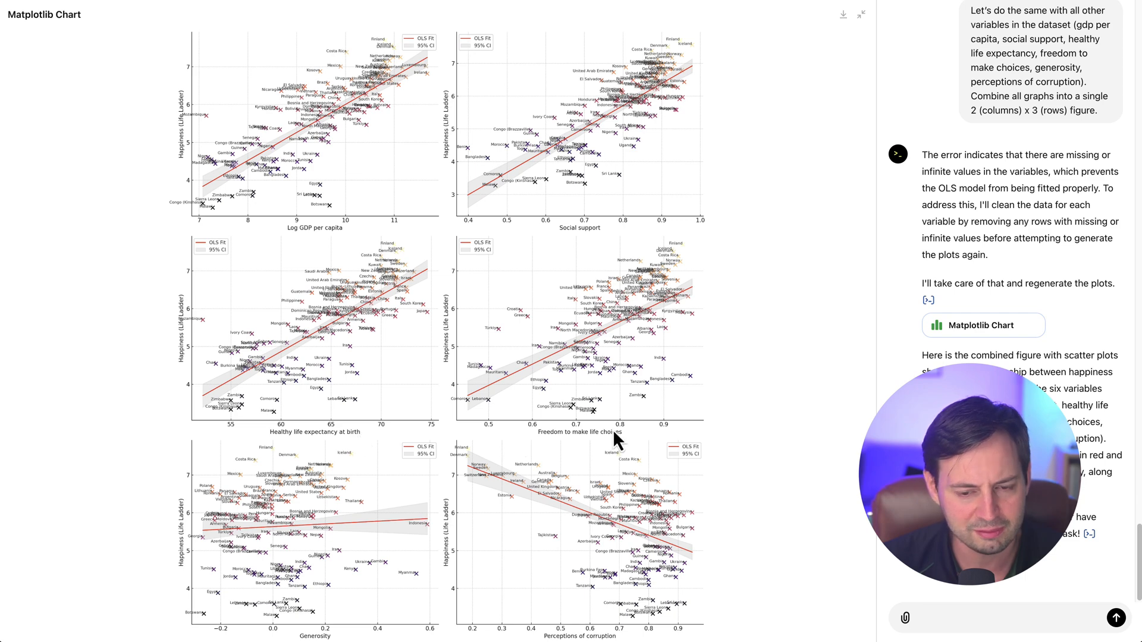
mouse_move(185, 298)
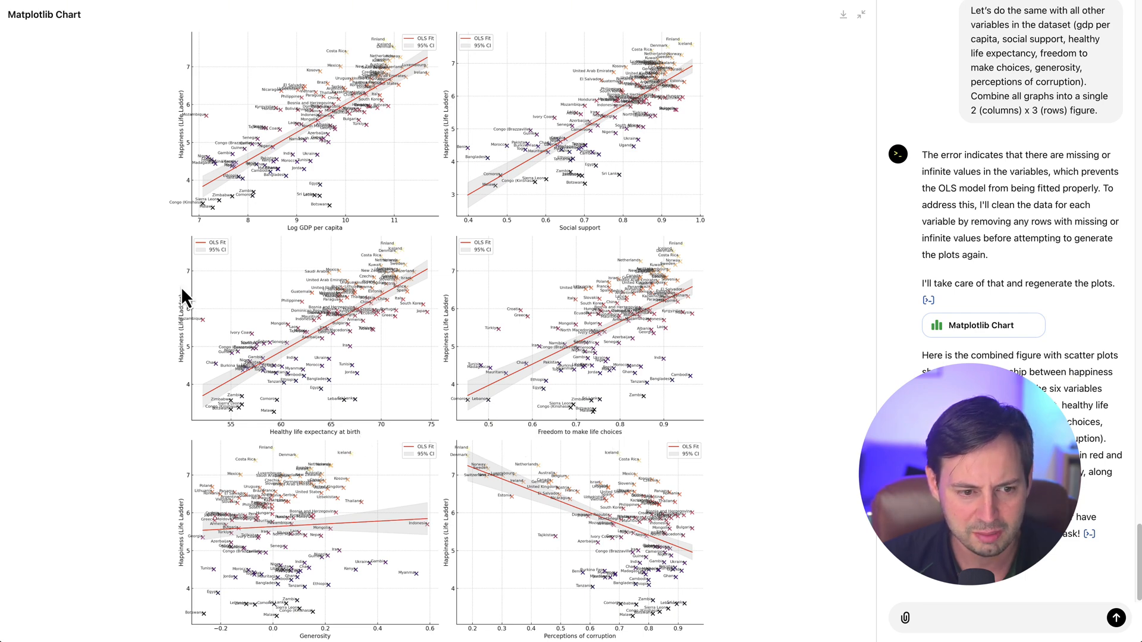
mouse_move(179, 390)
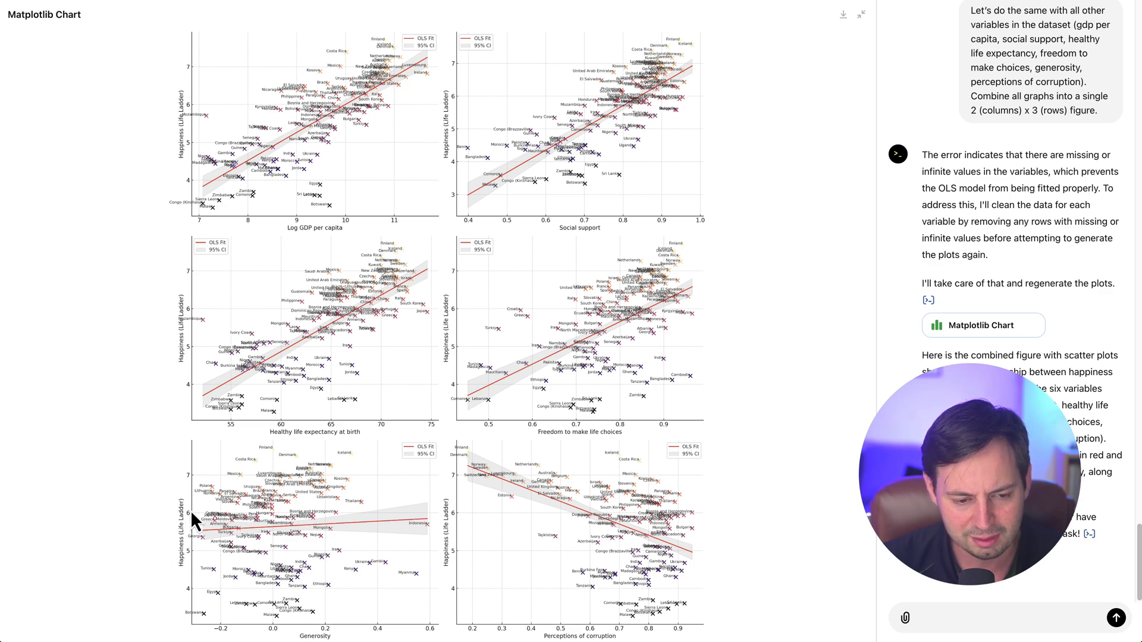
mouse_move(264, 581)
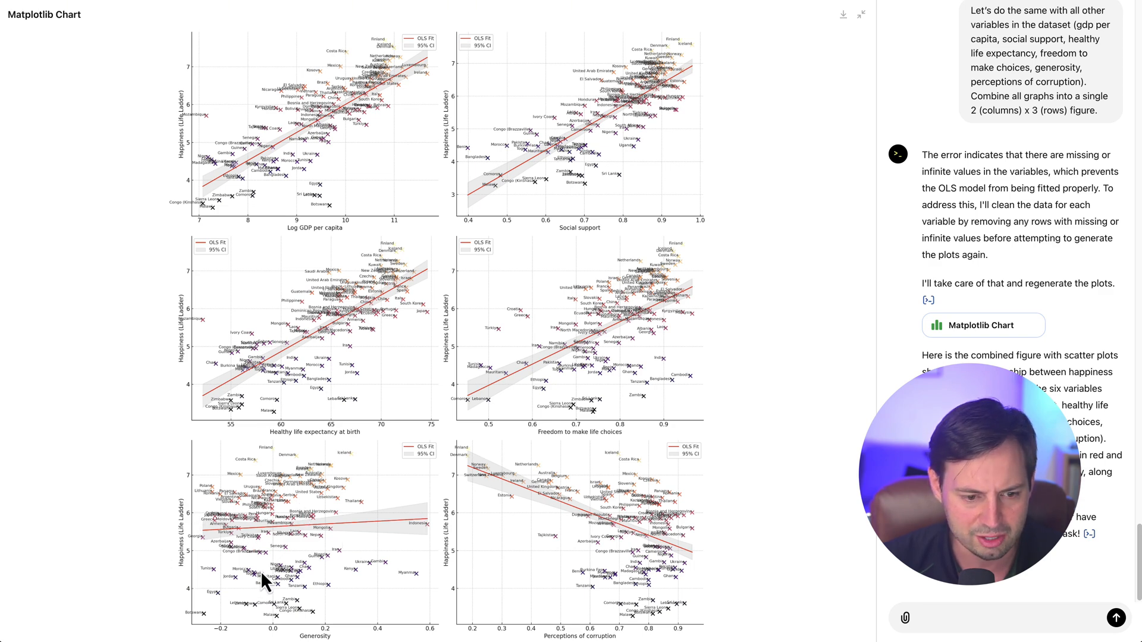
mouse_move(323, 596)
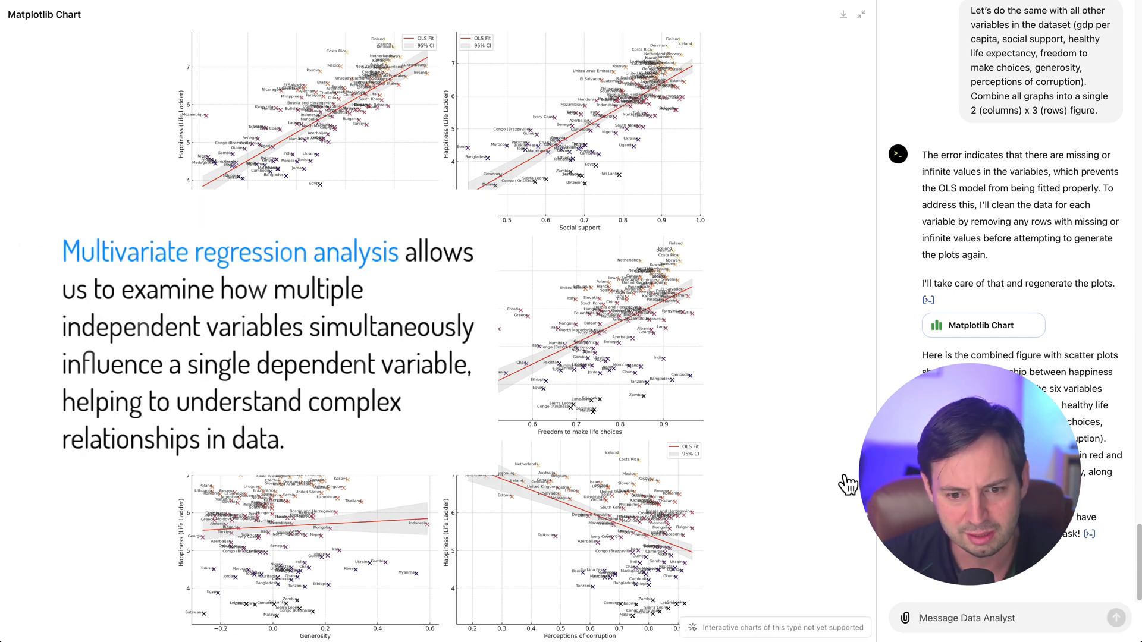
mouse_move(853, 481)
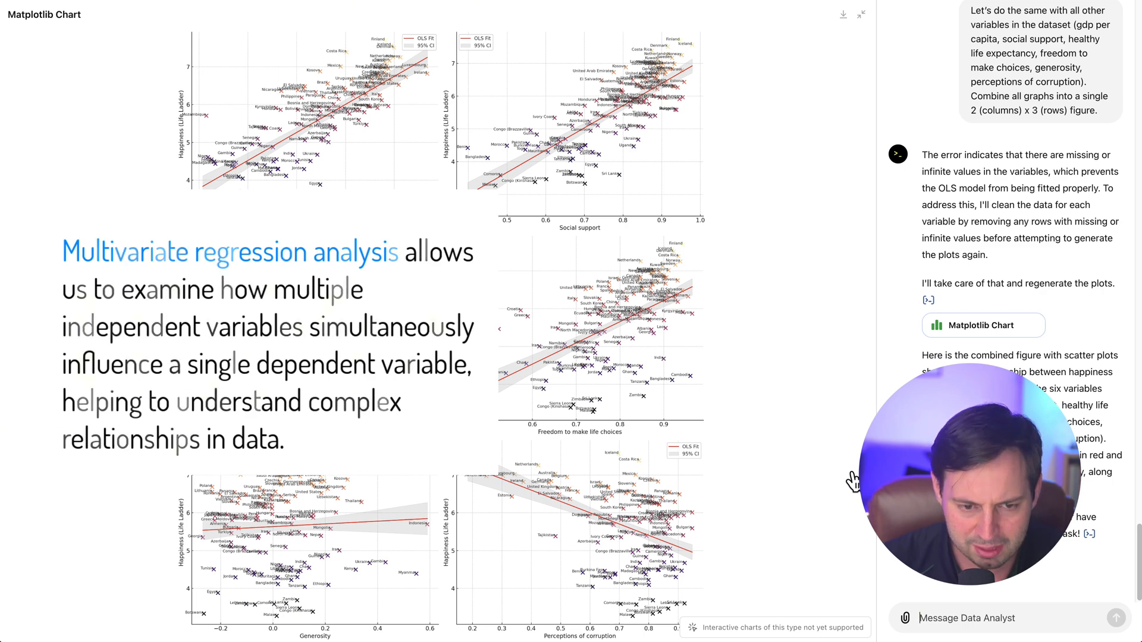
mouse_move(700, 447)
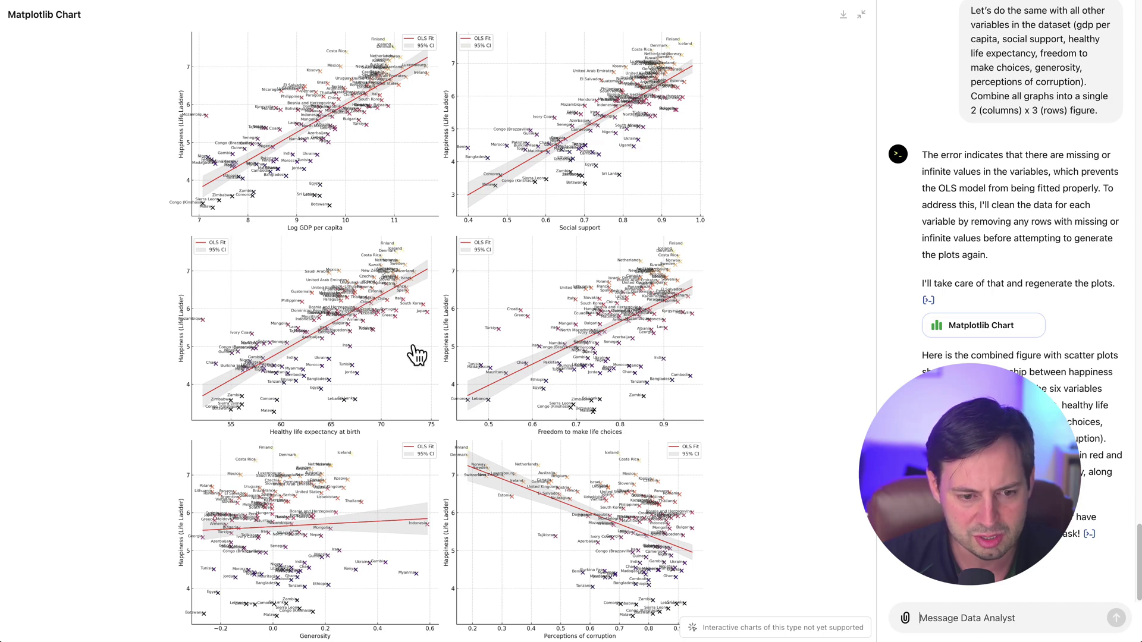
mouse_move(539, 529)
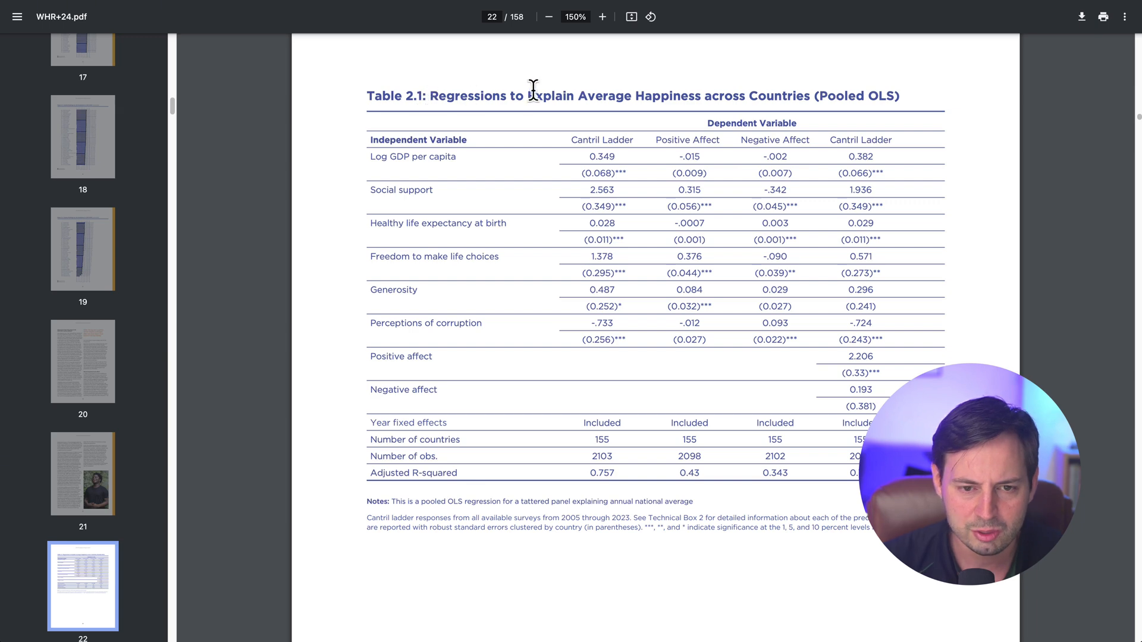
mouse_move(906, 93)
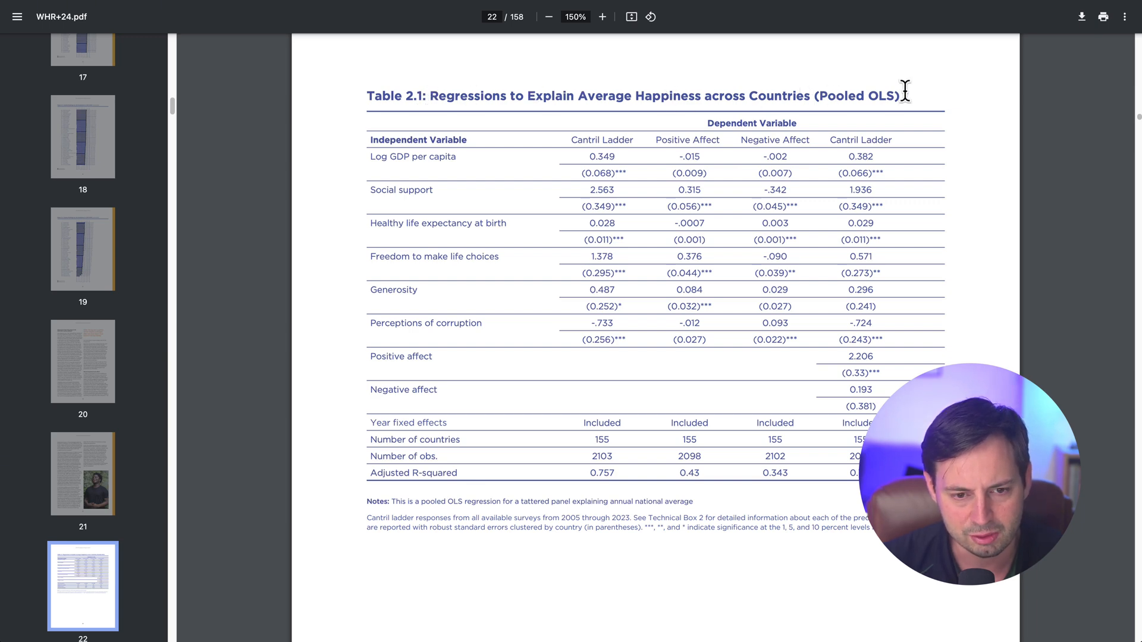
mouse_move(896, 94)
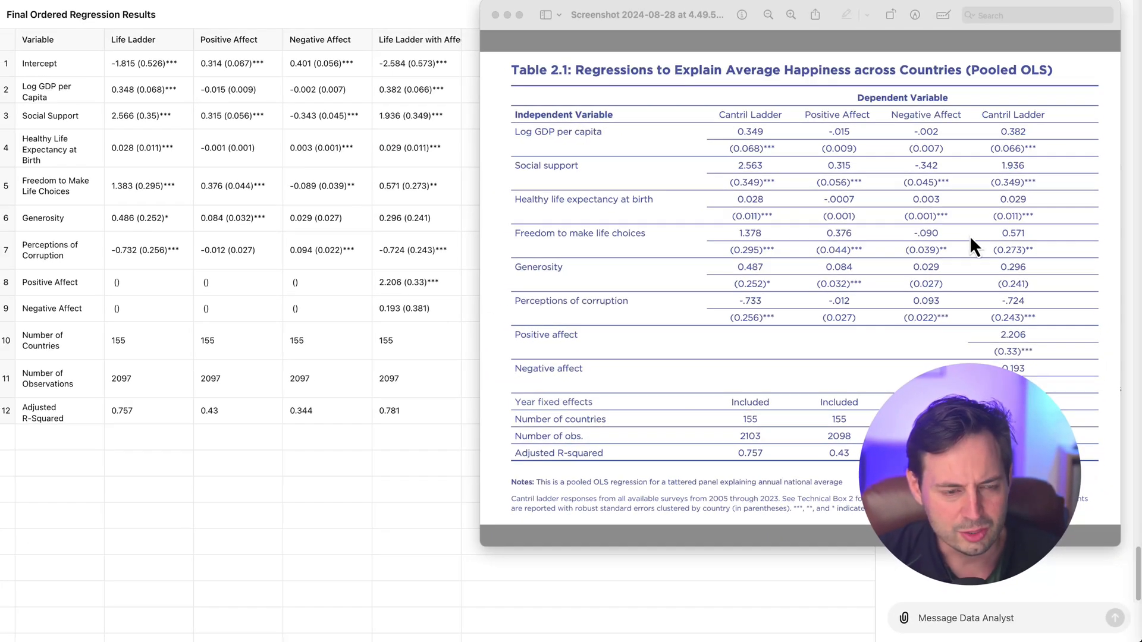
mouse_move(911, 251)
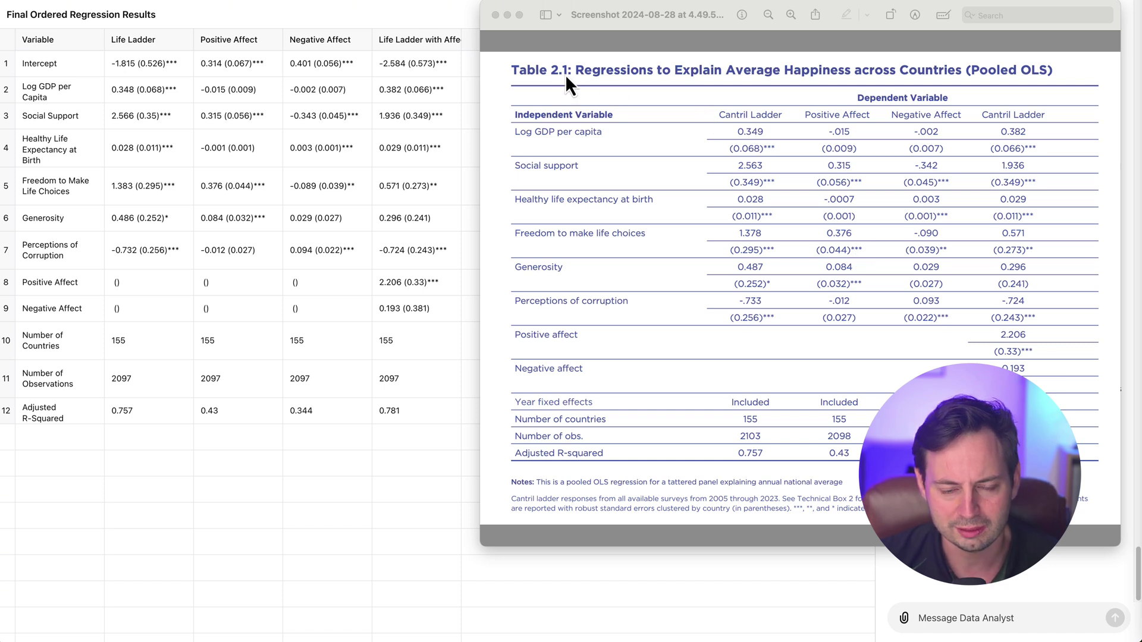
mouse_move(108, 126)
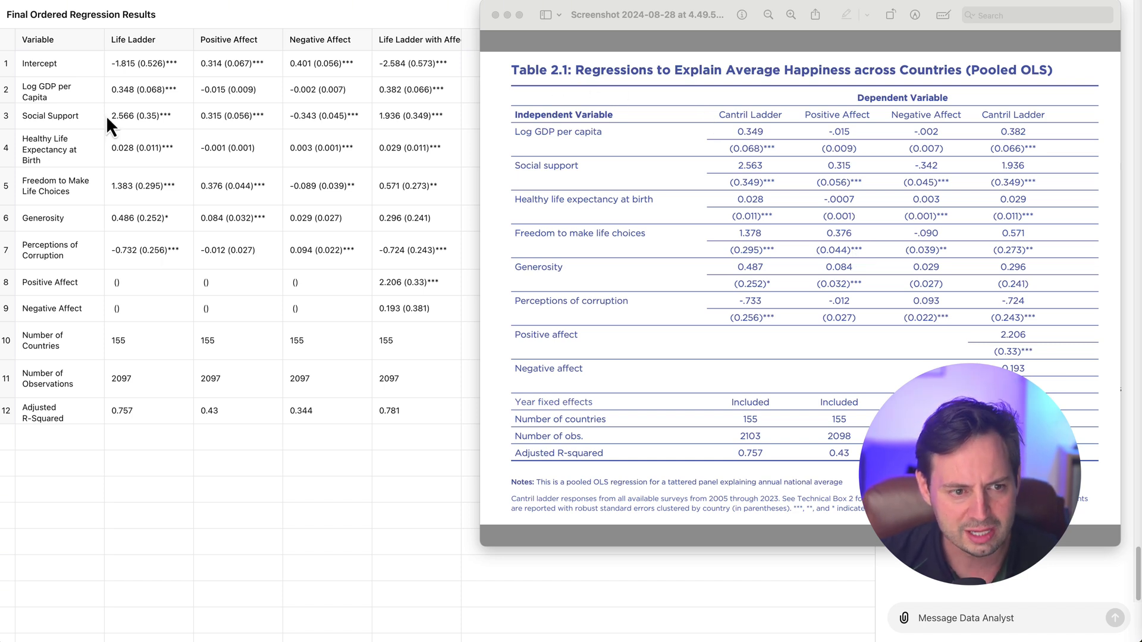
mouse_move(173, 226)
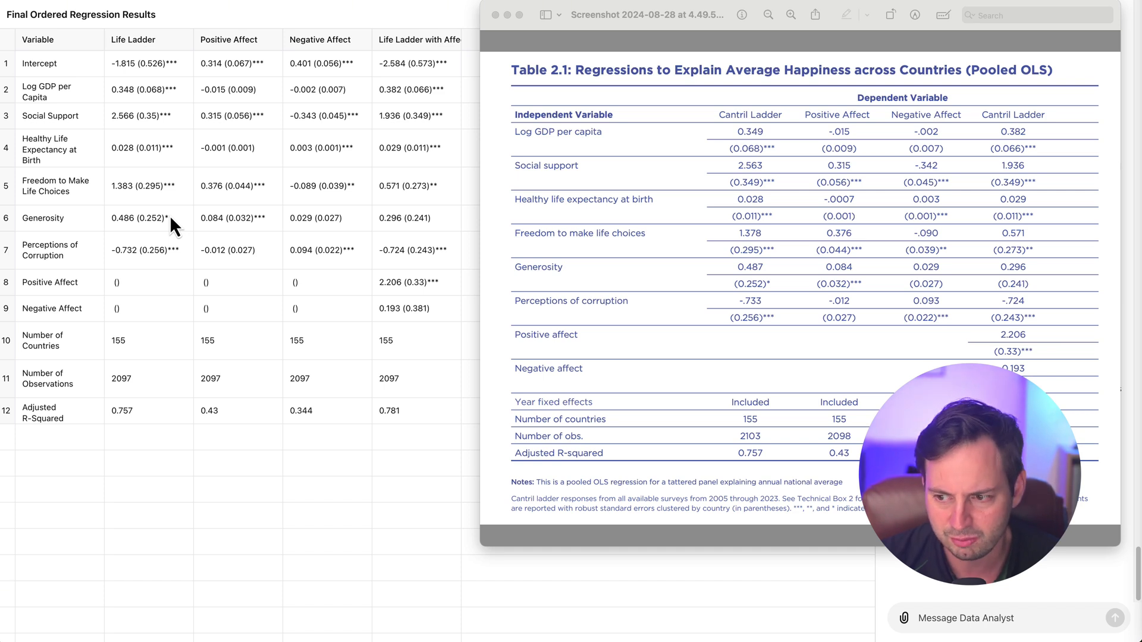
mouse_move(180, 178)
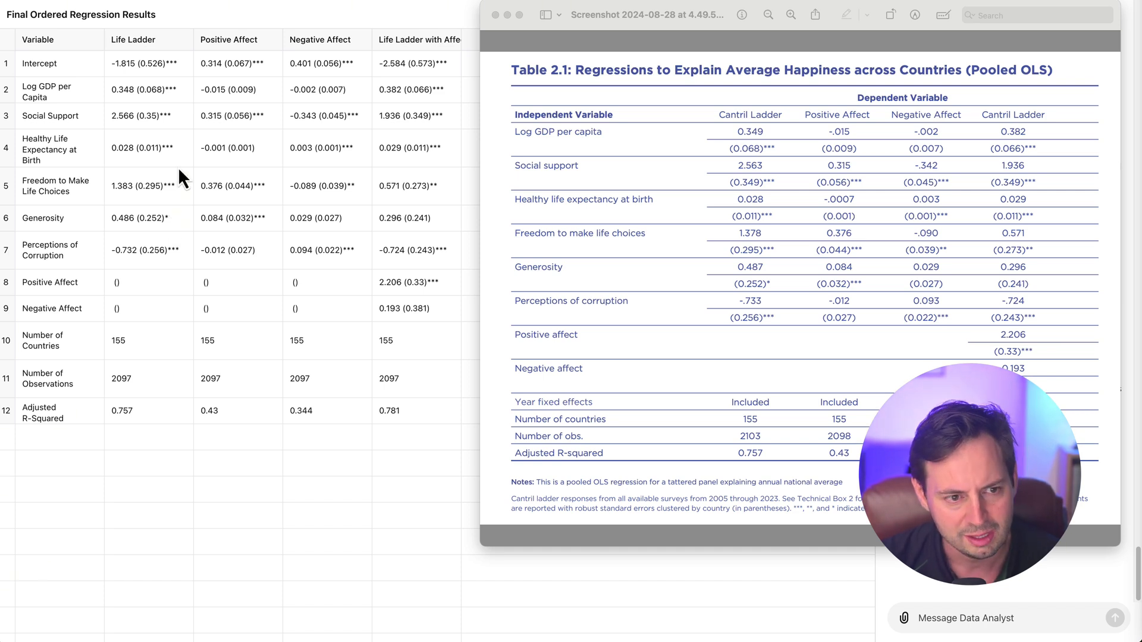
mouse_move(173, 192)
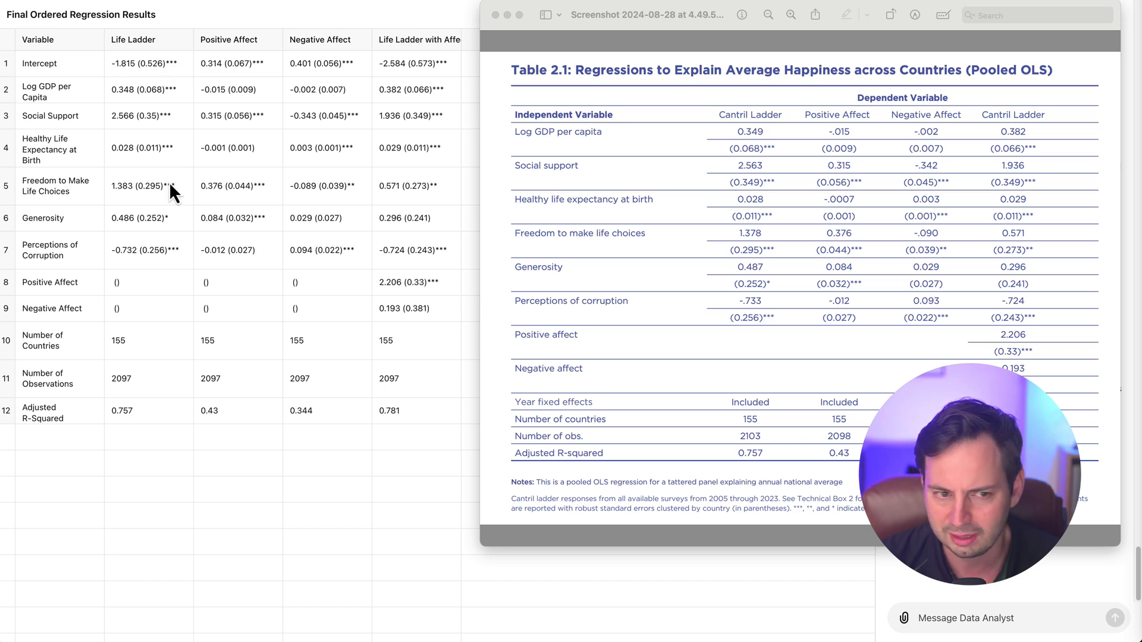
mouse_move(32, 117)
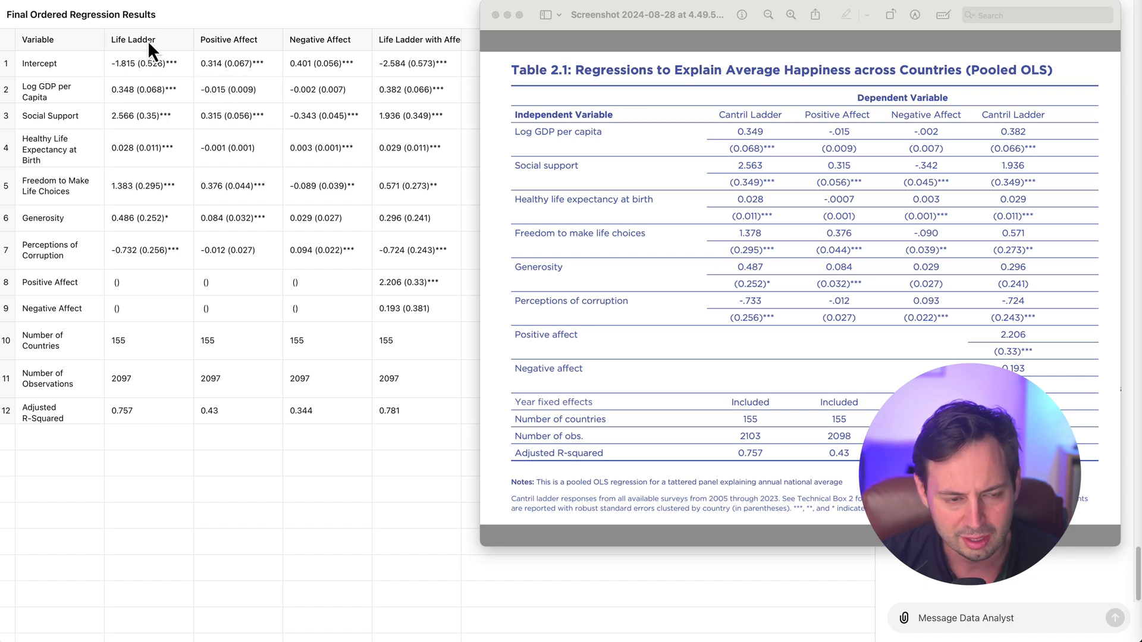
mouse_move(121, 98)
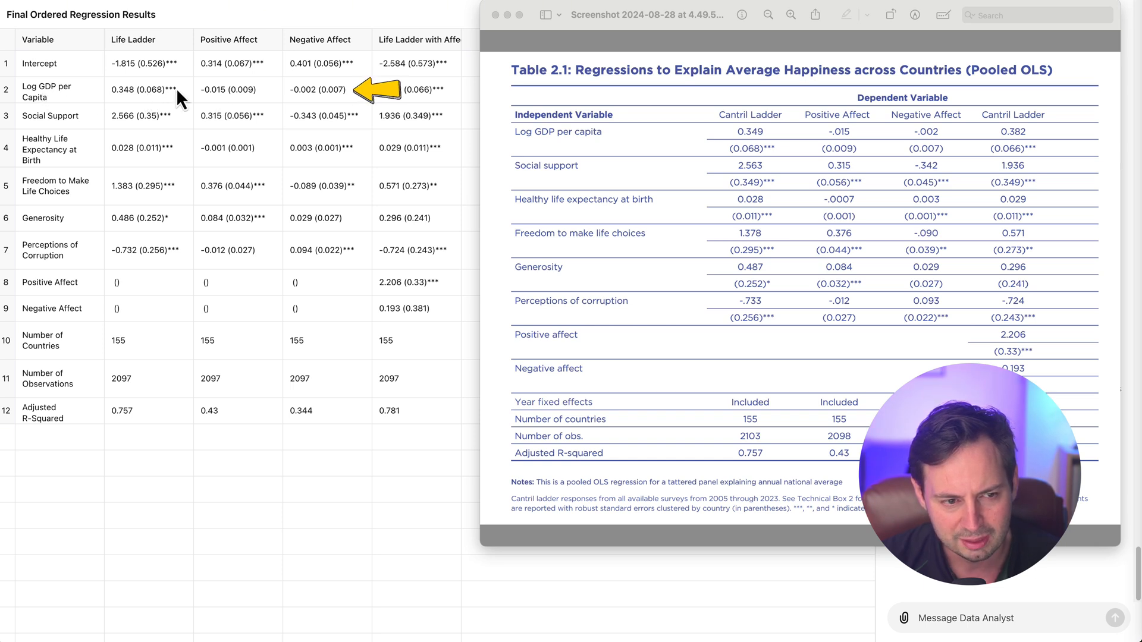
mouse_move(262, 106)
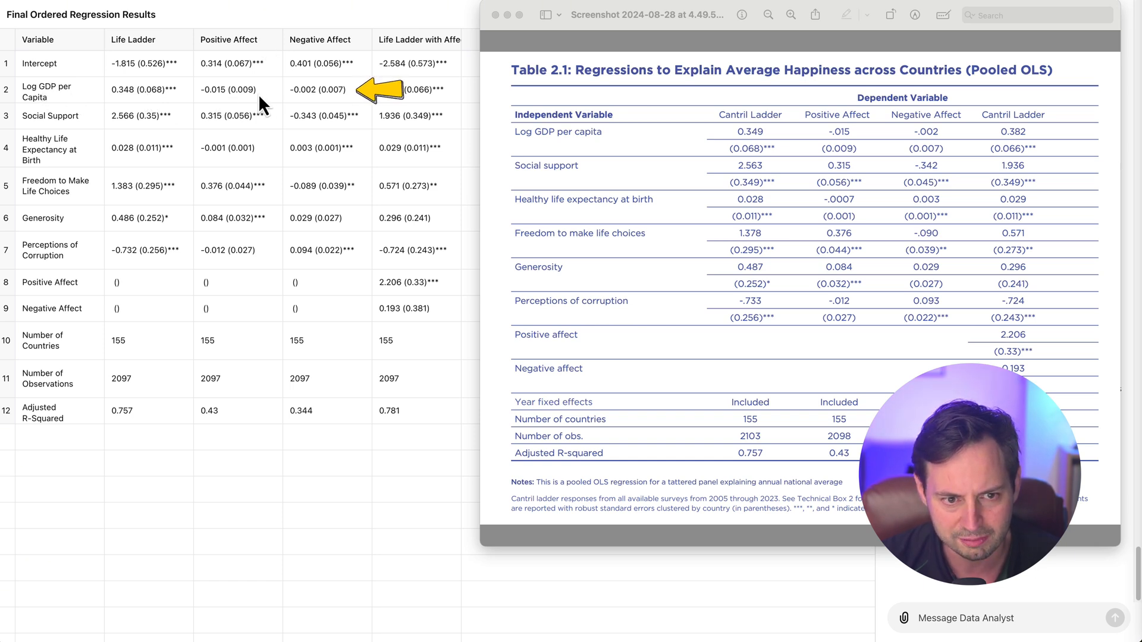
mouse_move(325, 120)
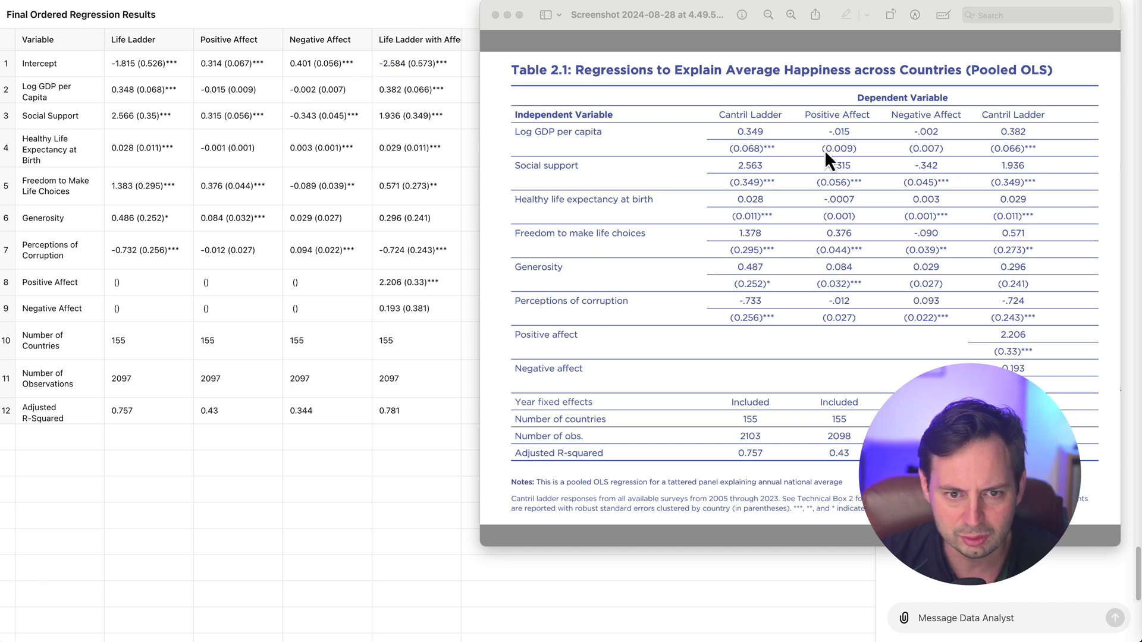
mouse_move(219, 156)
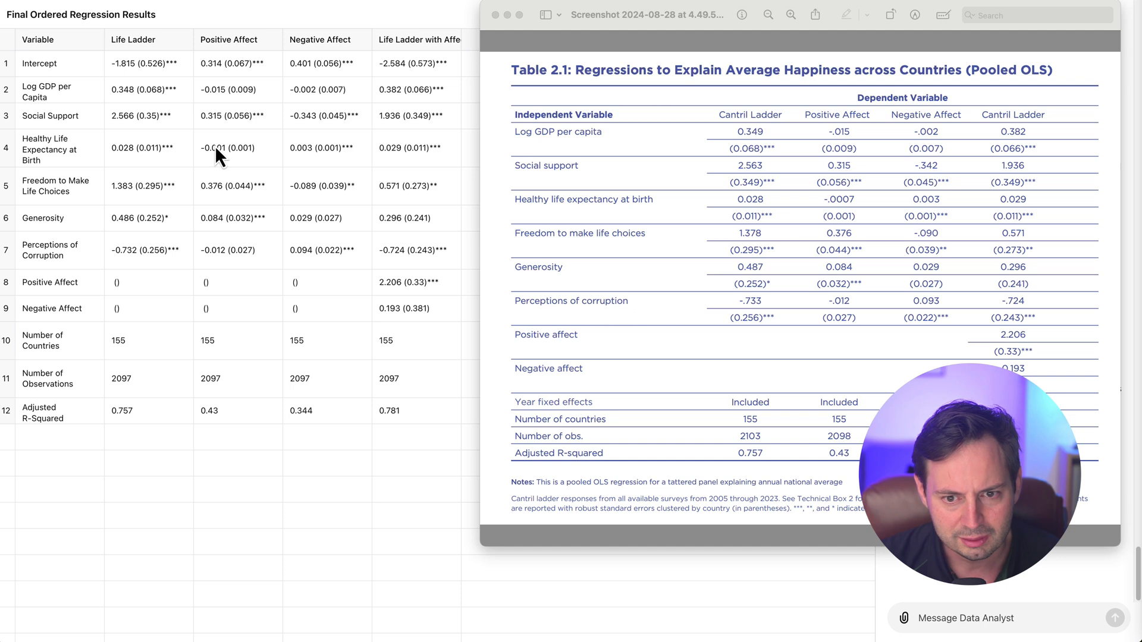
mouse_move(359, 293)
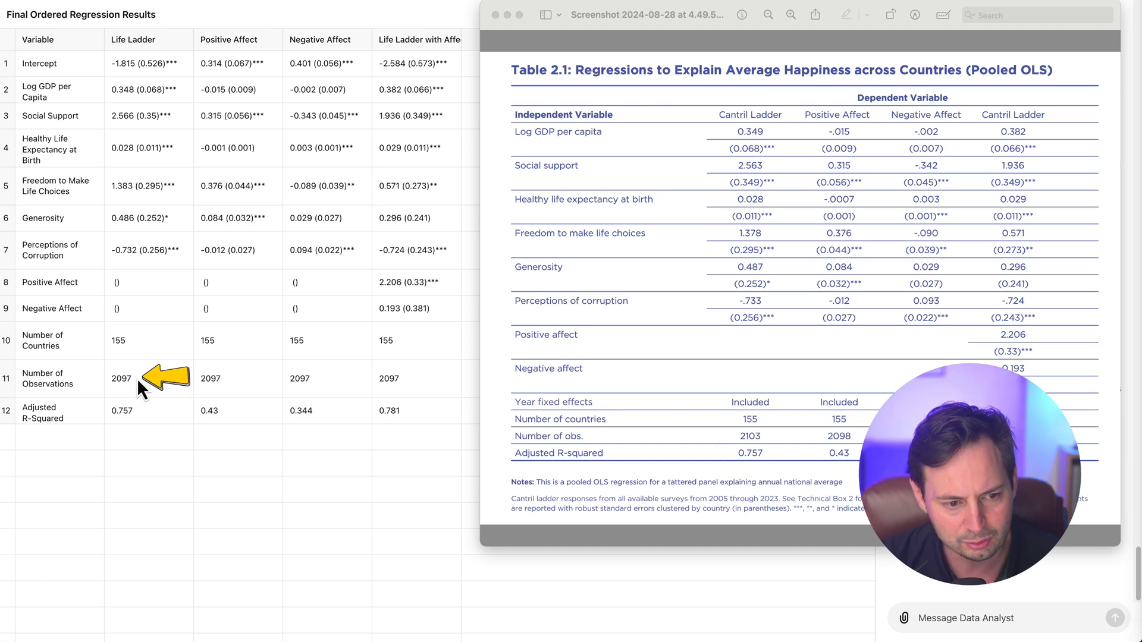
mouse_move(764, 448)
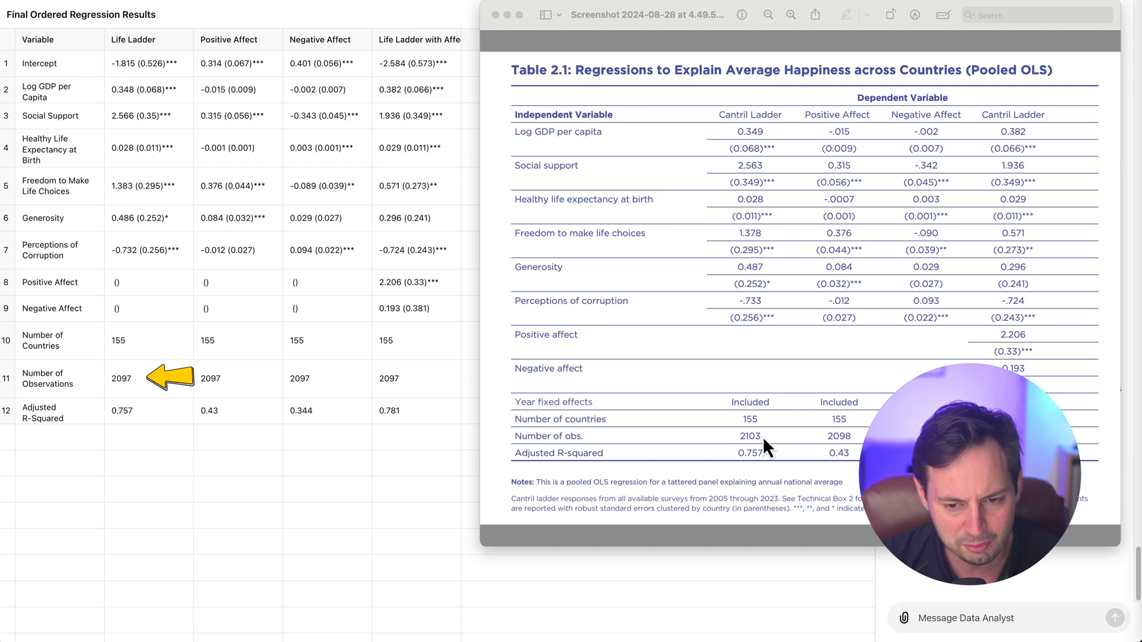
mouse_move(757, 437)
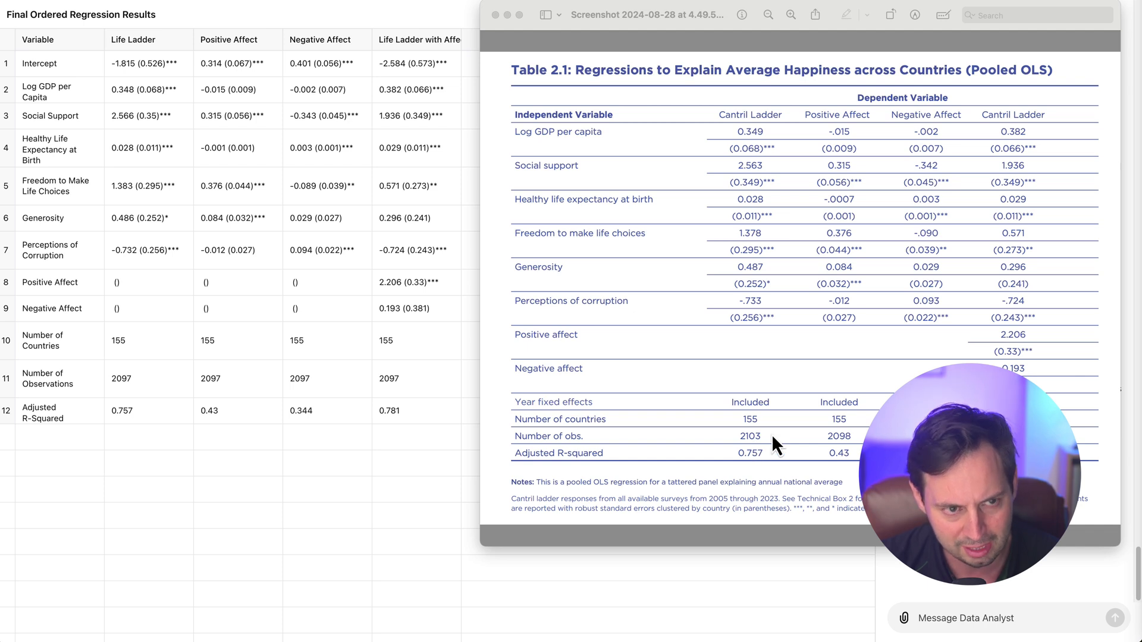
mouse_move(734, 451)
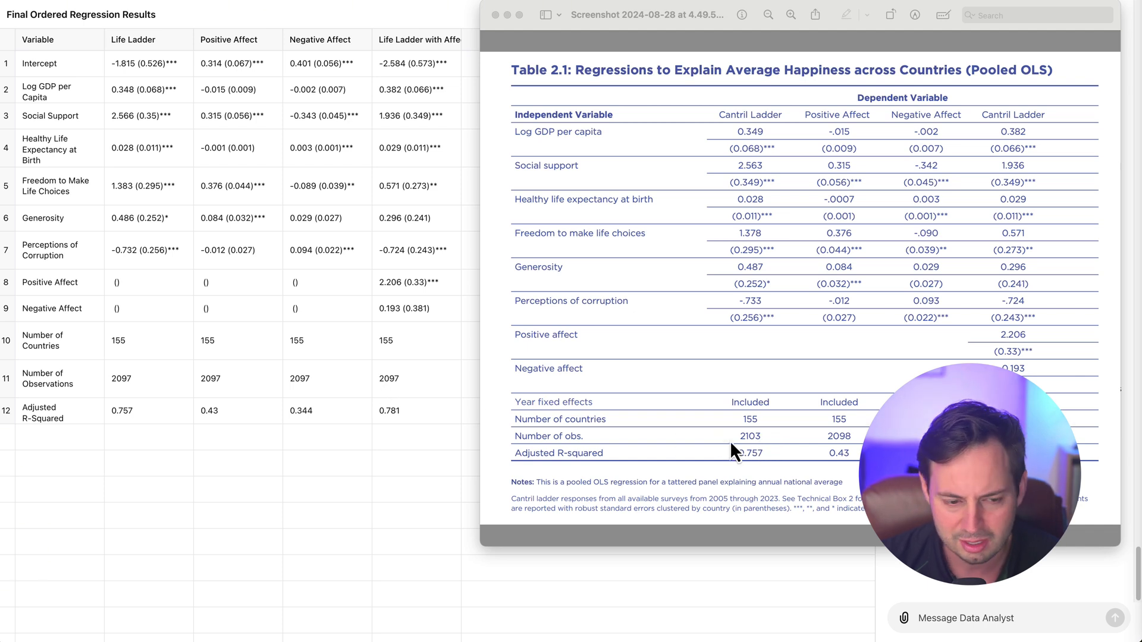
mouse_move(723, 452)
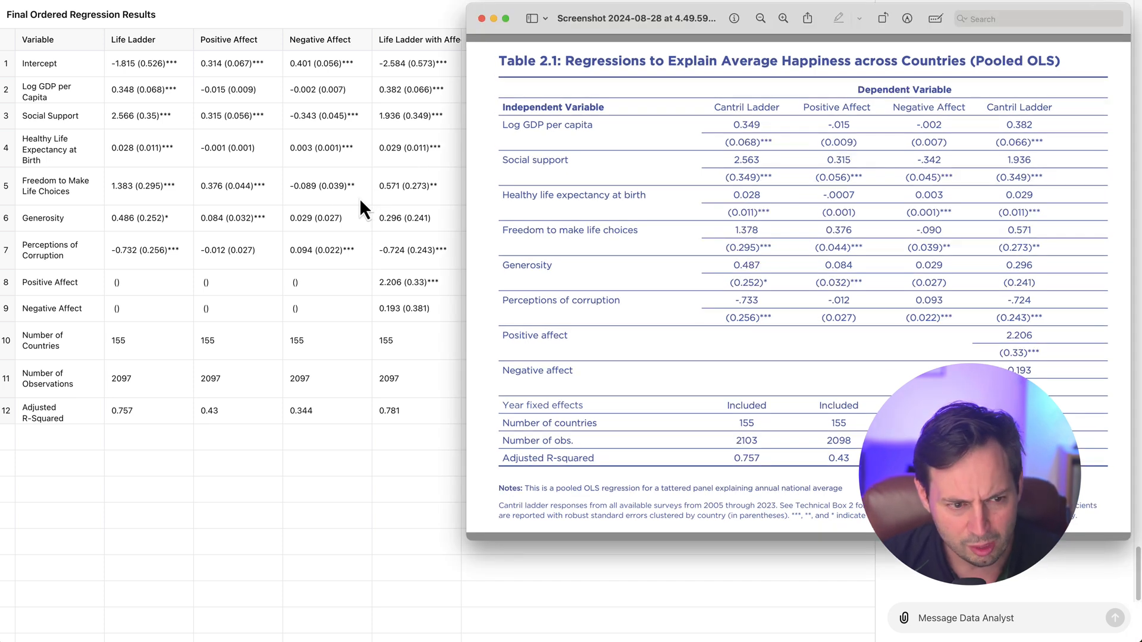
mouse_move(69, 107)
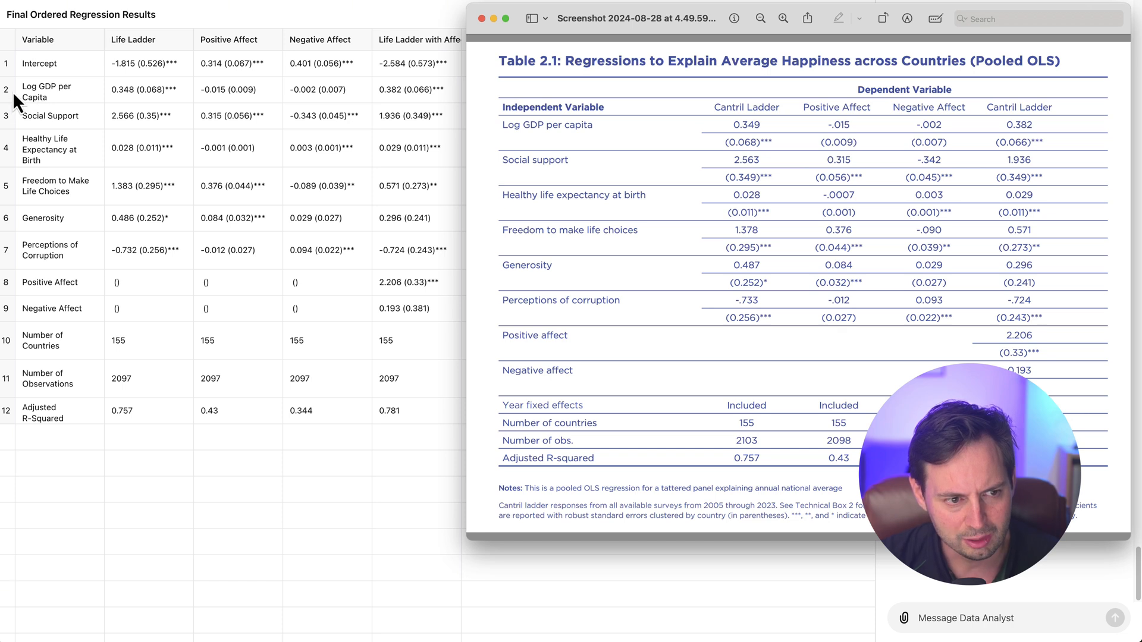
mouse_move(139, 103)
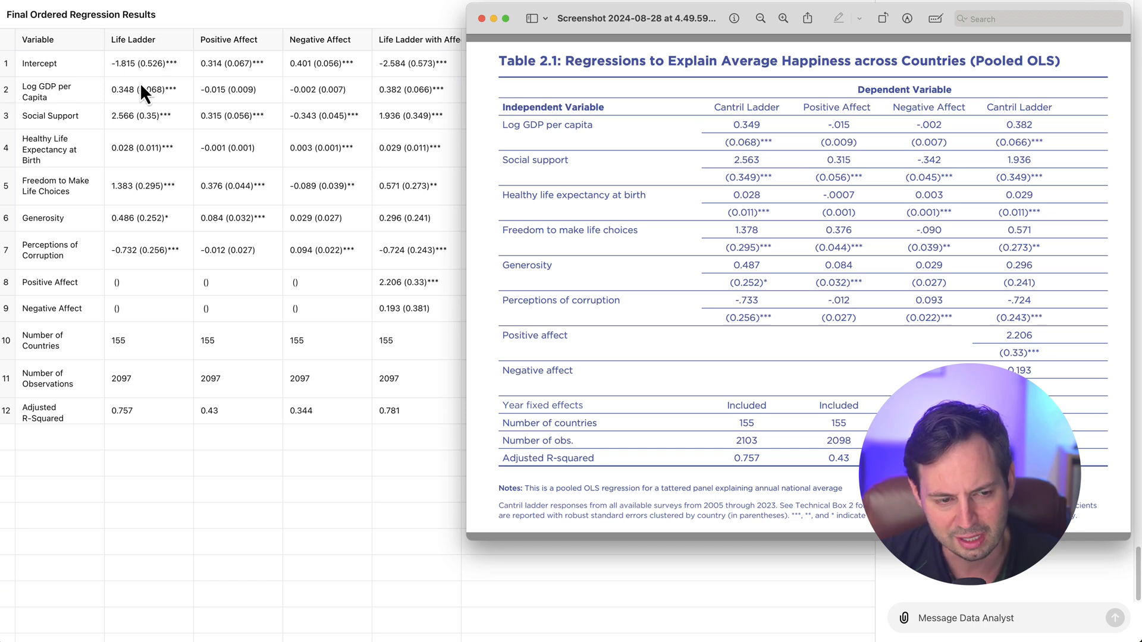
mouse_move(251, 51)
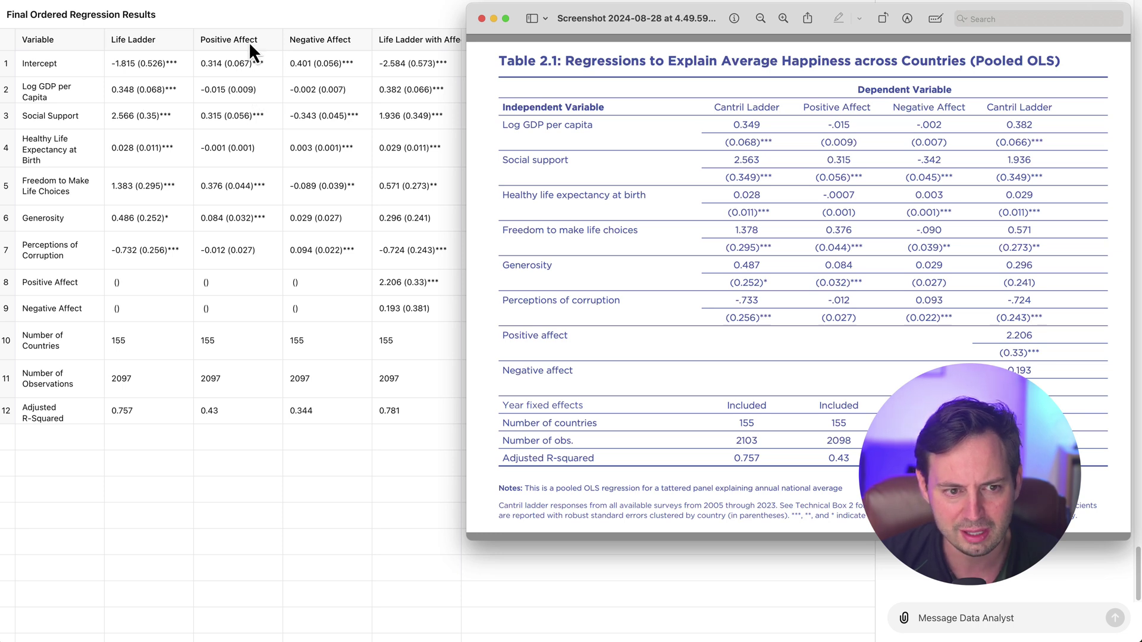
mouse_move(343, 50)
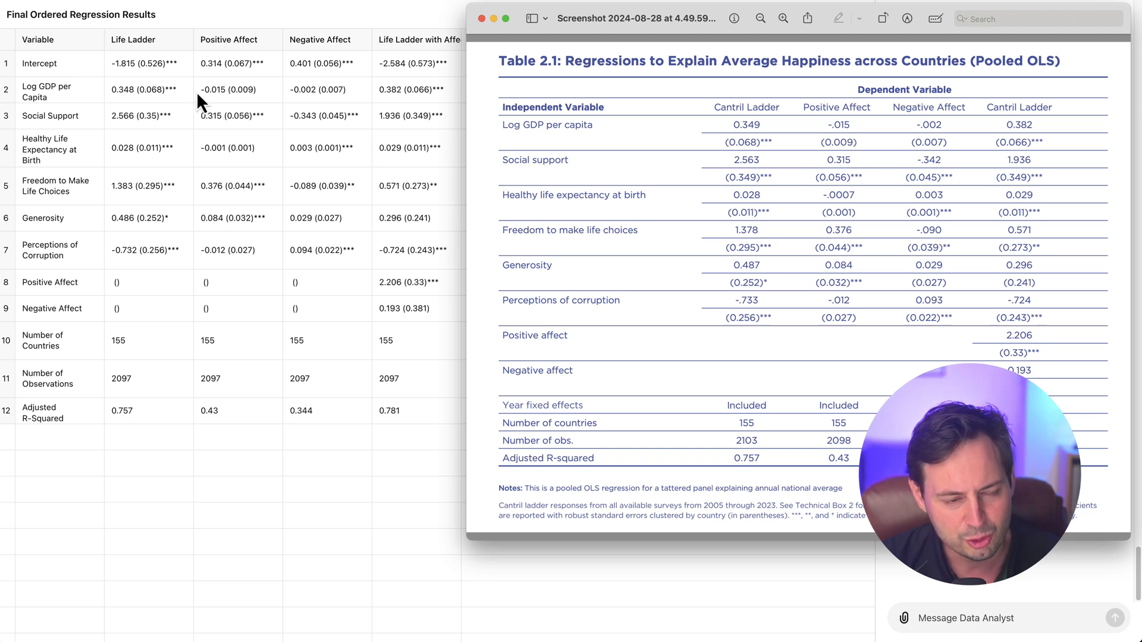
mouse_move(84, 100)
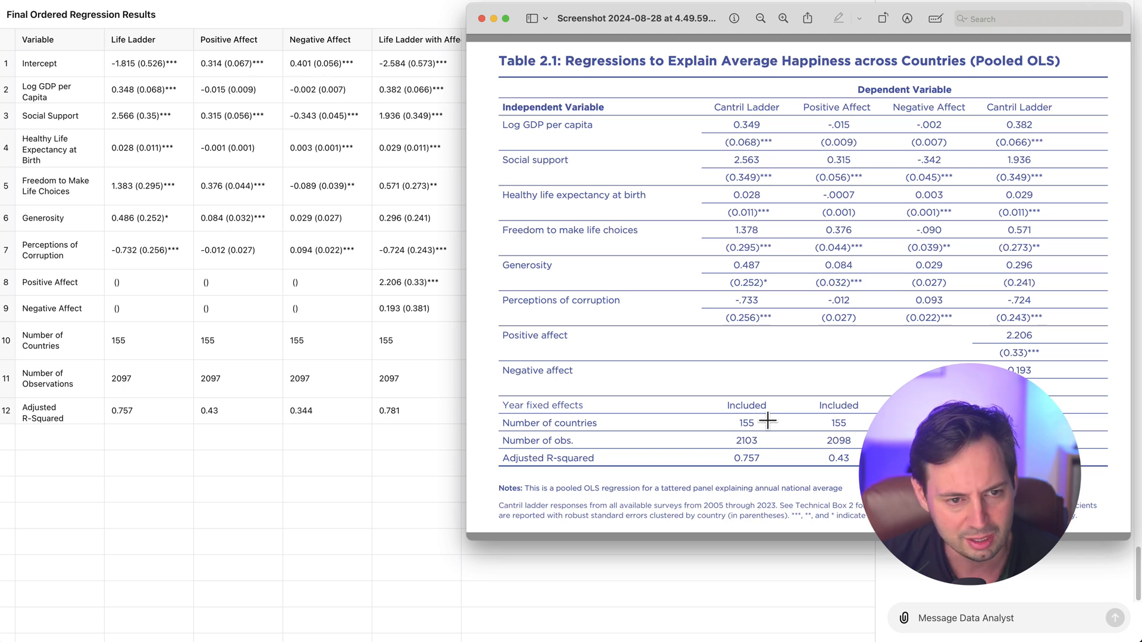
mouse_move(958, 630)
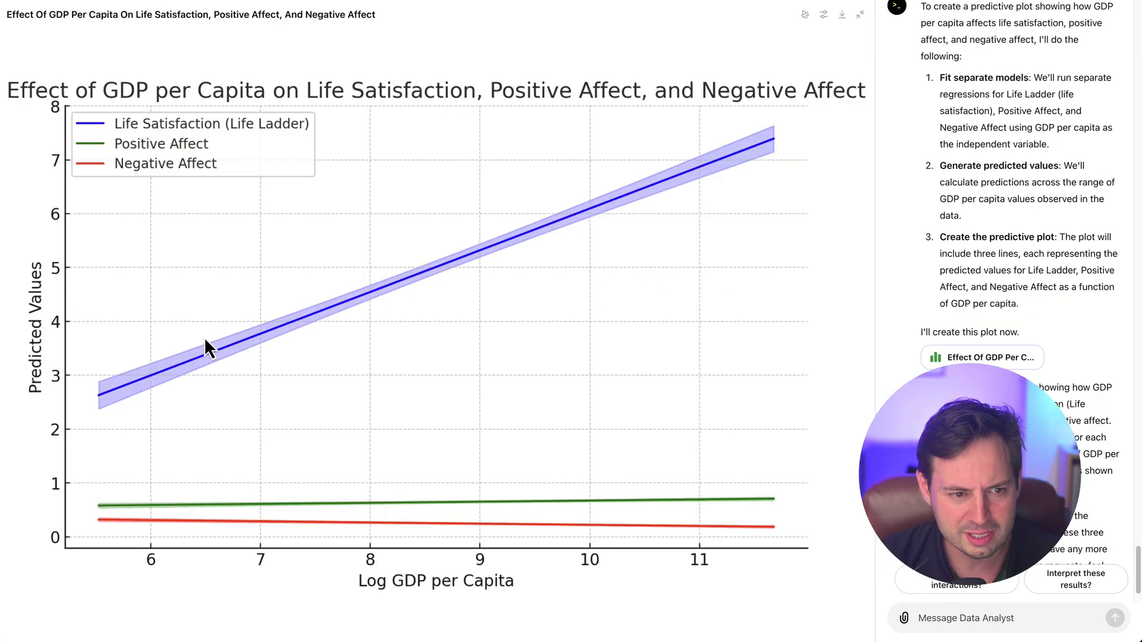
mouse_move(362, 470)
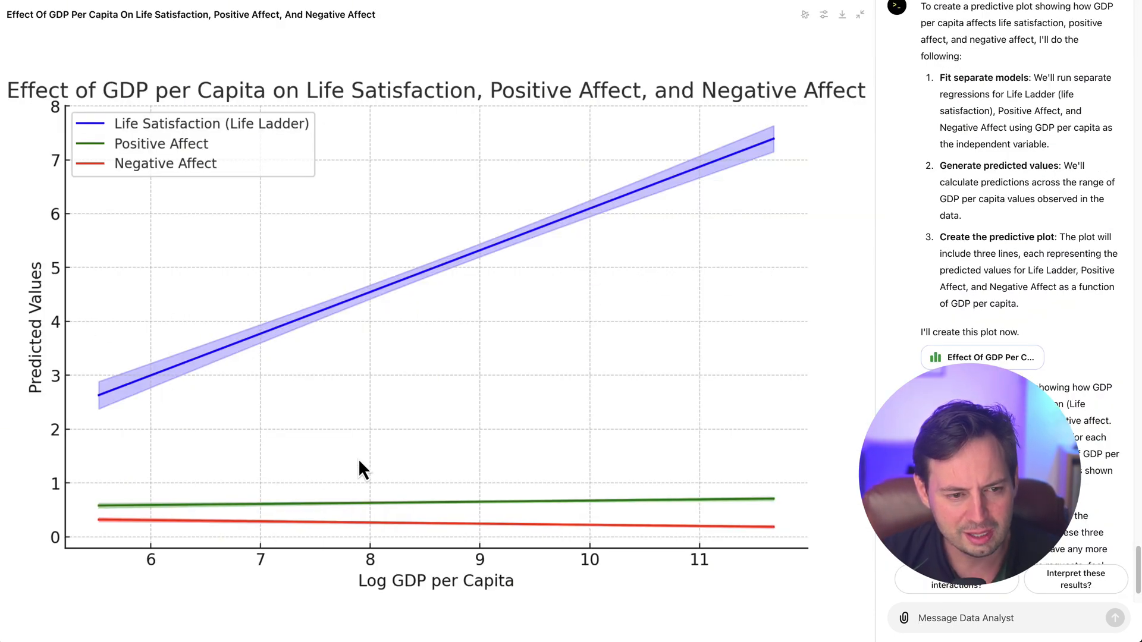
mouse_move(408, 633)
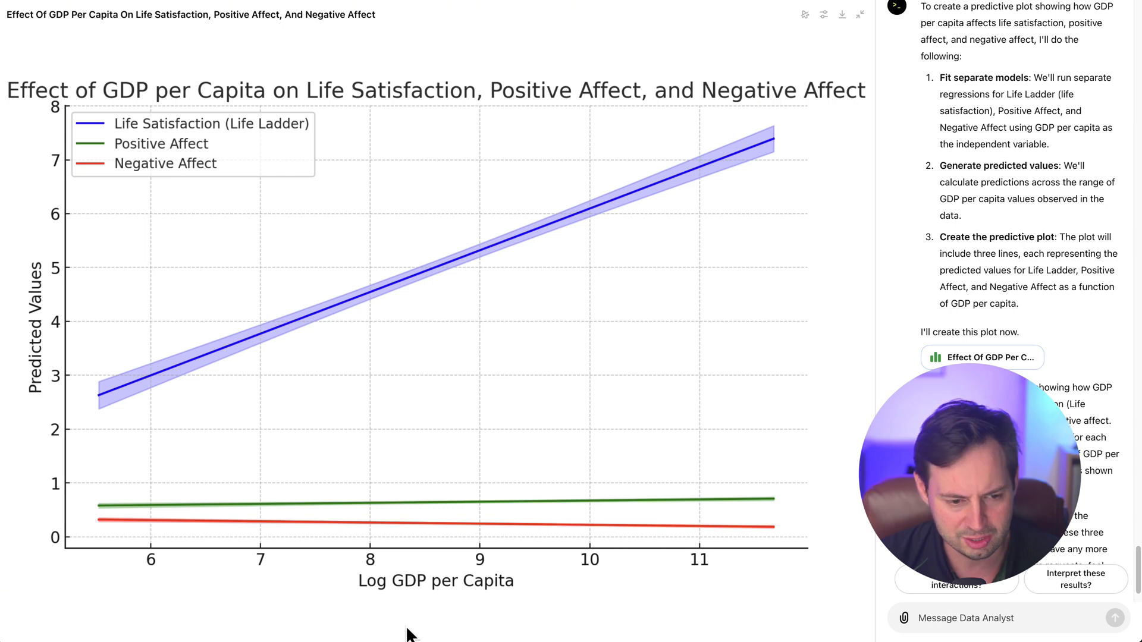
mouse_move(481, 590)
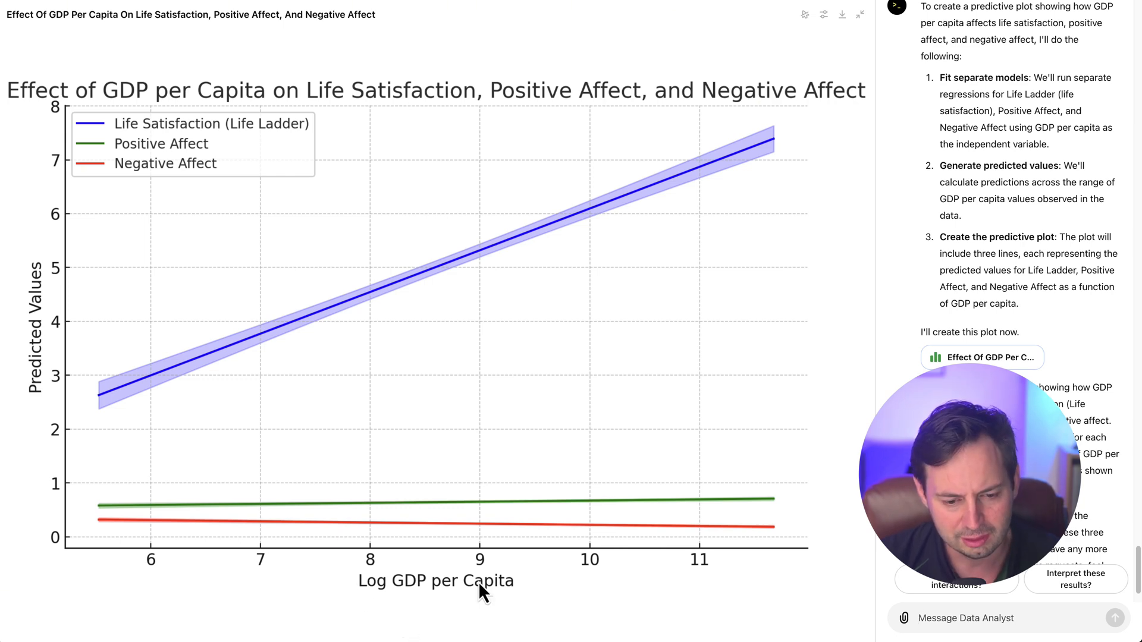
mouse_move(93, 307)
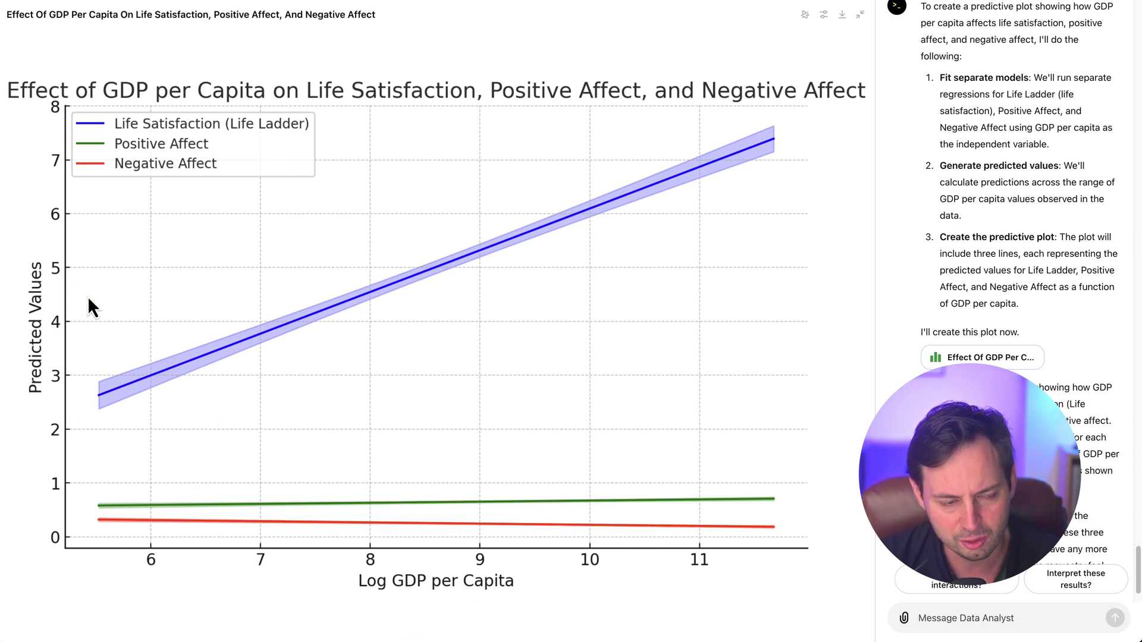
mouse_move(363, 545)
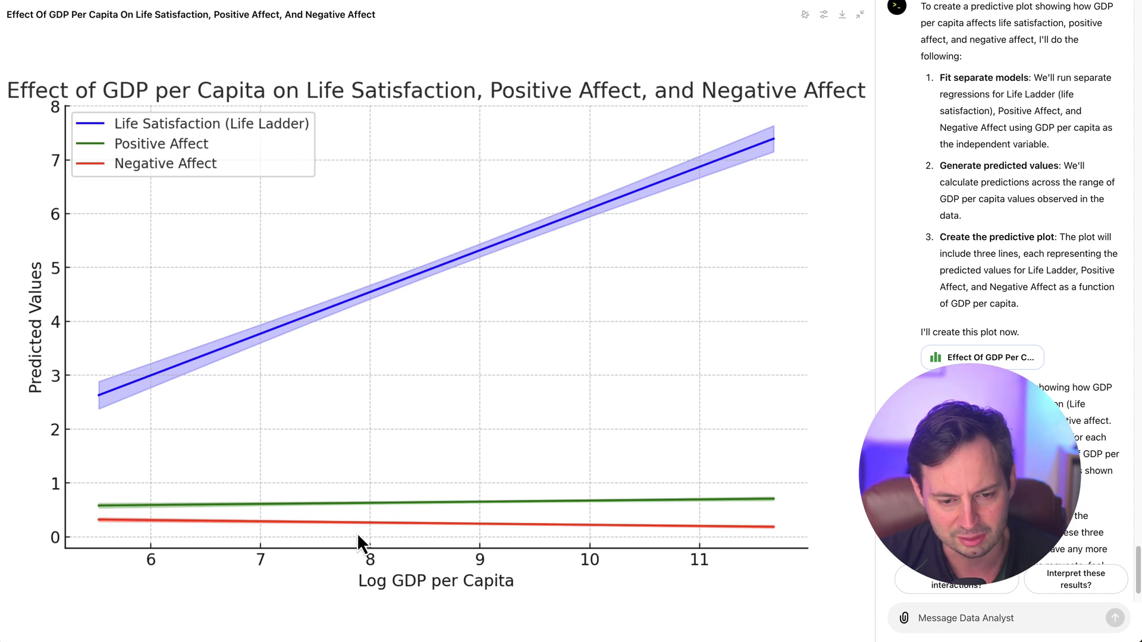
mouse_move(234, 250)
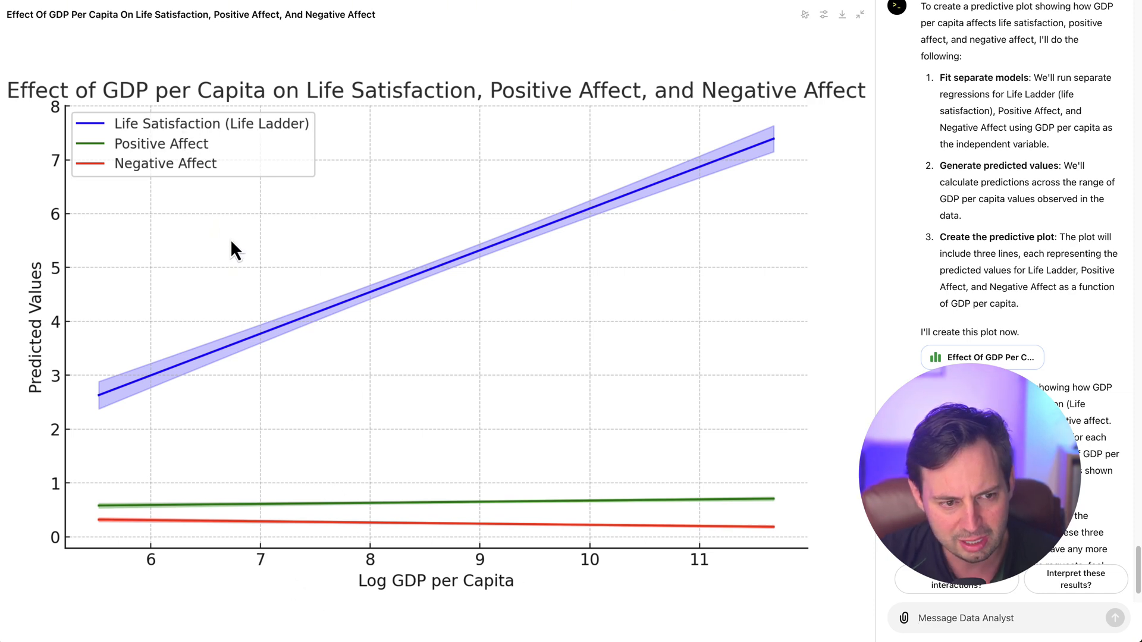
mouse_move(204, 149)
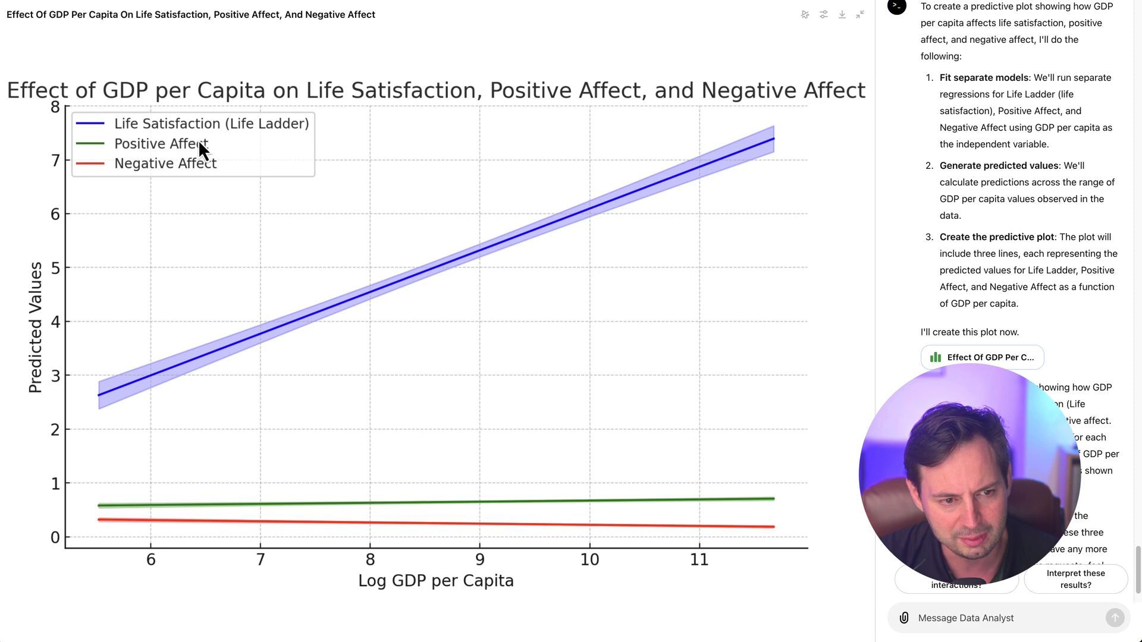
mouse_move(755, 501)
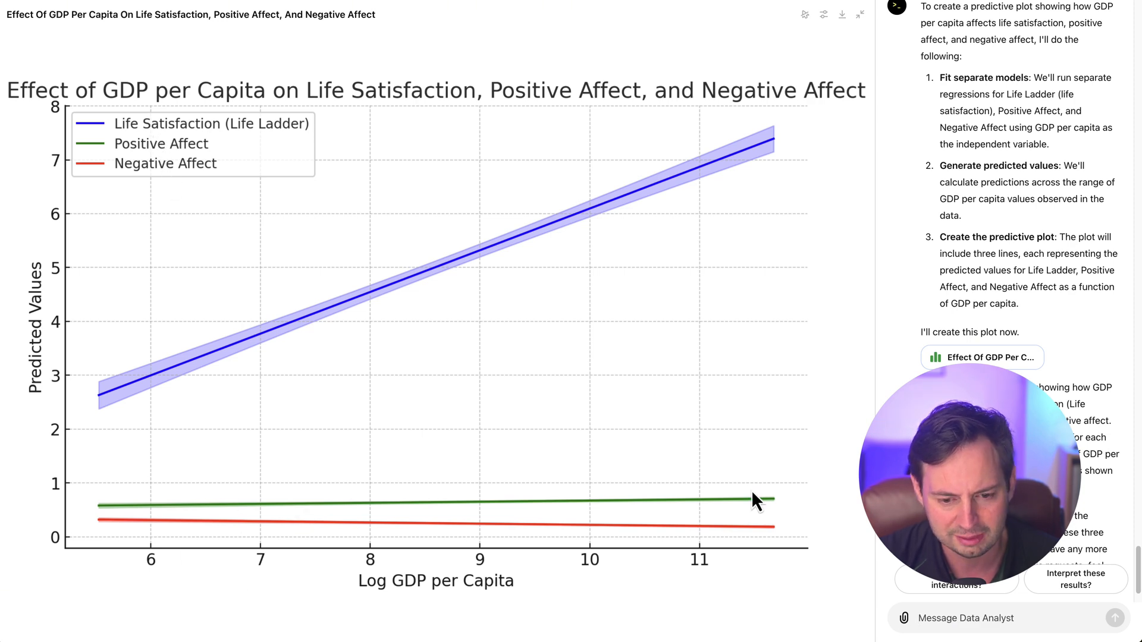
mouse_move(564, 532)
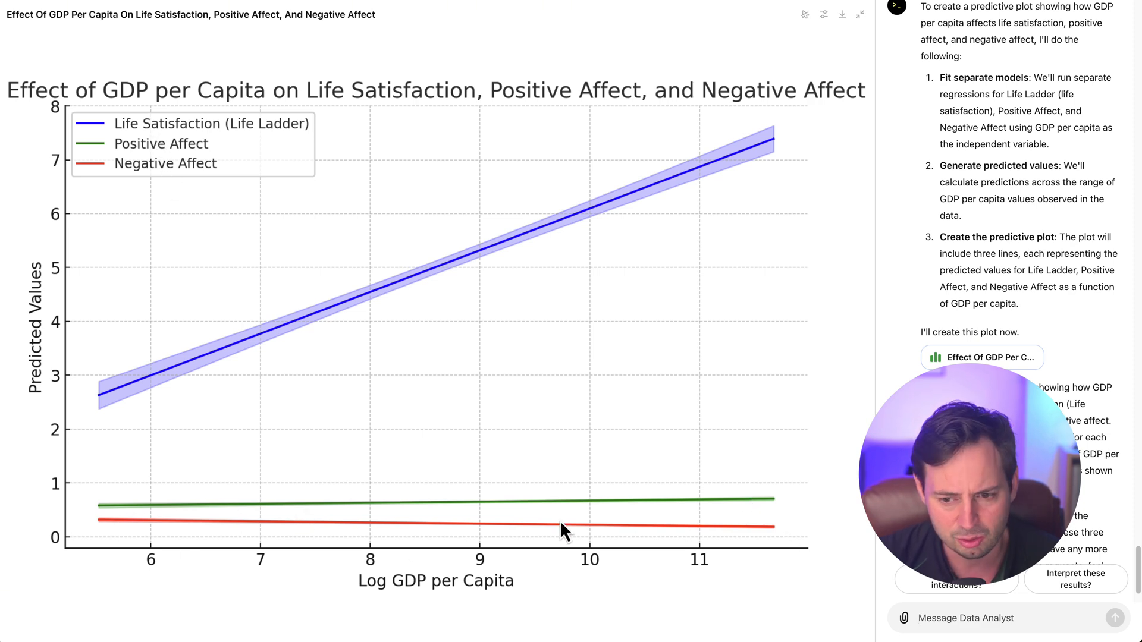
Scroll down to the reply explaining the GDP per capita predictive plot
scroll("down", 3)
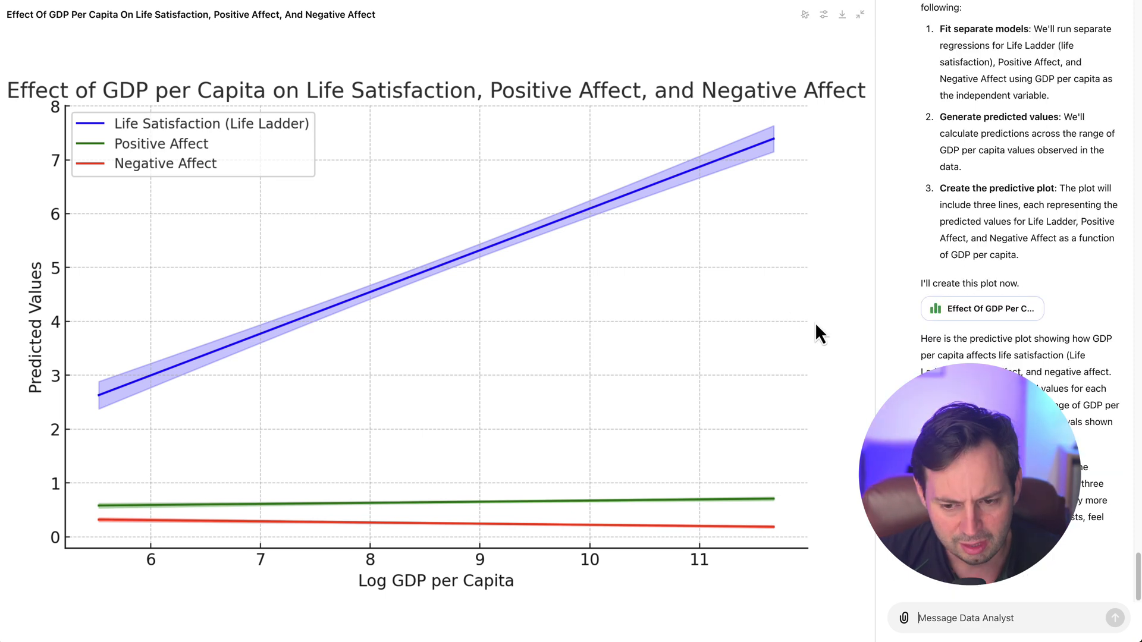
mouse_move(947, 337)
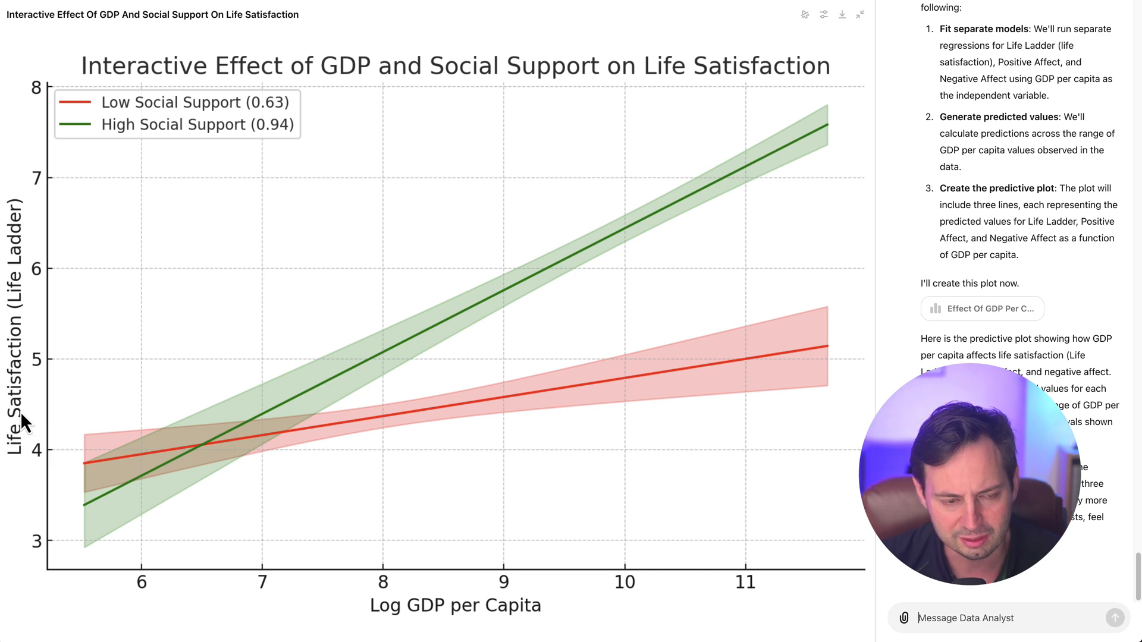
mouse_move(695, 428)
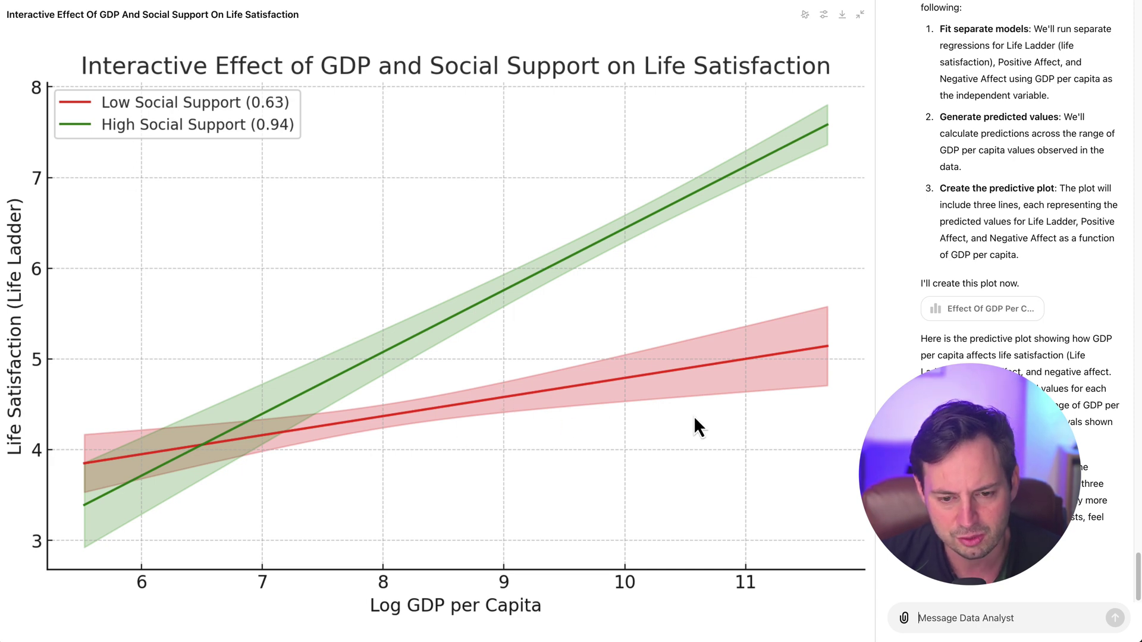
mouse_move(208, 509)
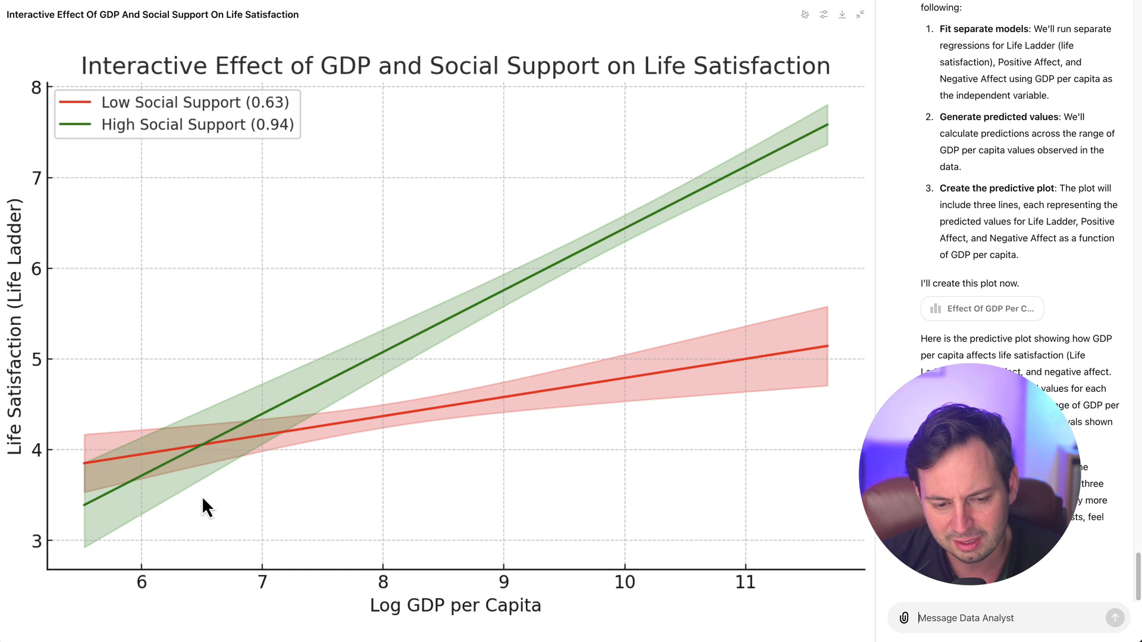
mouse_move(801, 117)
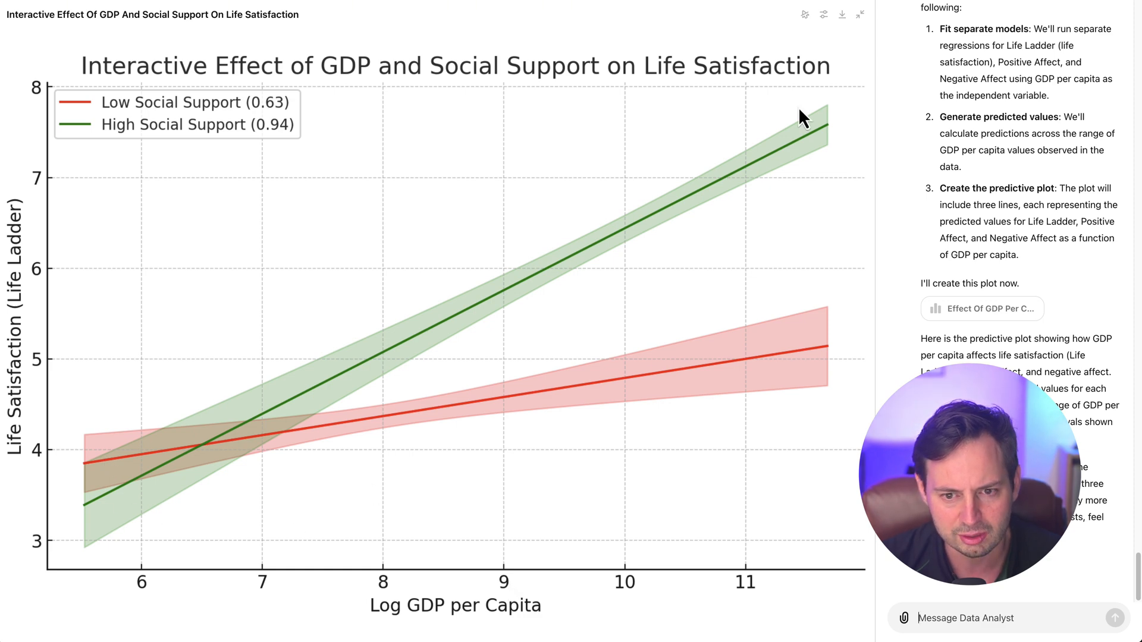
mouse_move(282, 128)
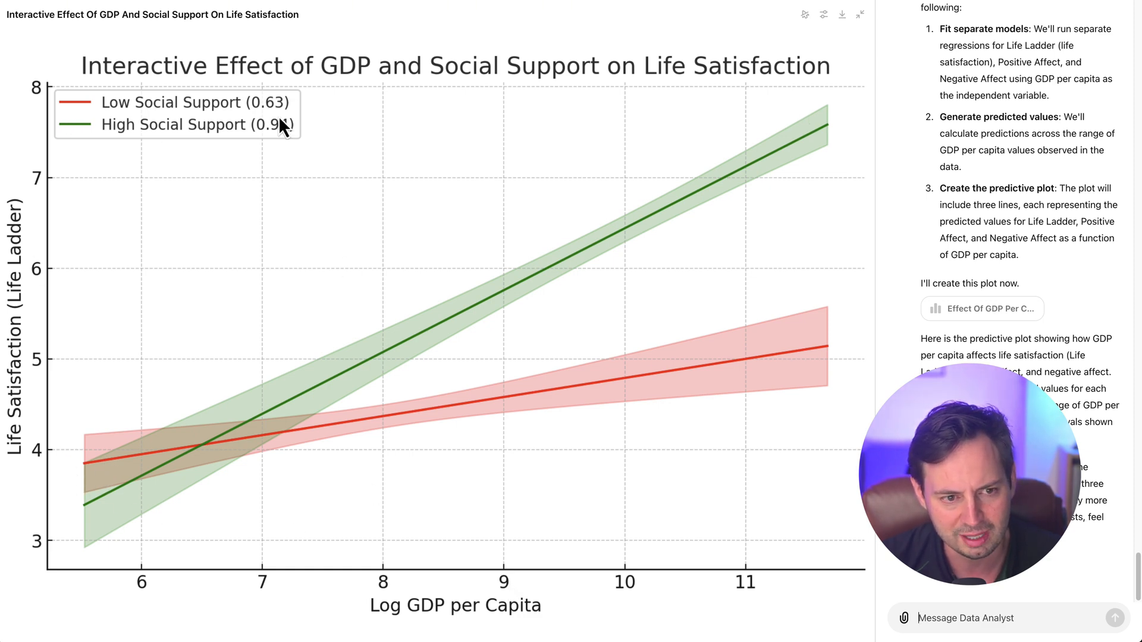
mouse_move(150, 462)
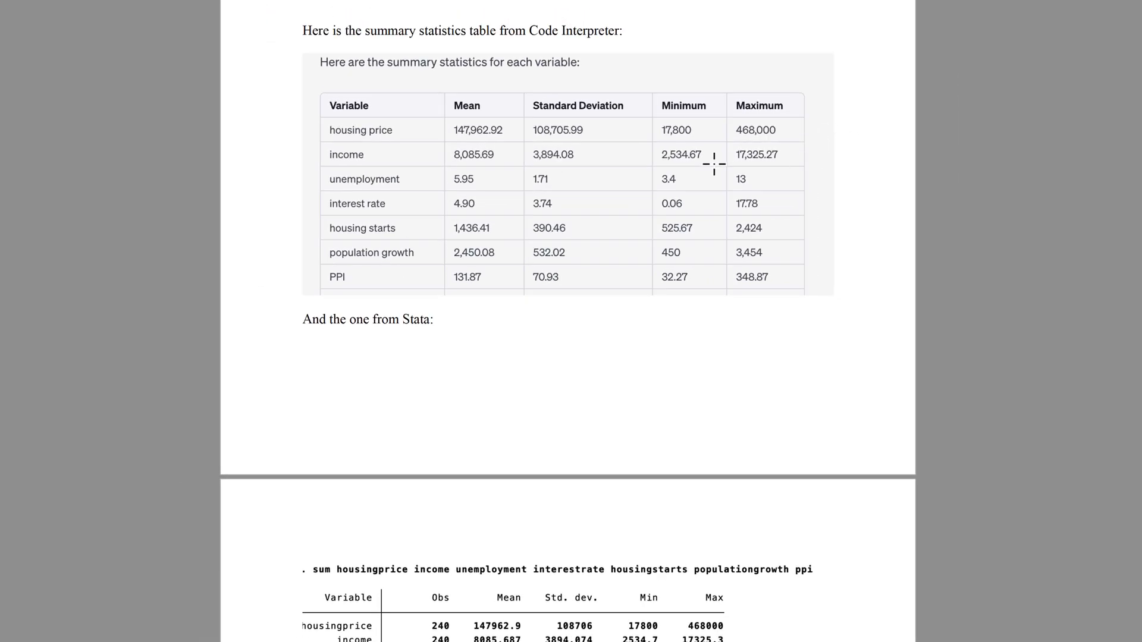
mouse_move(826, 173)
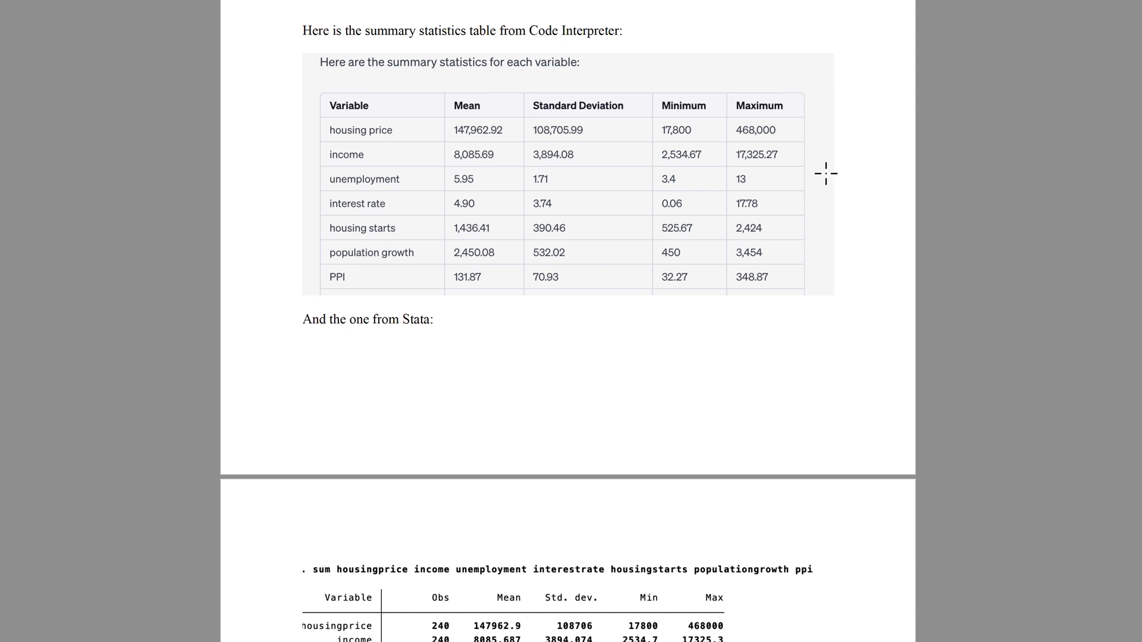
Scroll through the Stata comparison PDF past summary tables, time-series plots, OLS results and model tests
scroll("down", 3)
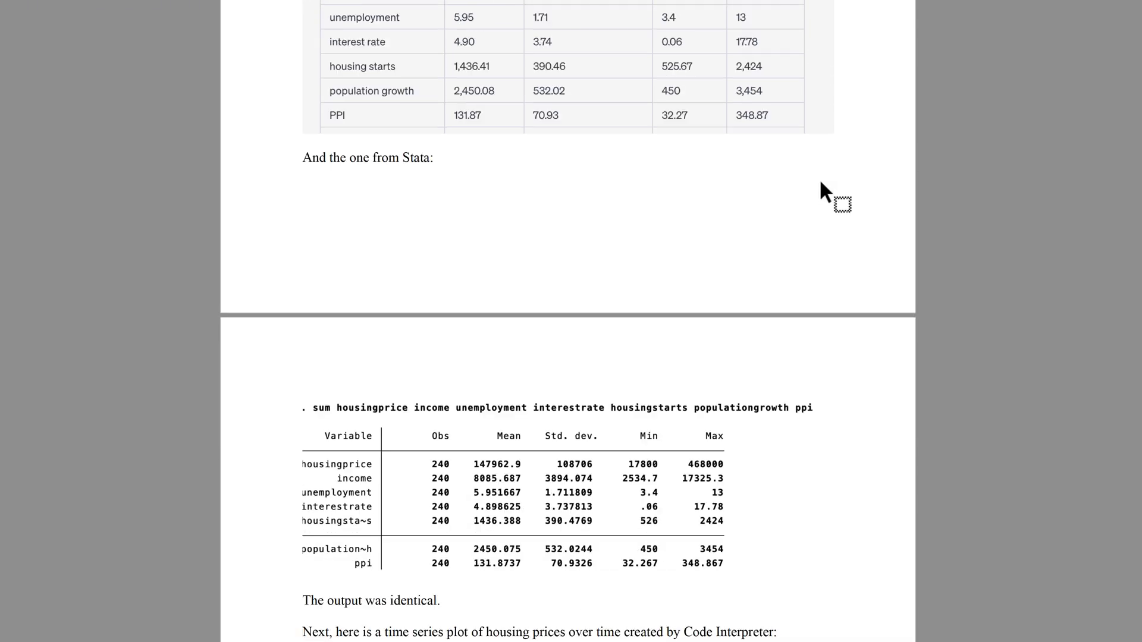
scroll("down", 3)
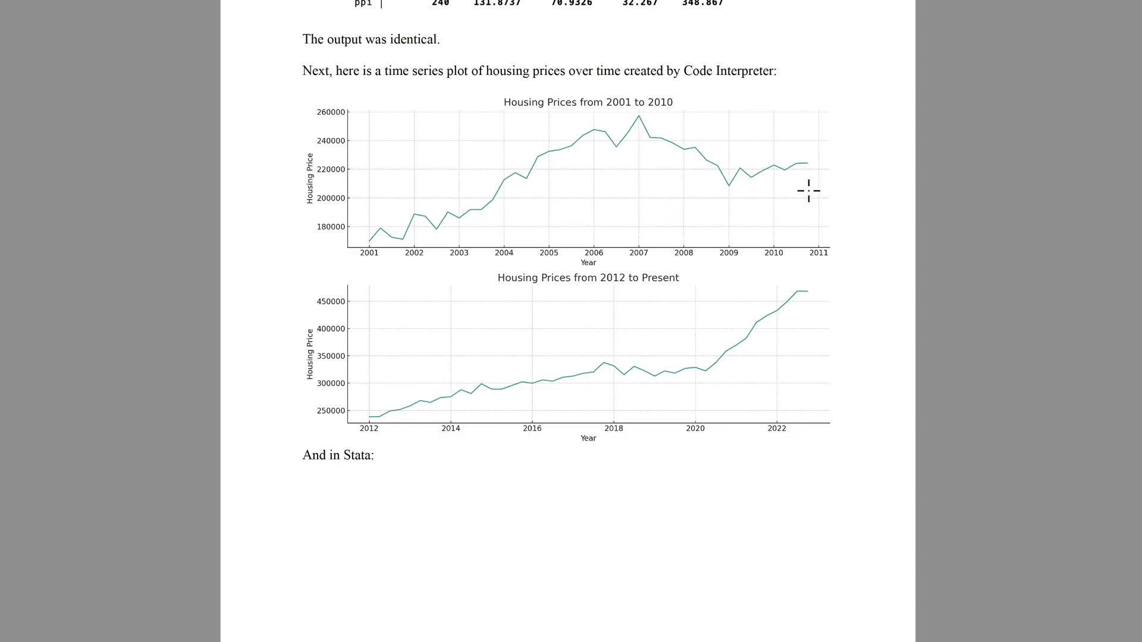
scroll("down", 3)
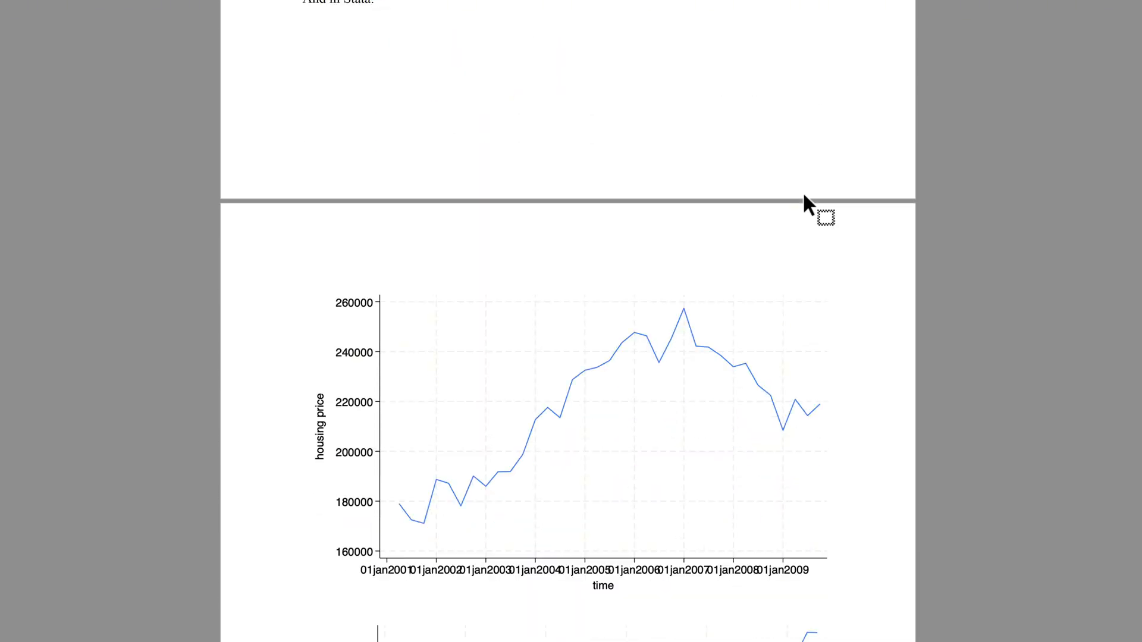
scroll("down", 3)
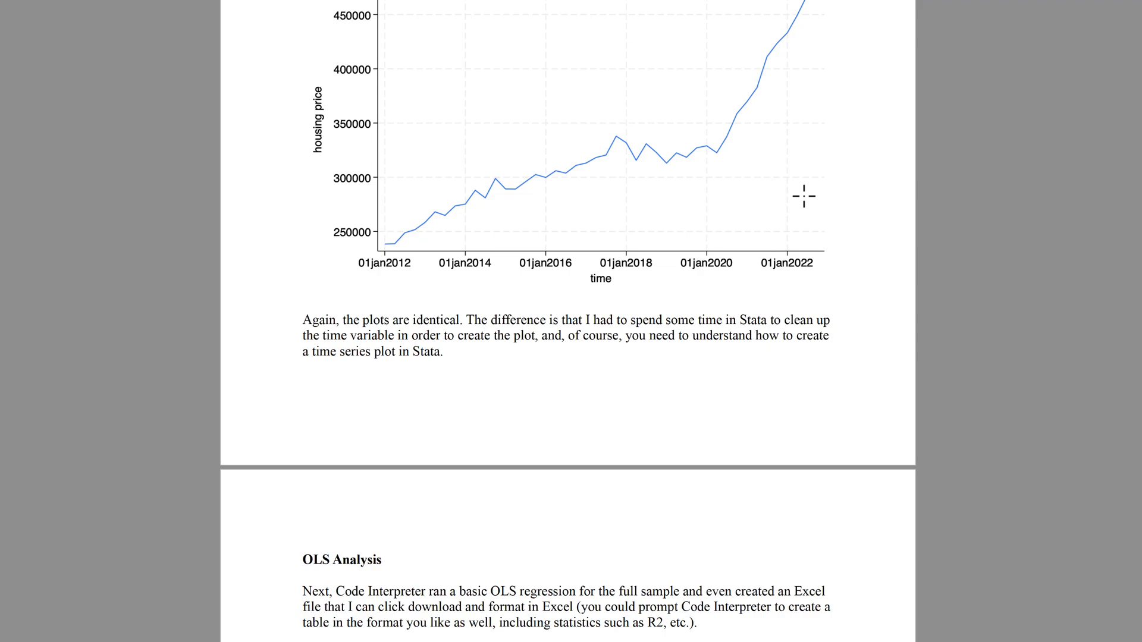
scroll("down", 3)
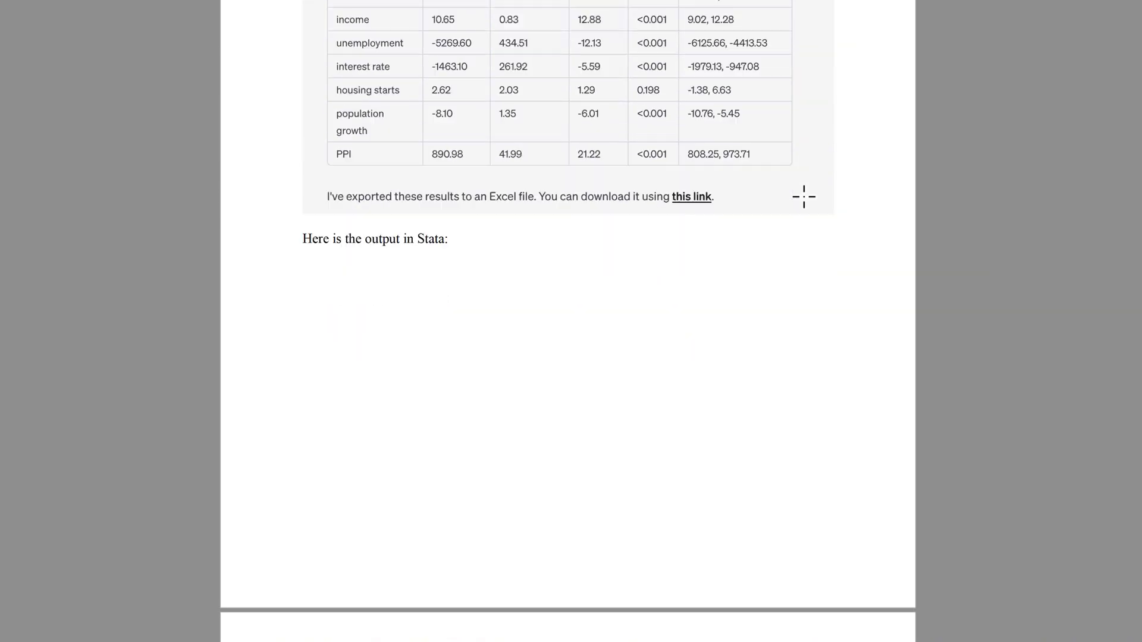
scroll("down", 3)
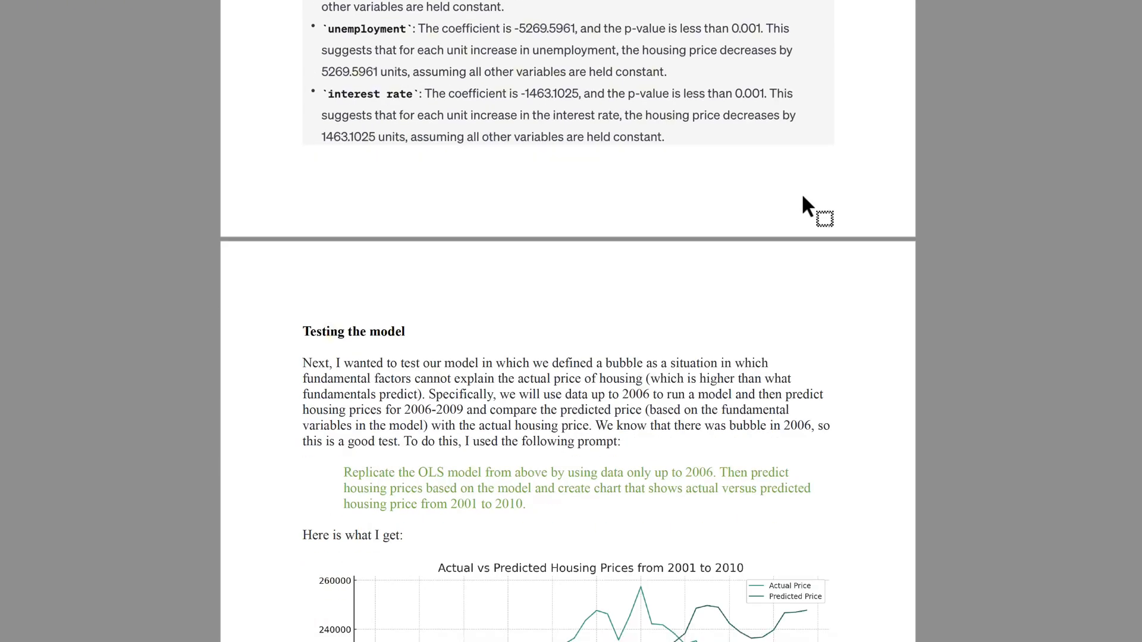
scroll("down", 3)
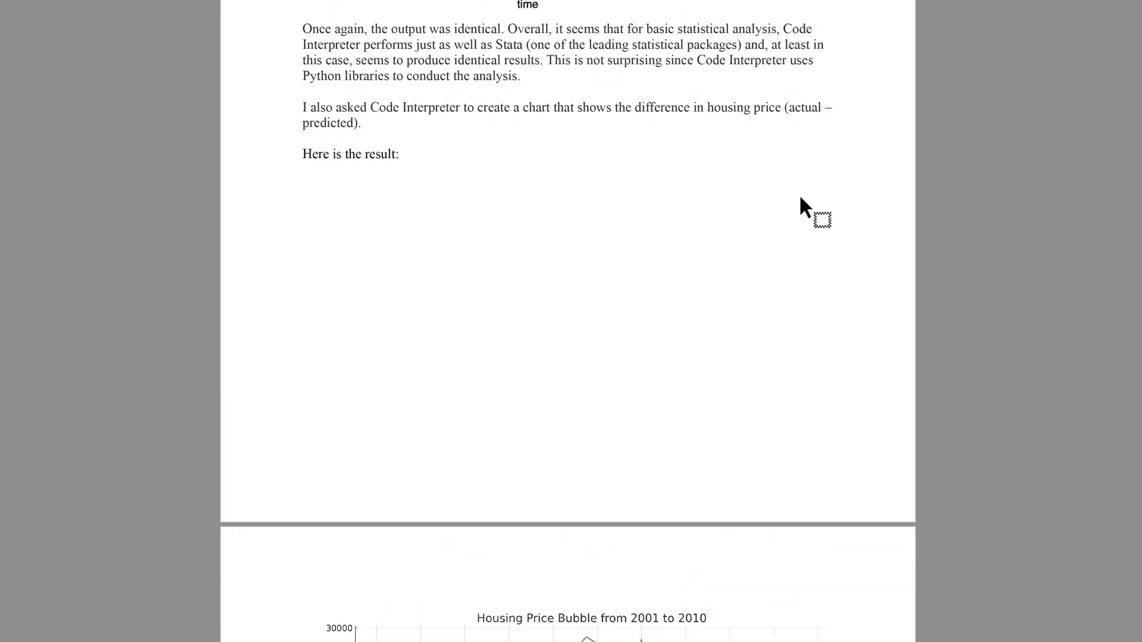
scroll("down", 3)
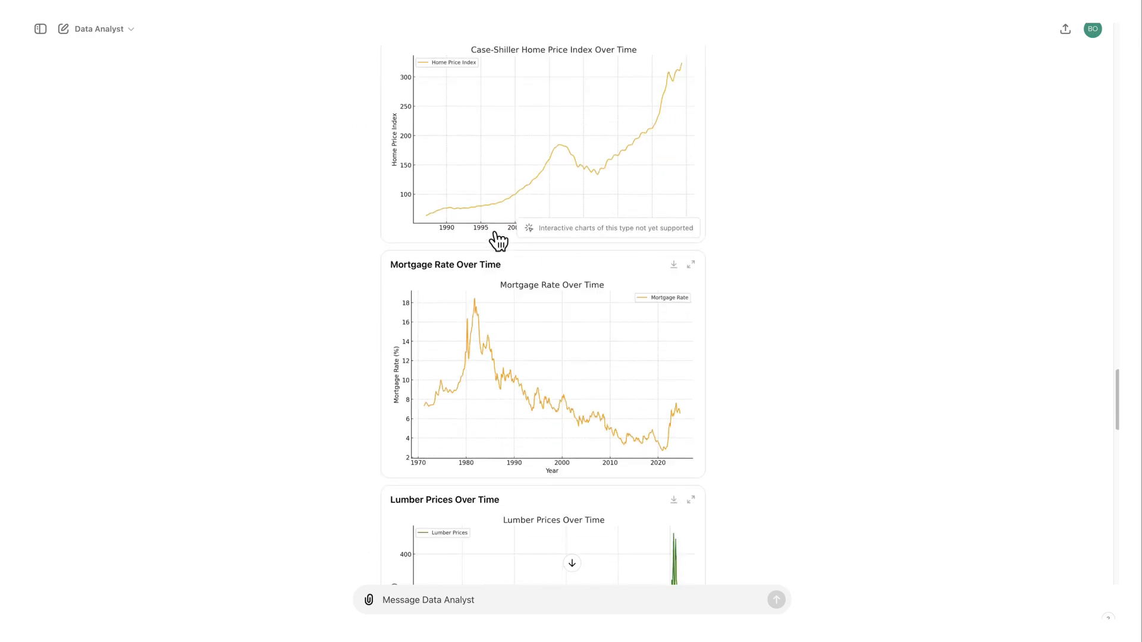
Scroll past the housing price charts to the reply listing housing bubble indicators
scroll("down", 3)
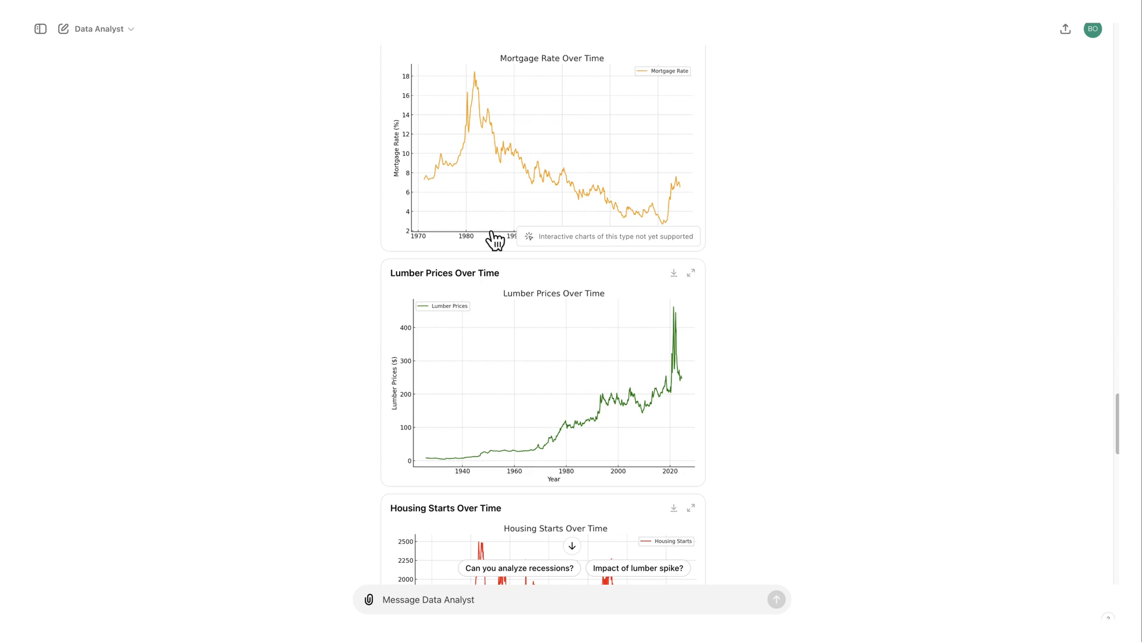
scroll("down", 3)
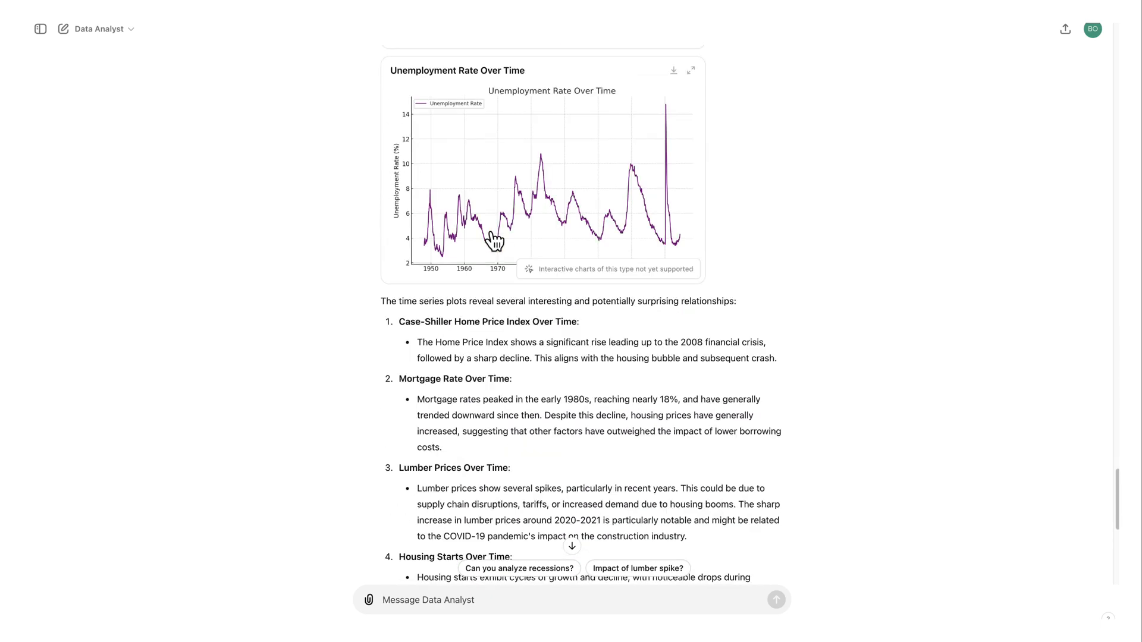
scroll("down", 3)
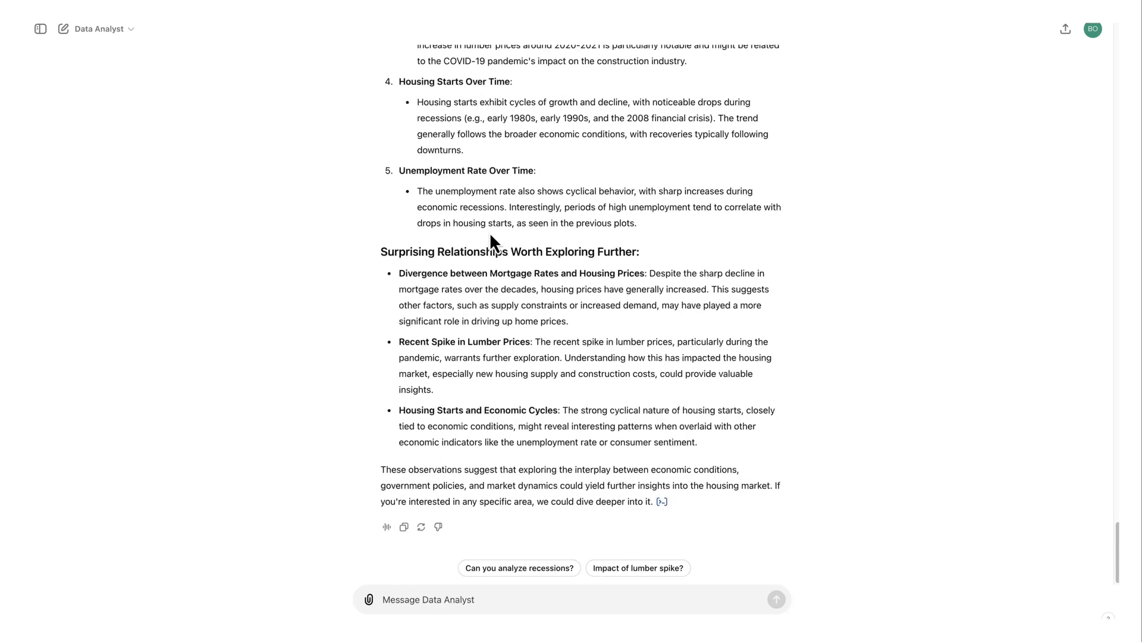
mouse_move(398, 282)
type("what is the best way to predict a housing bubble?")
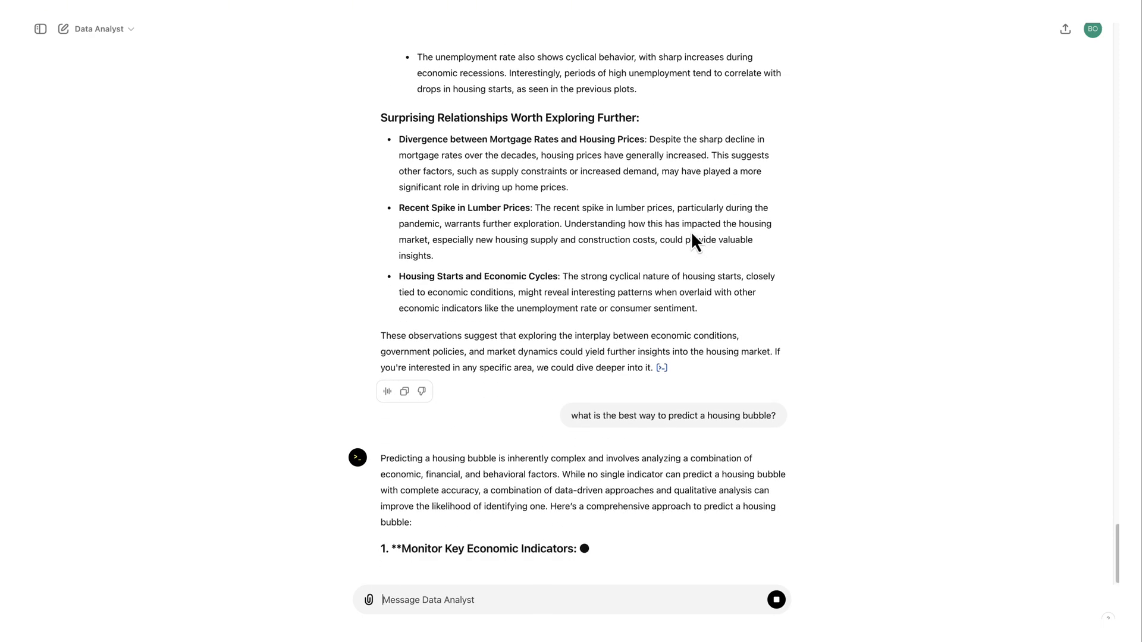
scroll("down", 3)
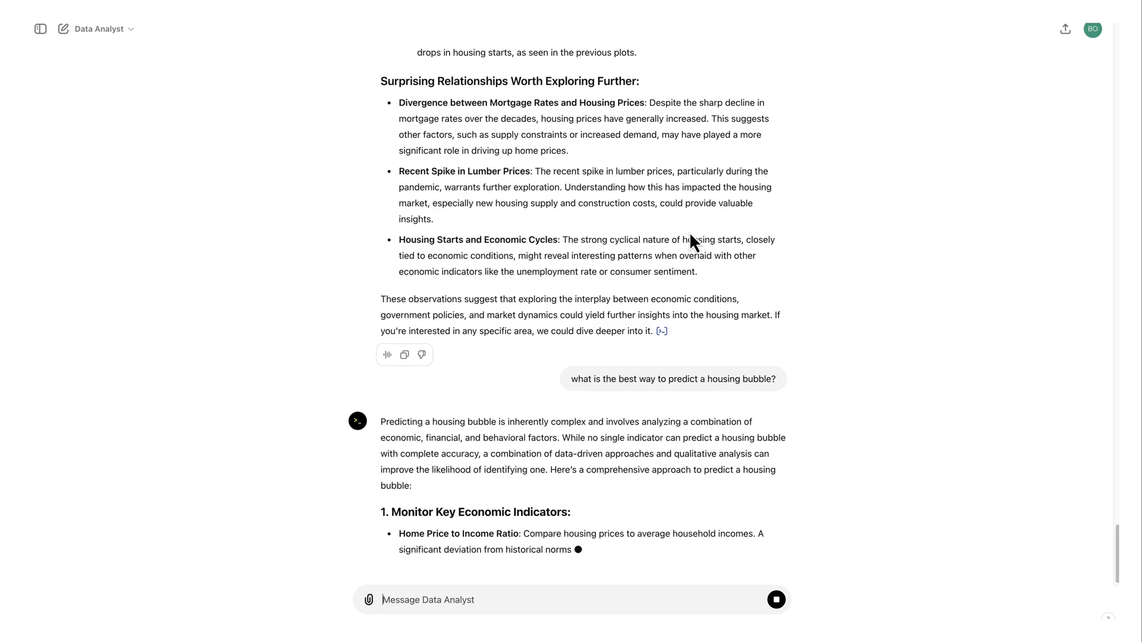
scroll("down", 3)
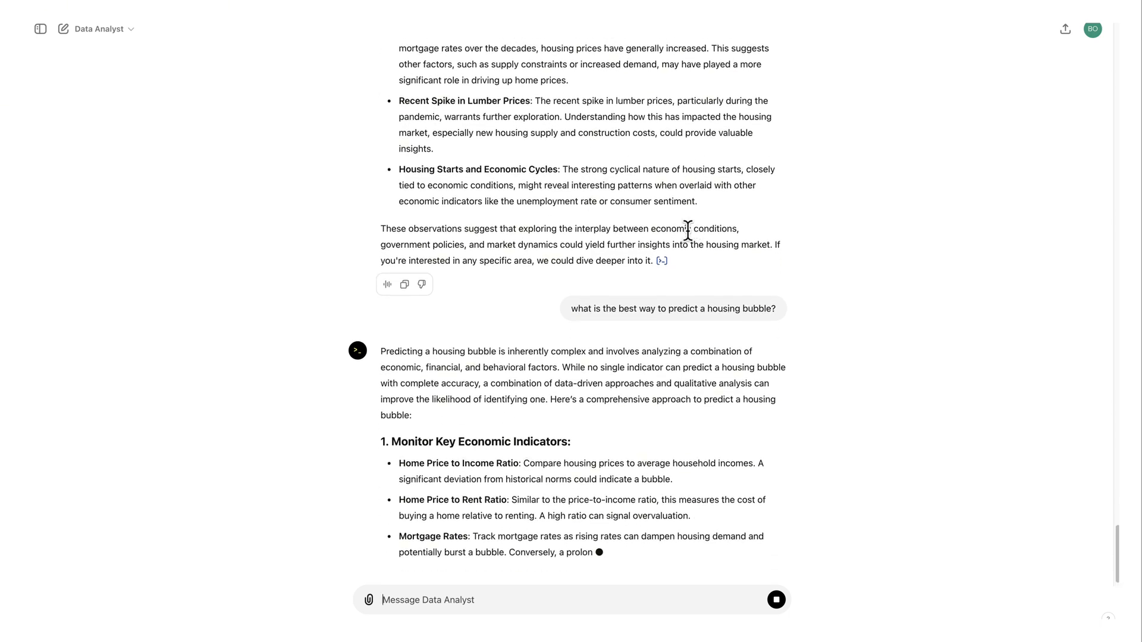
scroll("down", 3)
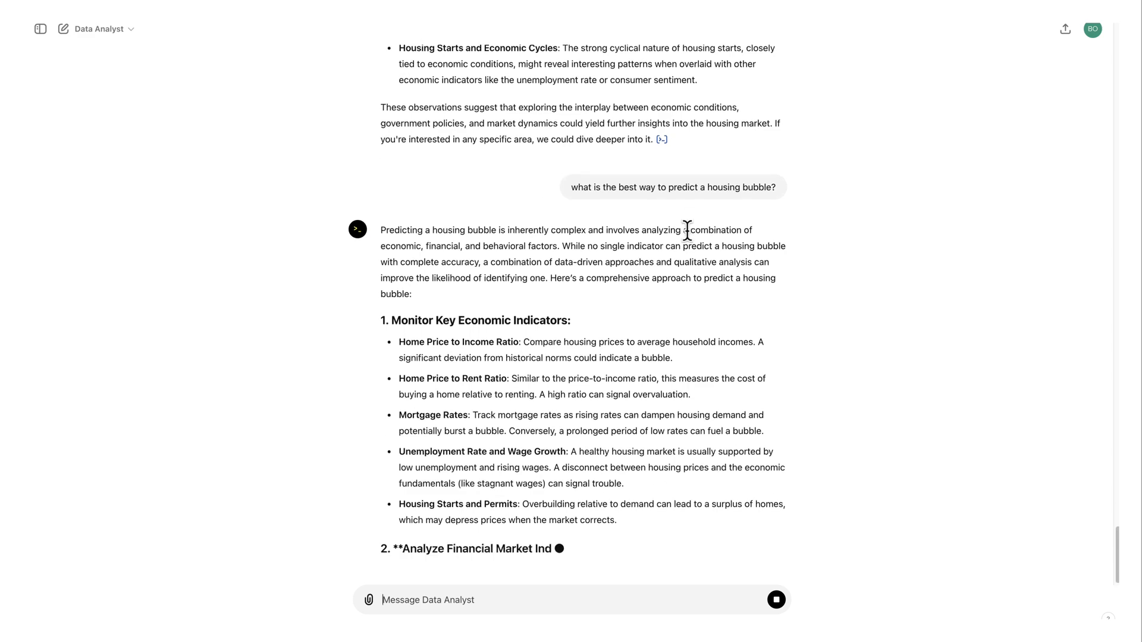
scroll("down", 3)
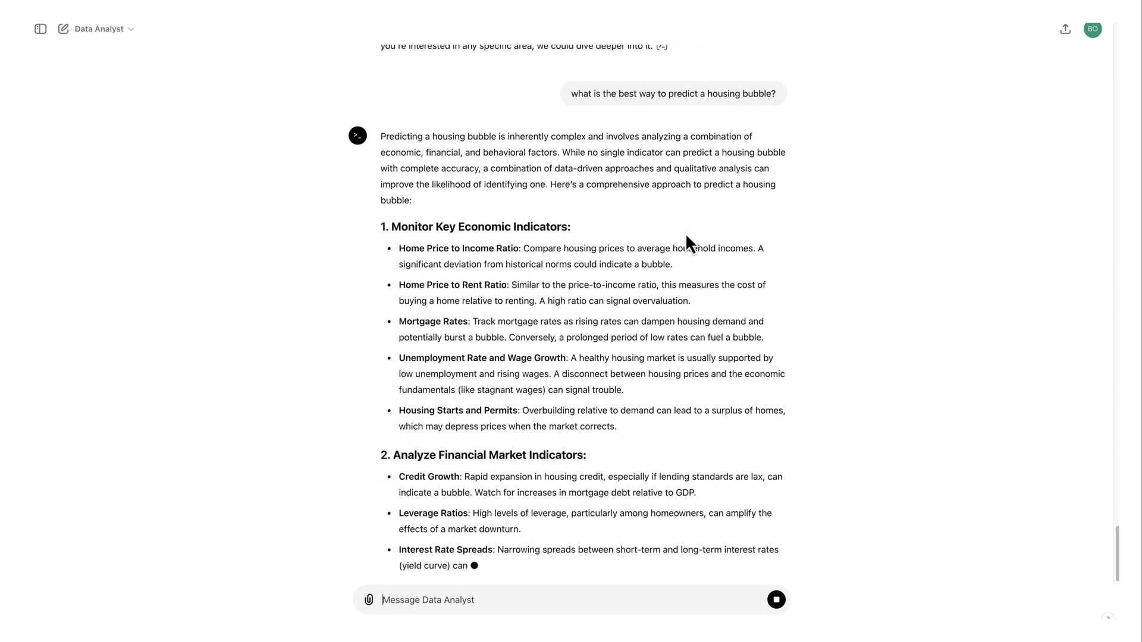
scroll("down", 3)
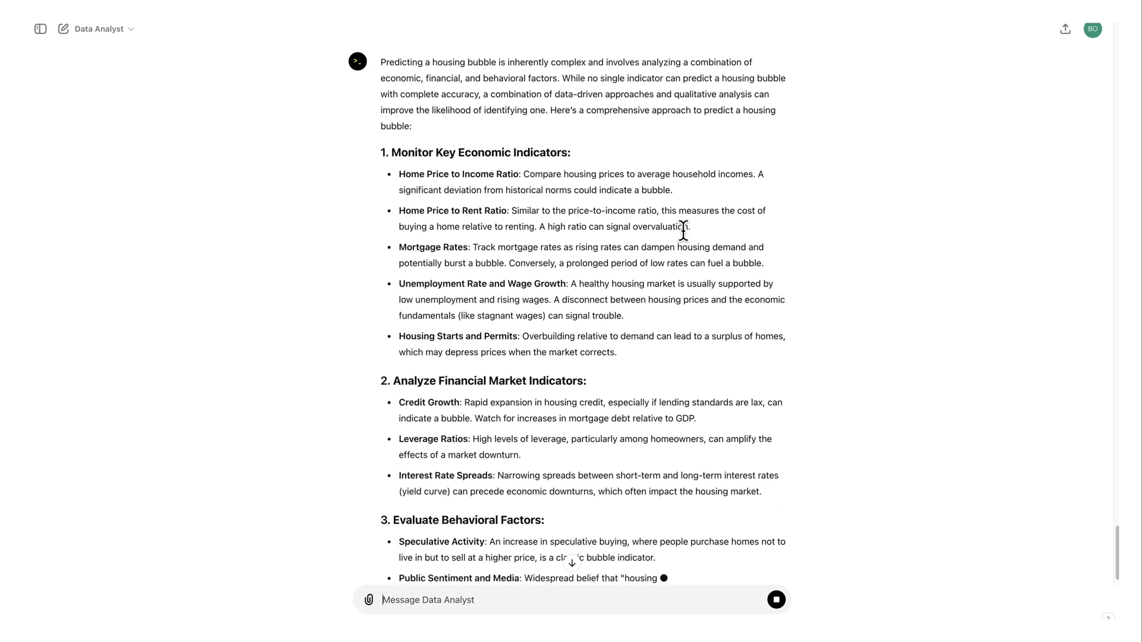